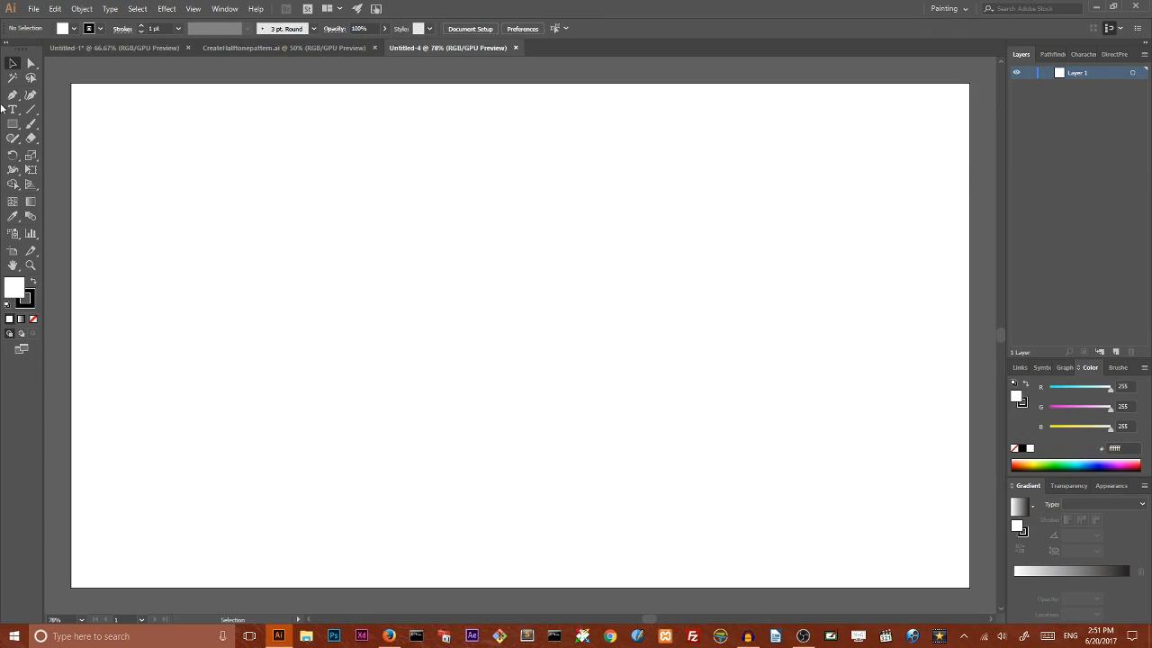
Step: Draw a large square and give it a 90° black-to-white linear gradient via the Gradient panel
click(13, 123)
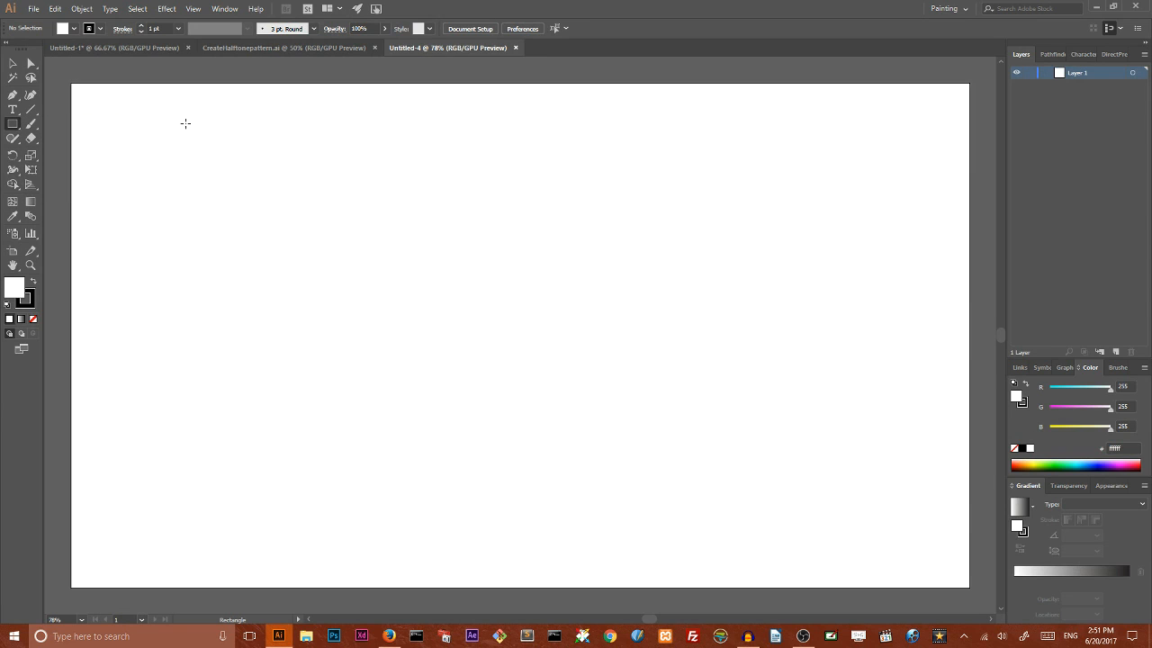
drag(191, 123, 579, 532)
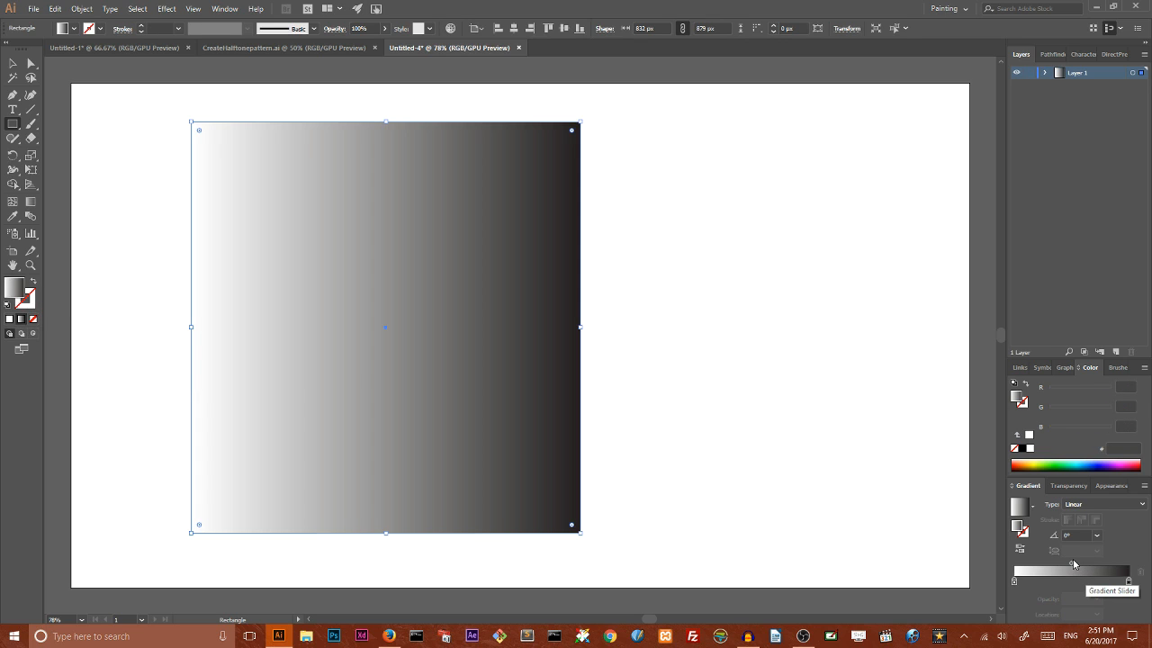
click(1083, 536)
text(90)
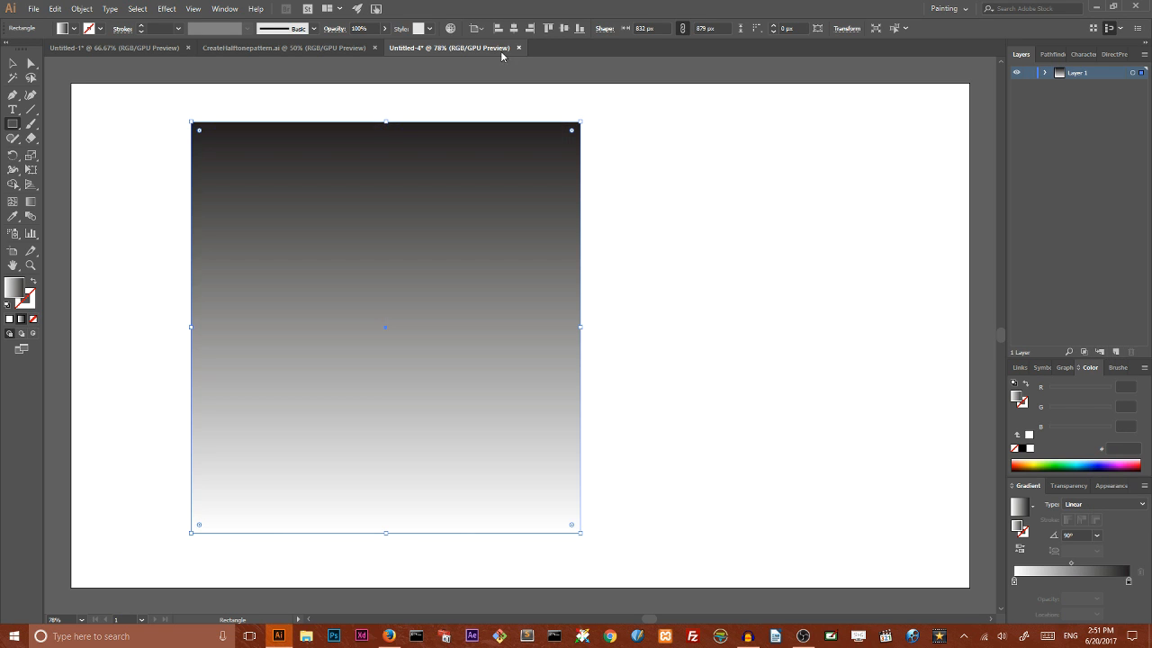
click(213, 7)
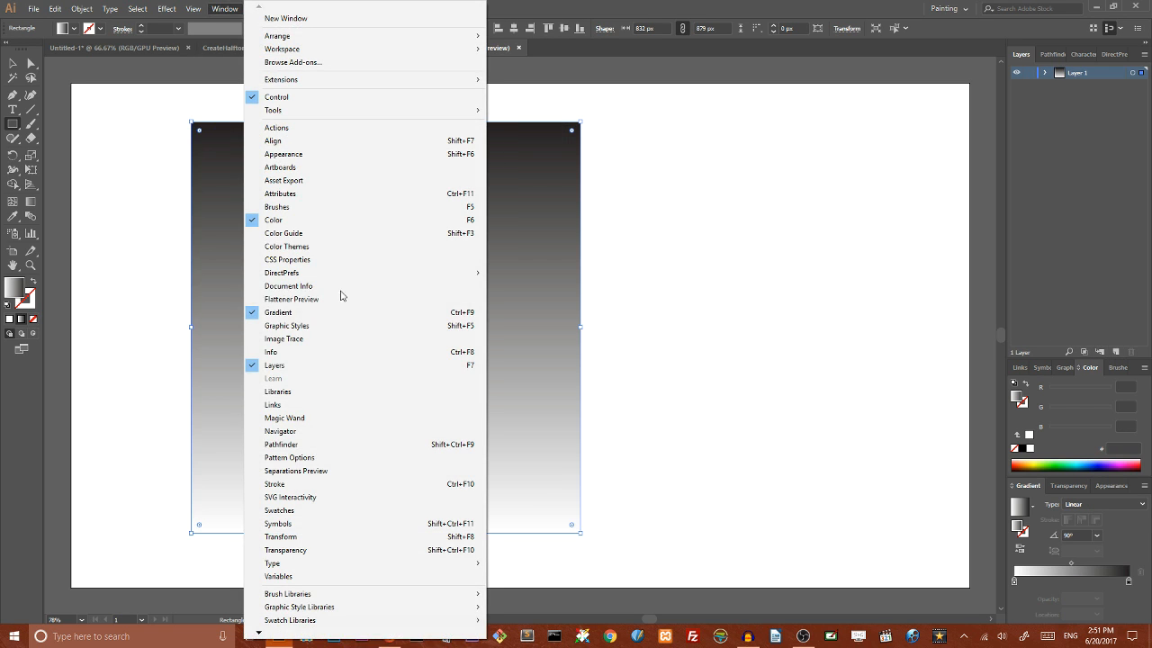
mouse_move(328, 313)
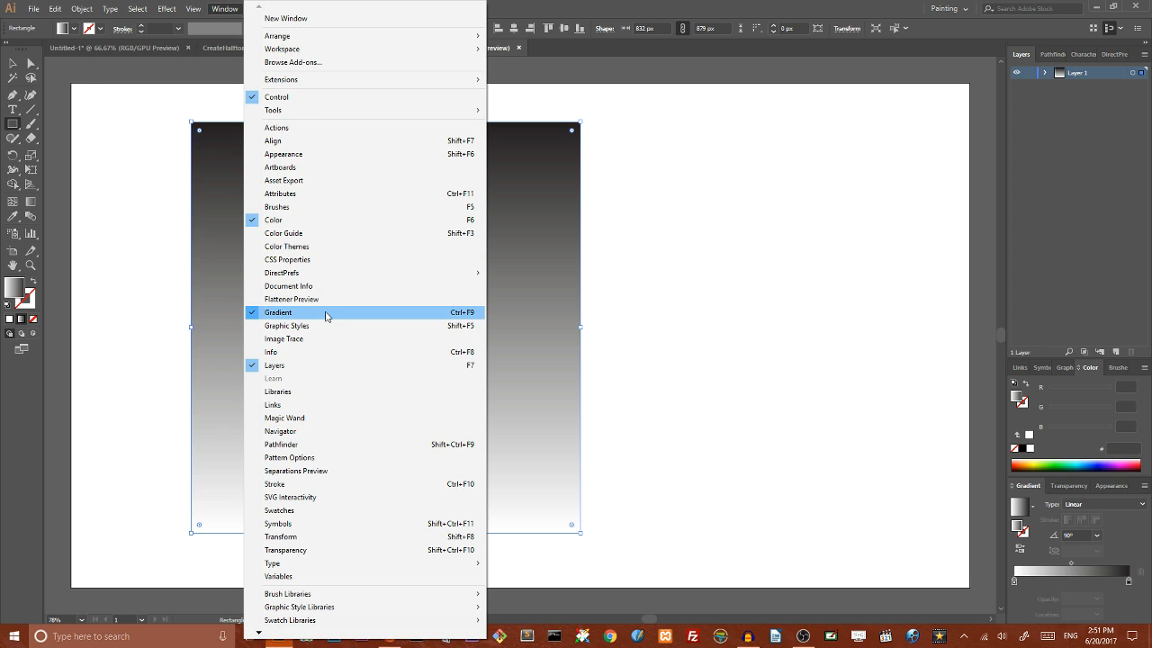
click(279, 313)
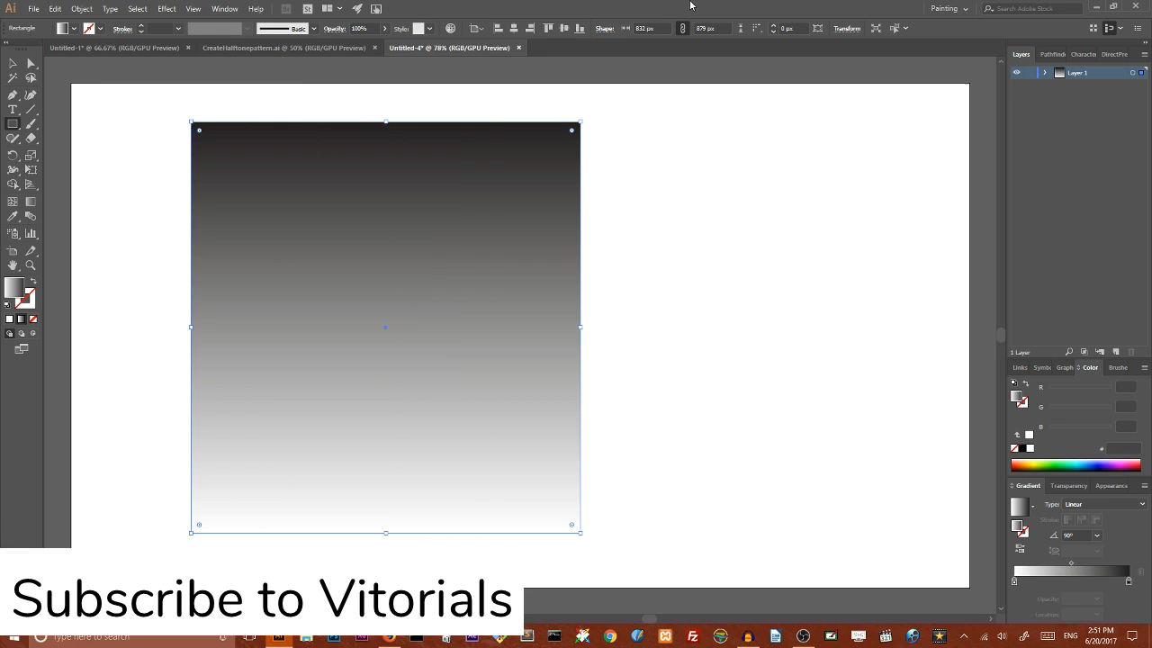
Step: Apply Effect > Pixelate > Color Halftone with Max. Radius 10 to the gradient square
click(166, 8)
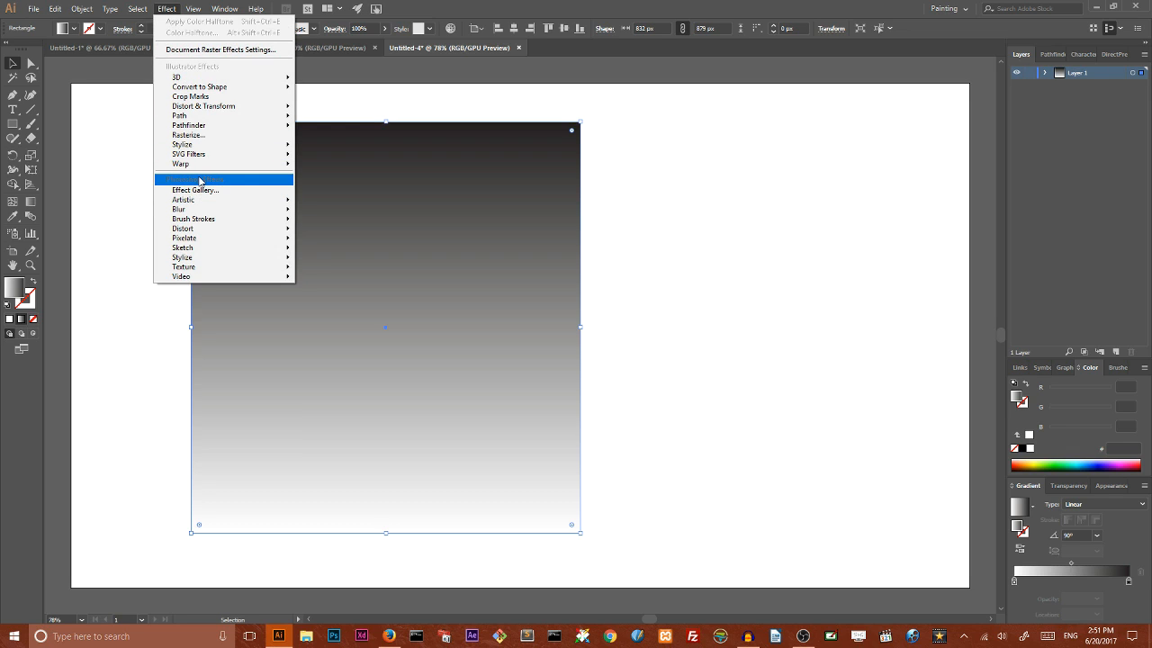
mouse_move(183, 237)
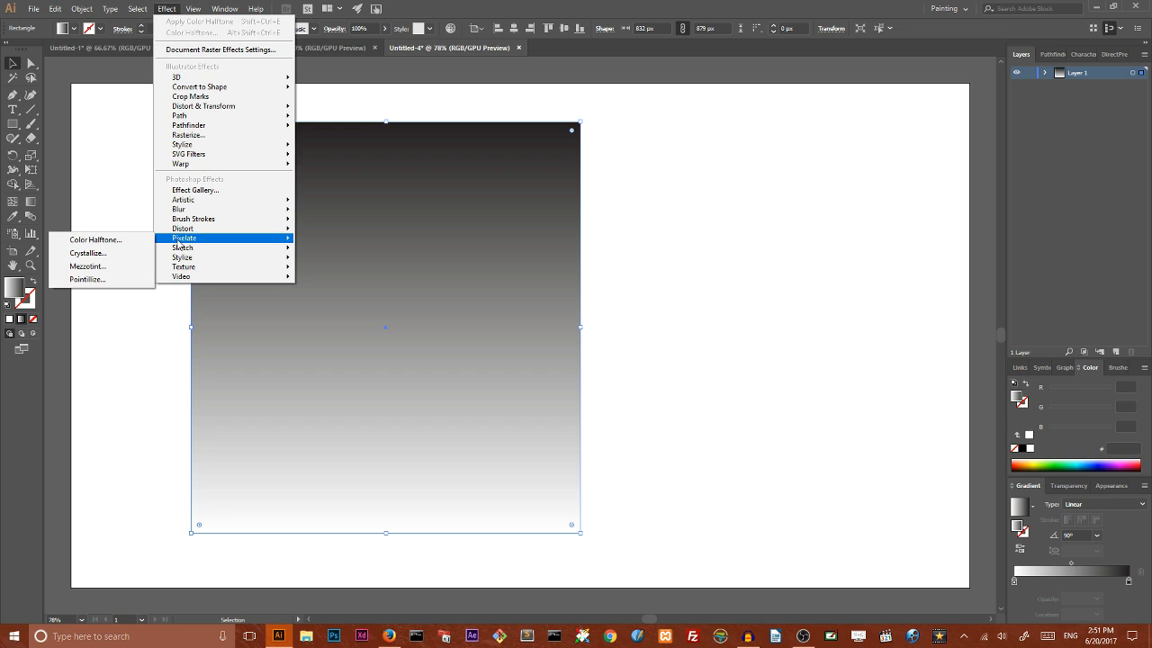
click(94, 239)
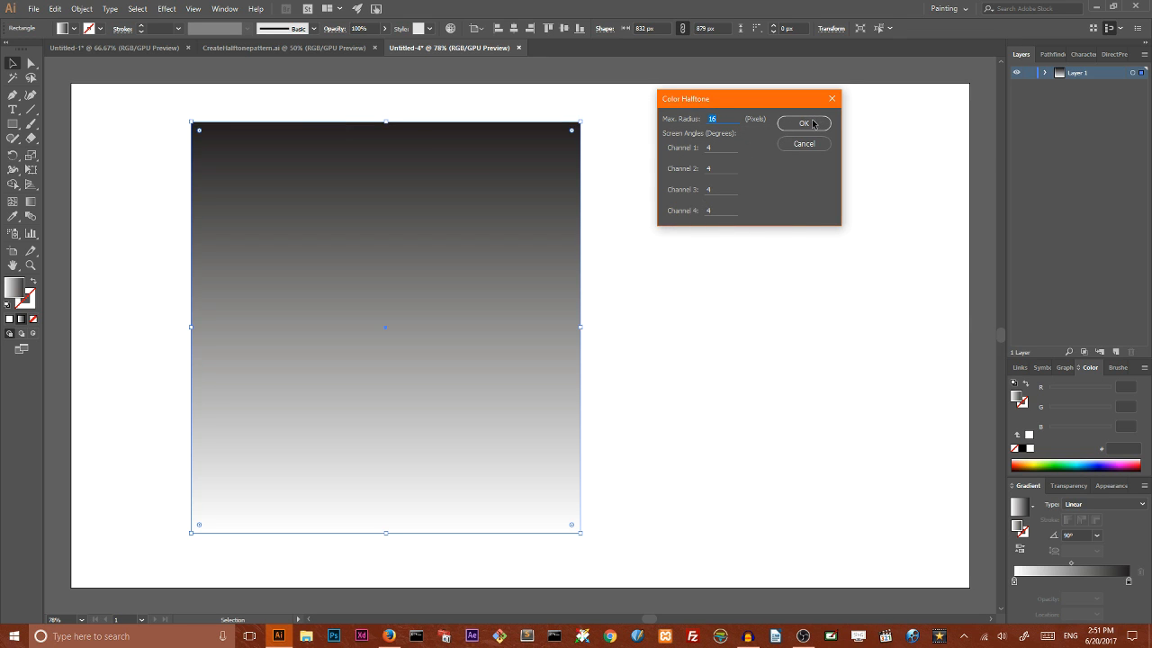
mouse_move(782, 130)
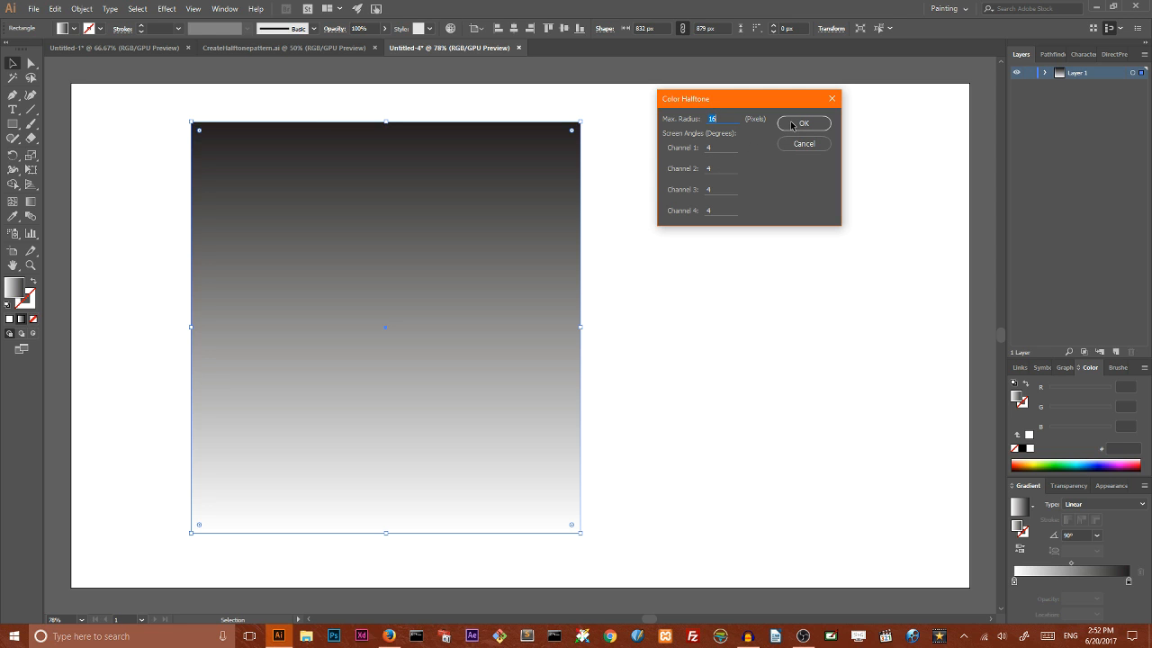
click(802, 122)
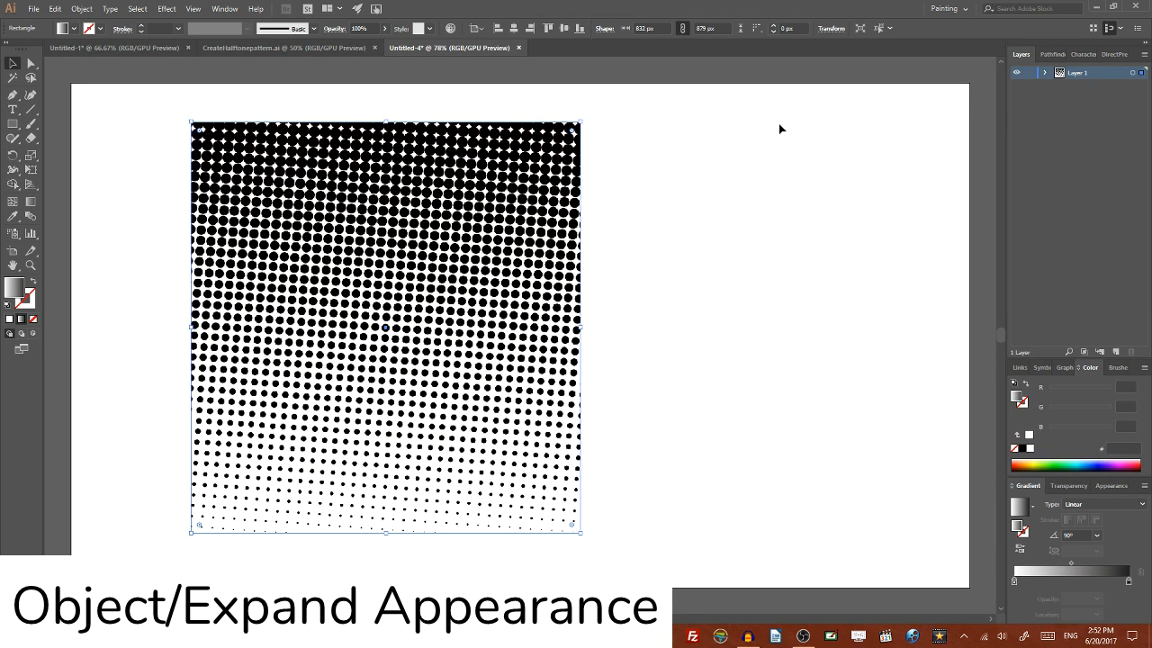
Step: Expand Appearance on the halftone, then Image Trace > Make and Expand into vector dots
click(81, 8)
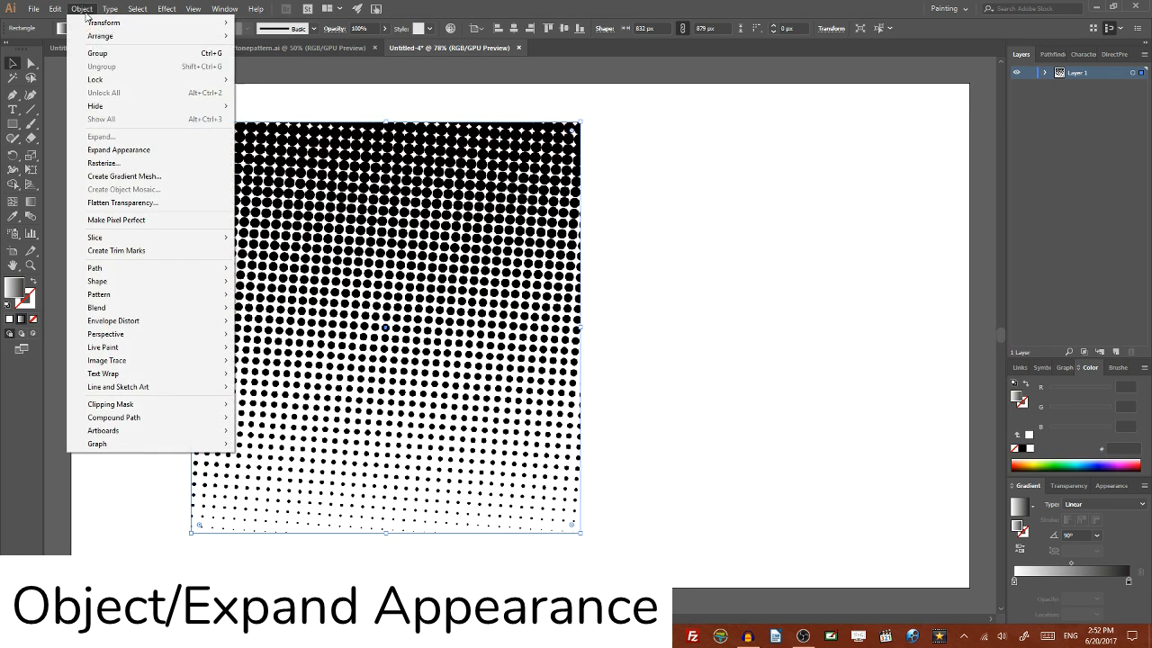
click(119, 150)
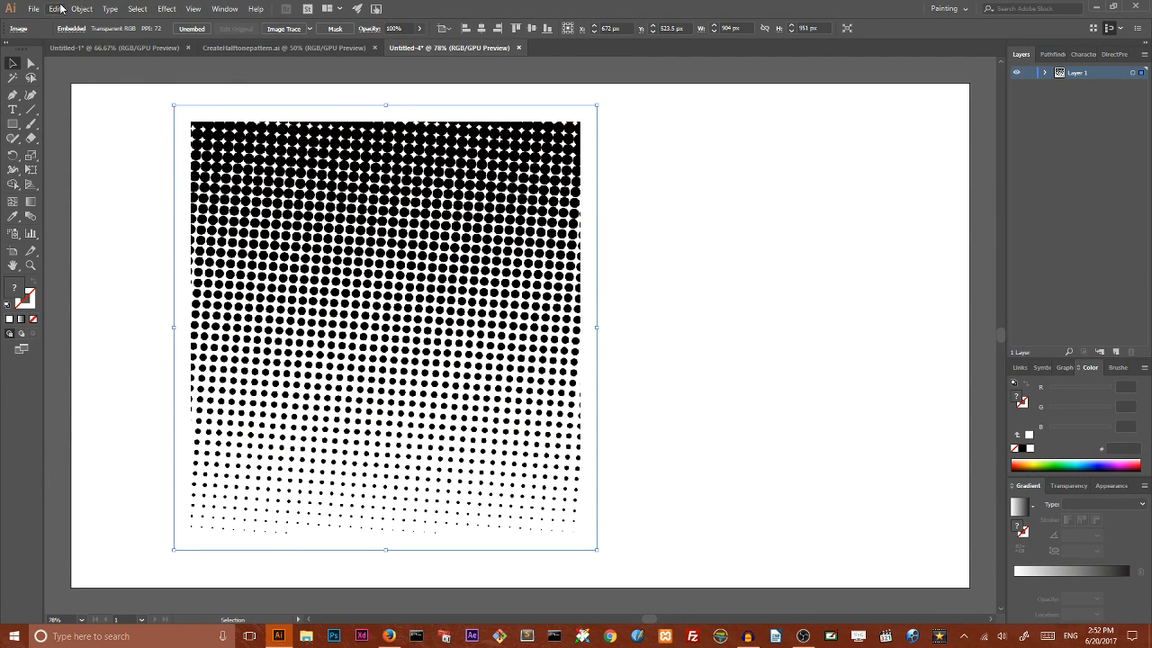
click(81, 9)
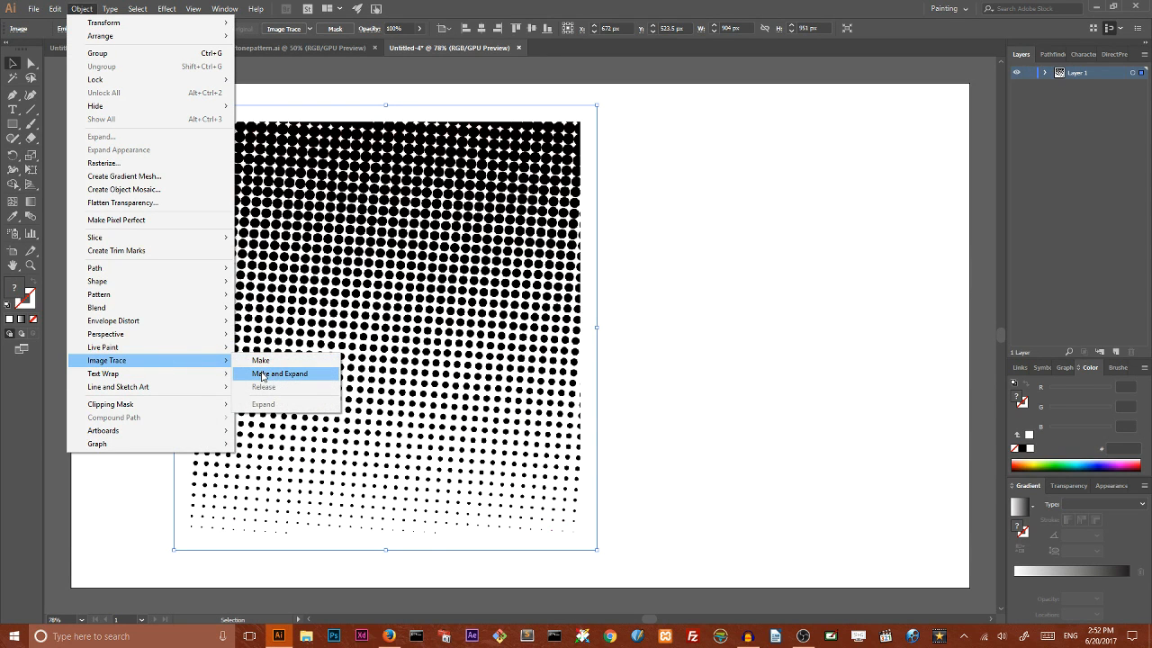
click(281, 373)
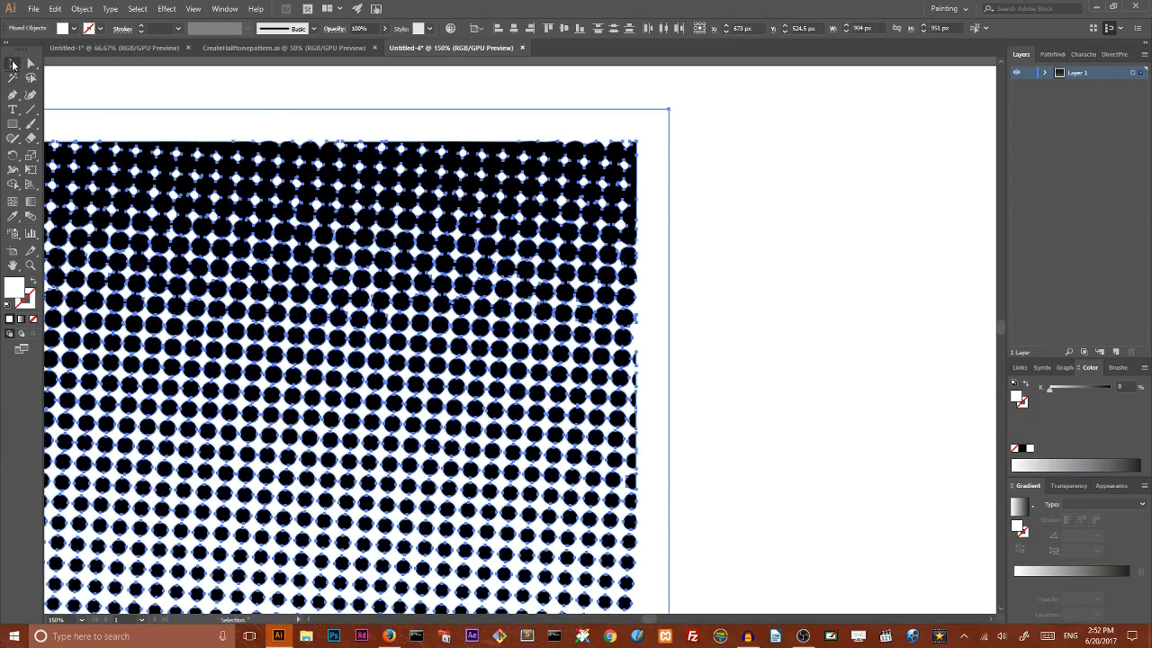
Step: Select the traced dots and make them one compound path via Object > Compound Path > Make
click(207, 98)
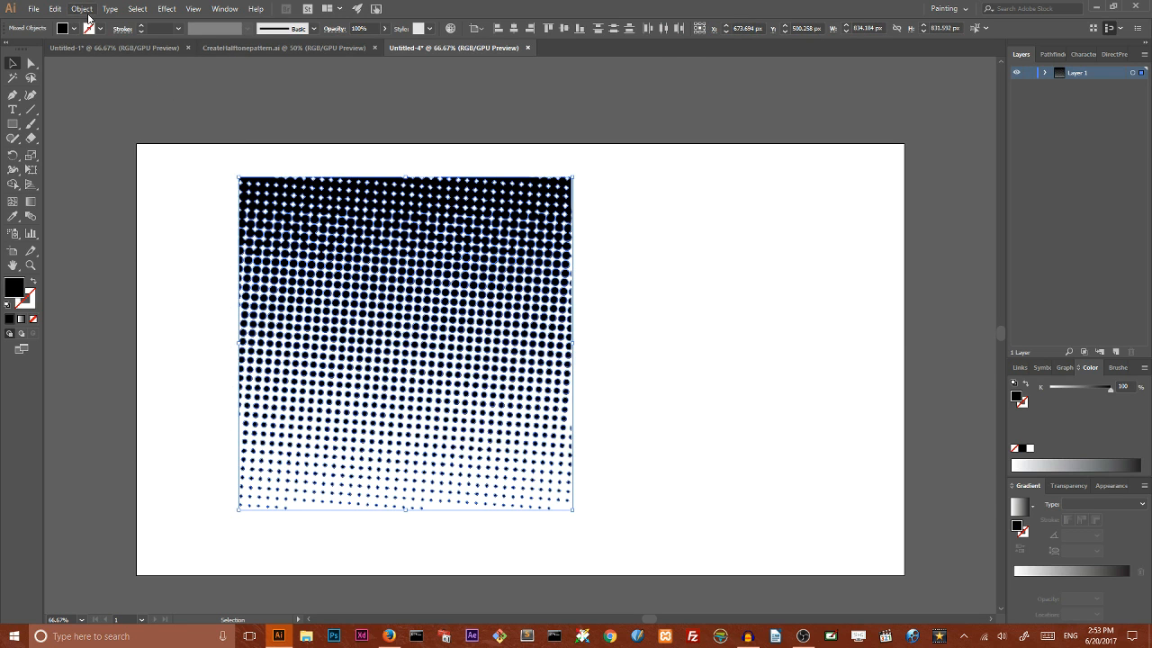
click(83, 7)
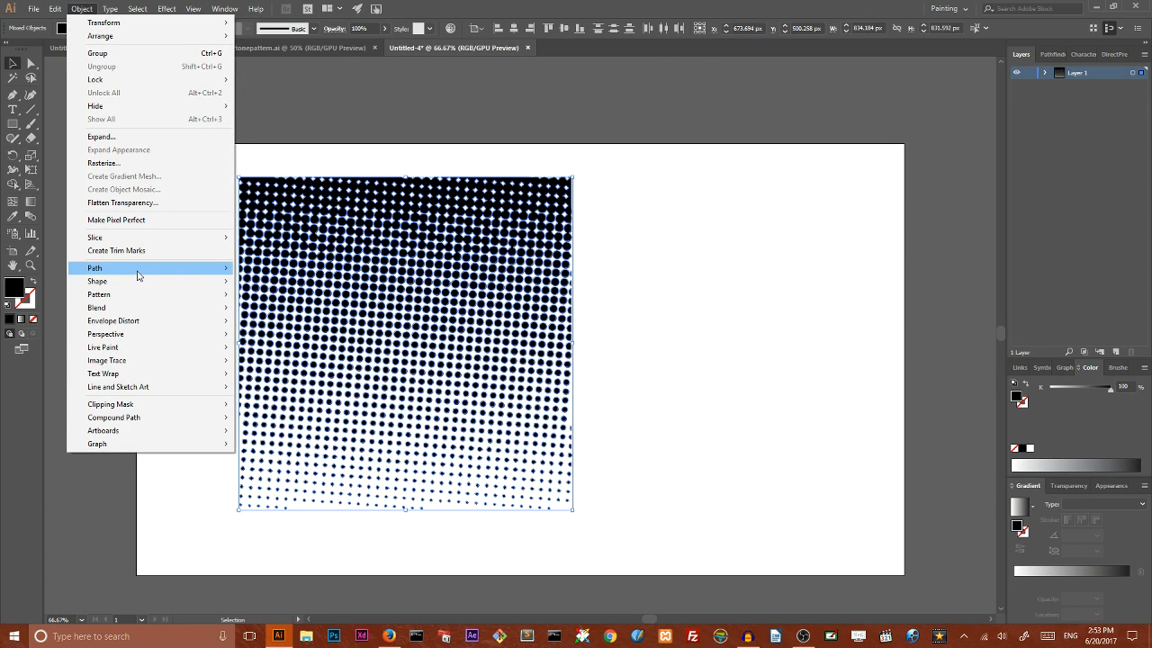
mouse_move(178, 421)
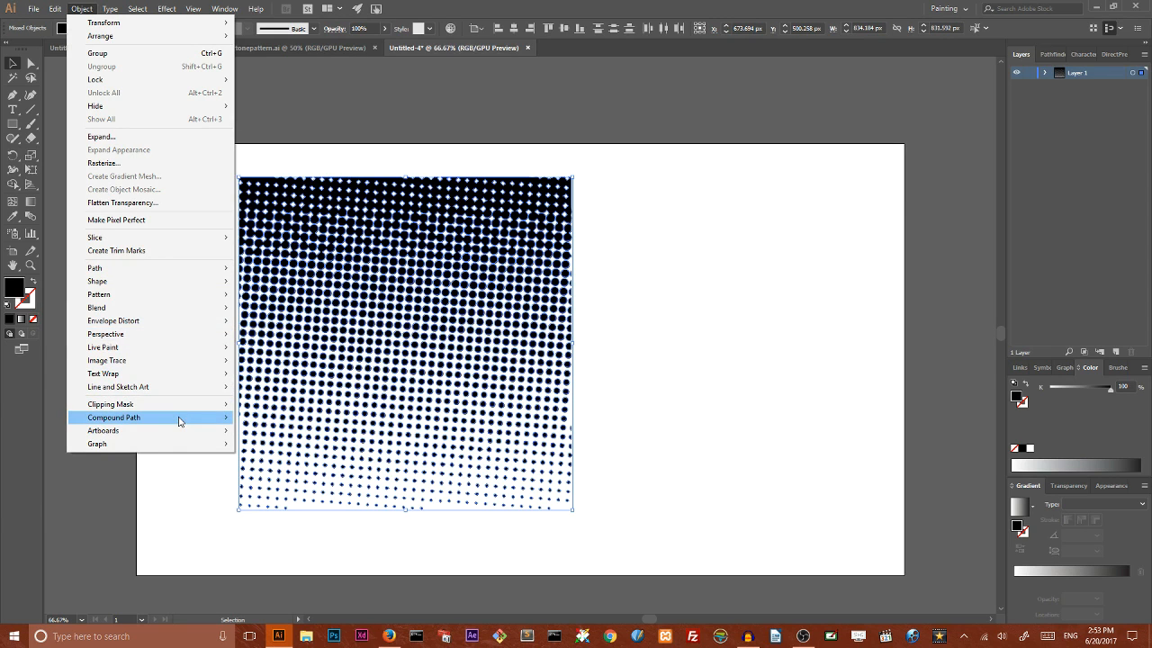
click(113, 417)
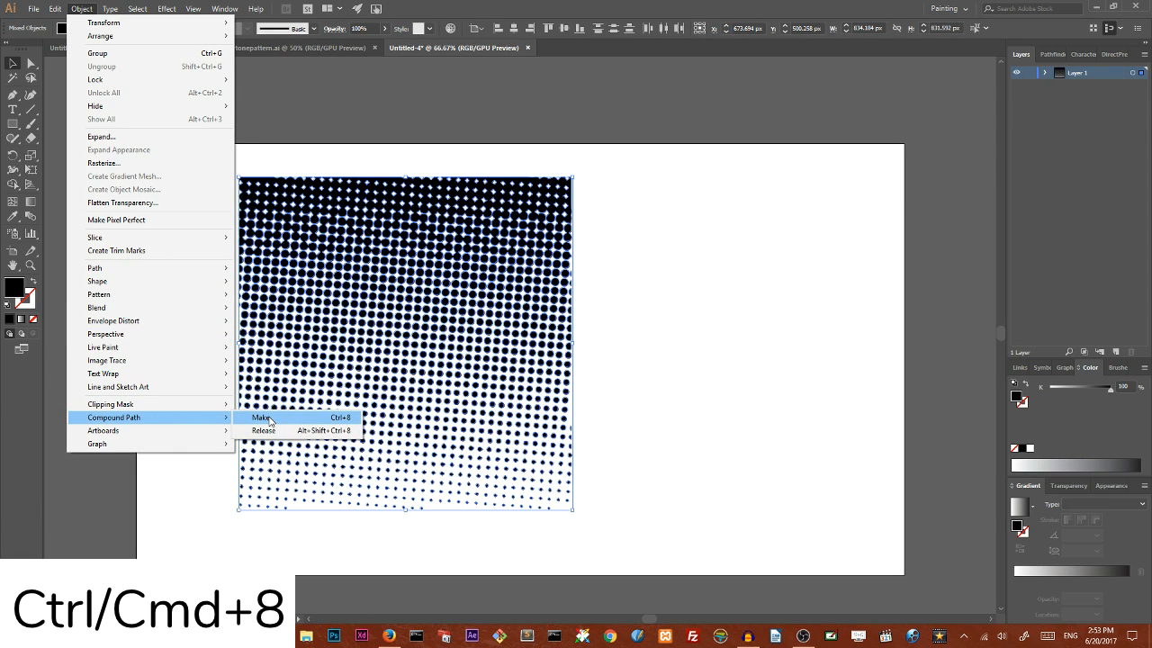
click(263, 418)
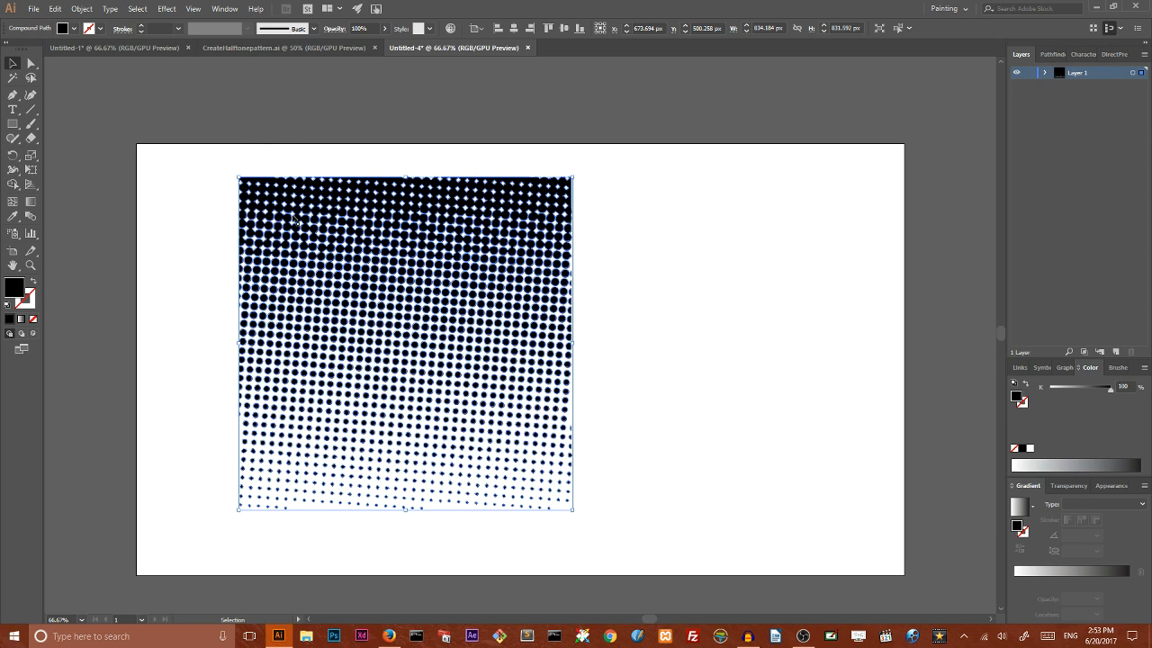
Step: Check the fill colour picker, then switch the Color panel sliders to CMYK
double_click(14, 288)
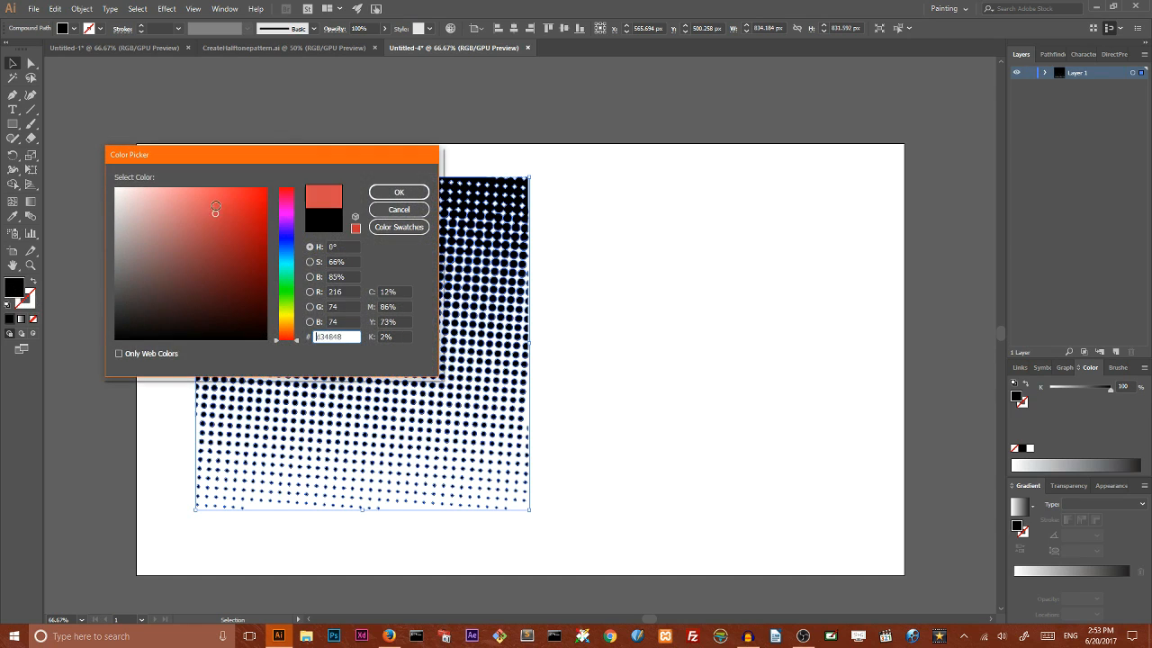
click(400, 191)
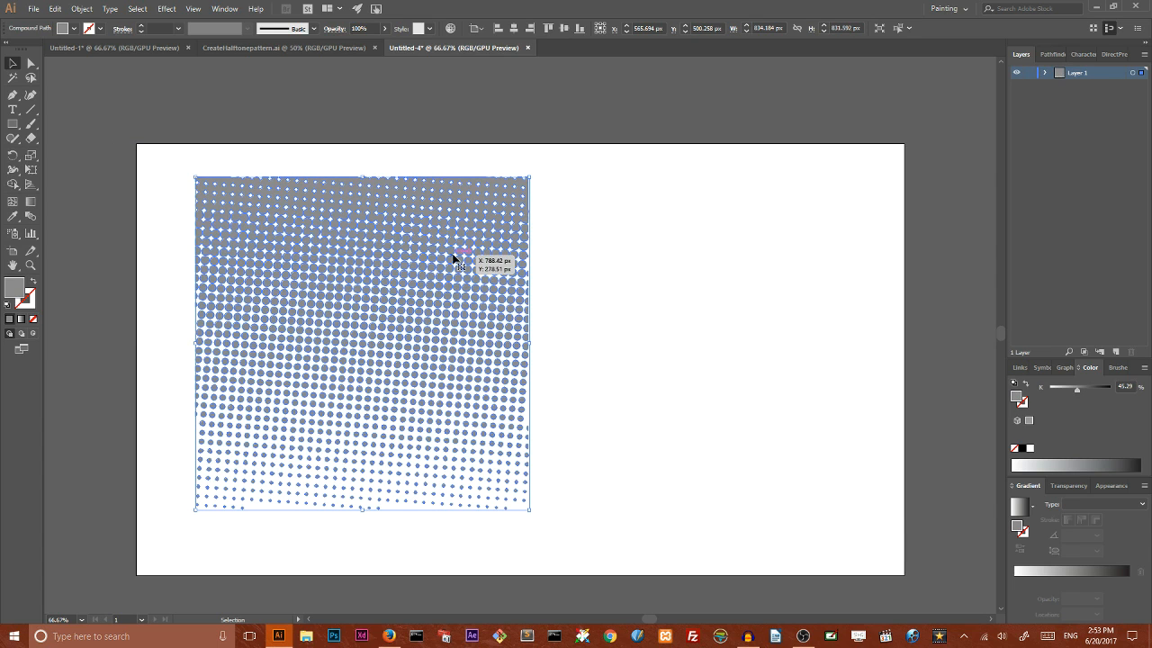
mouse_move(669, 261)
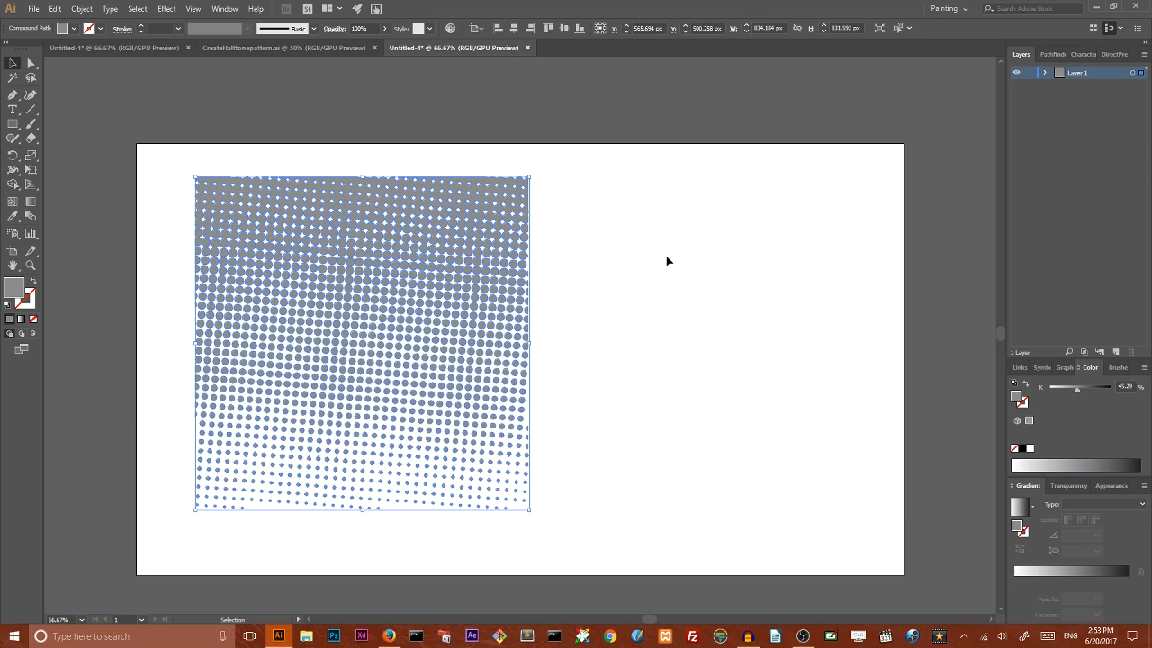
click(225, 7)
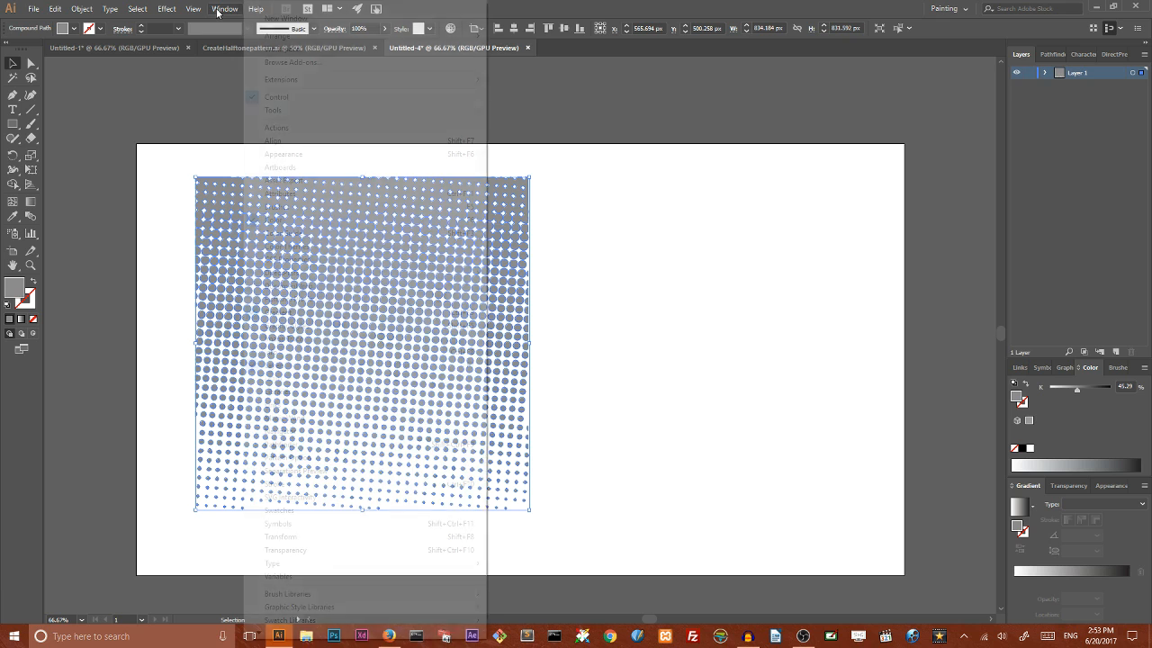
click(223, 9)
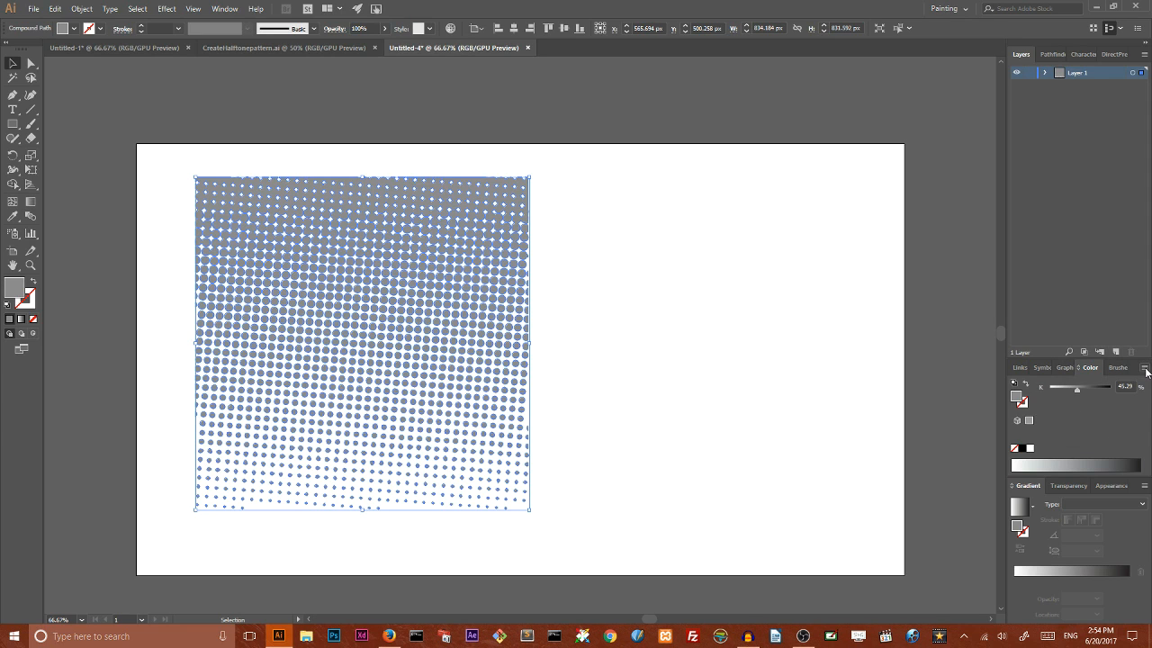
click(1144, 371)
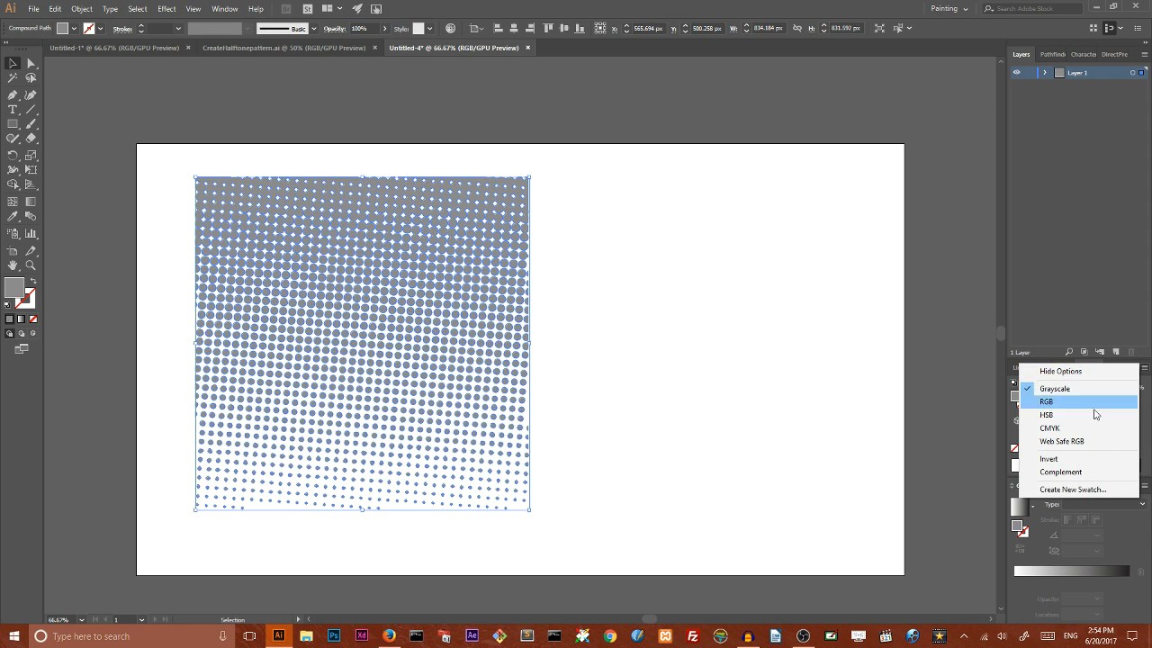
mouse_move(1076, 428)
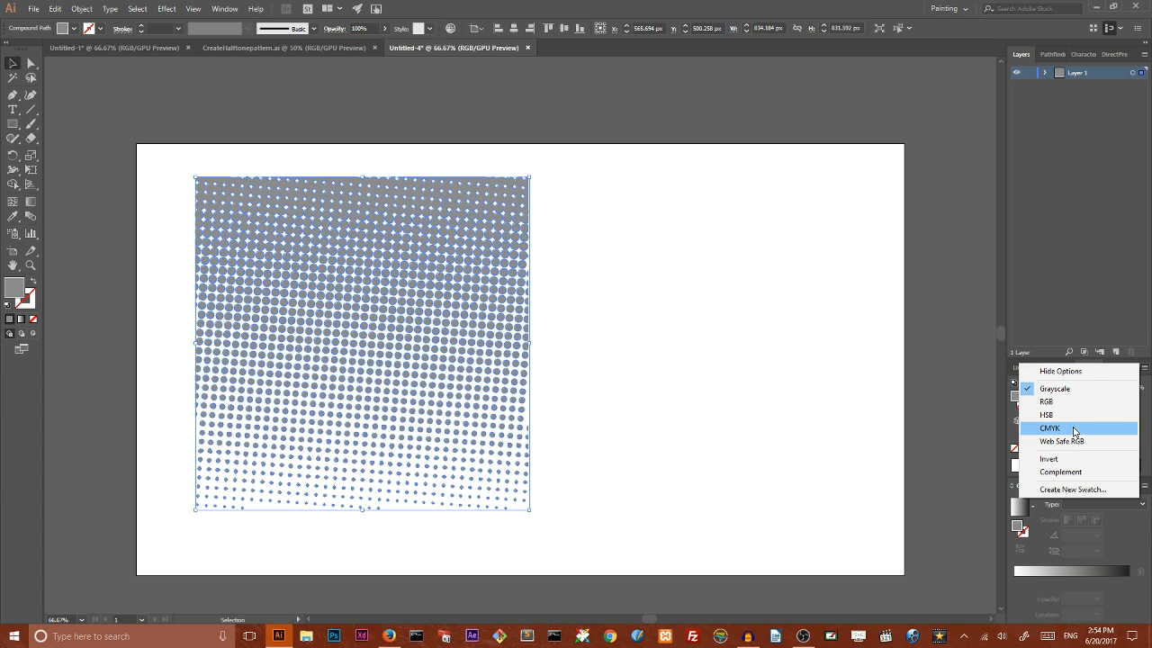
click(1049, 428)
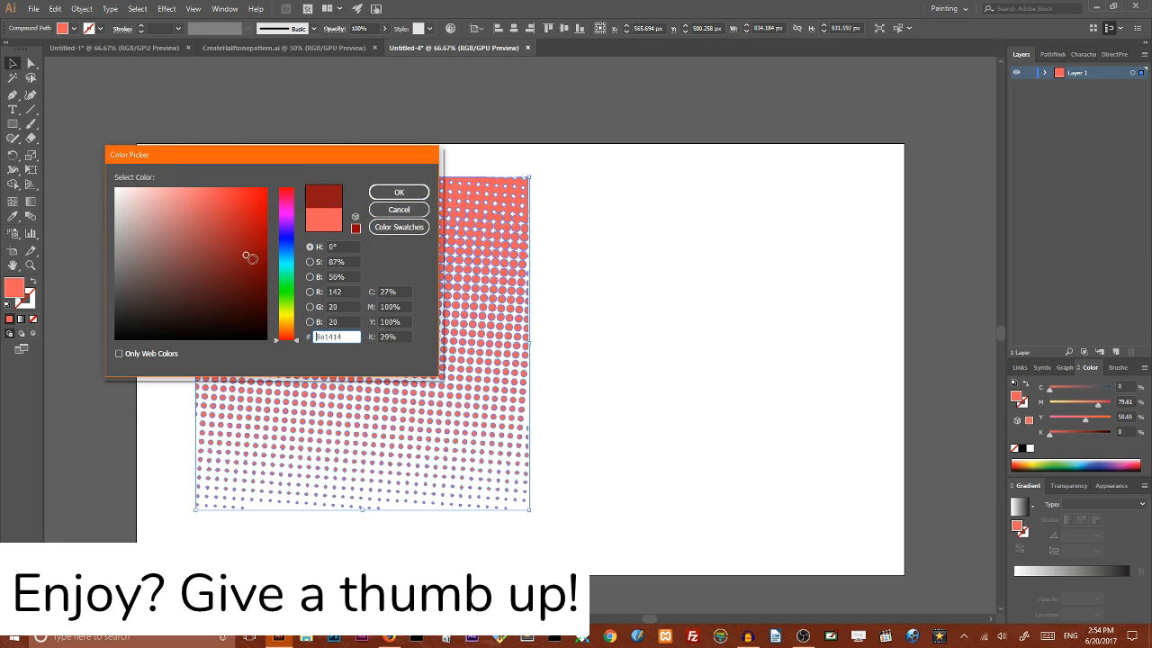
Step: Pick a dark red fill for the compound-path dots
click(400, 191)
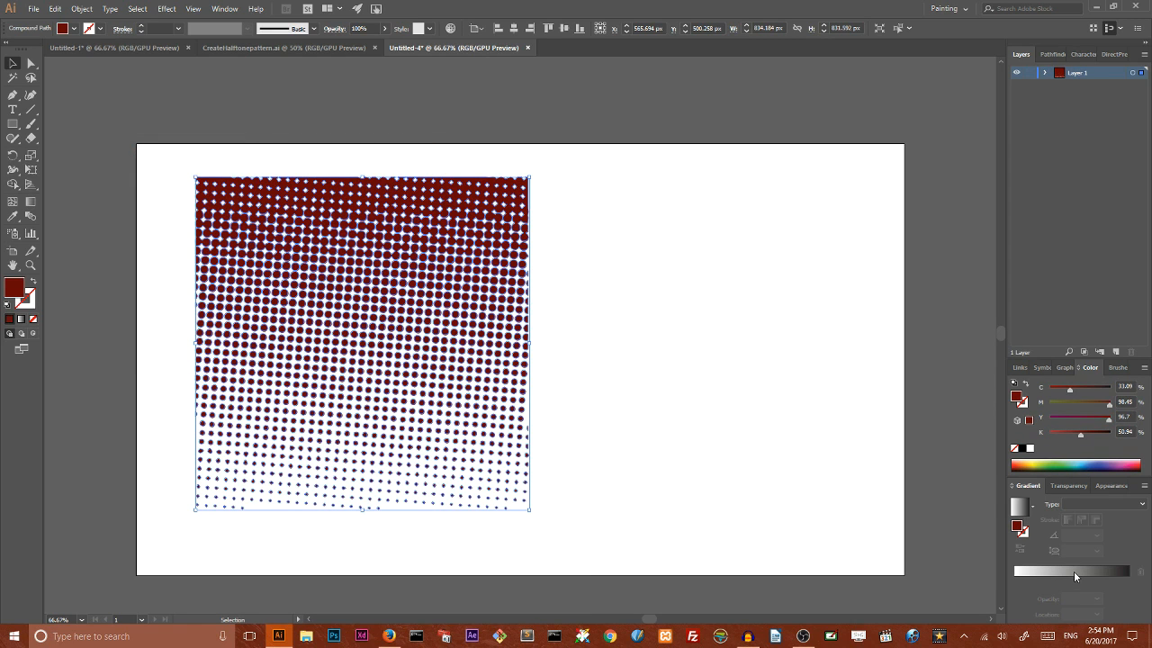
click(1020, 506)
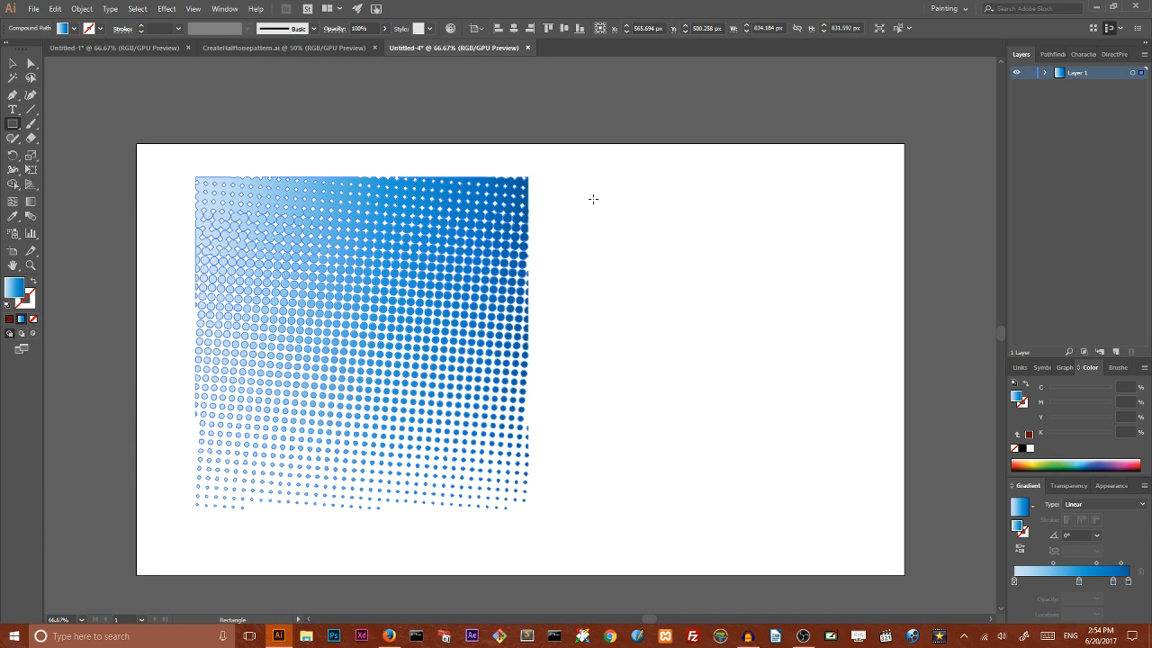
drag(583, 165, 890, 414)
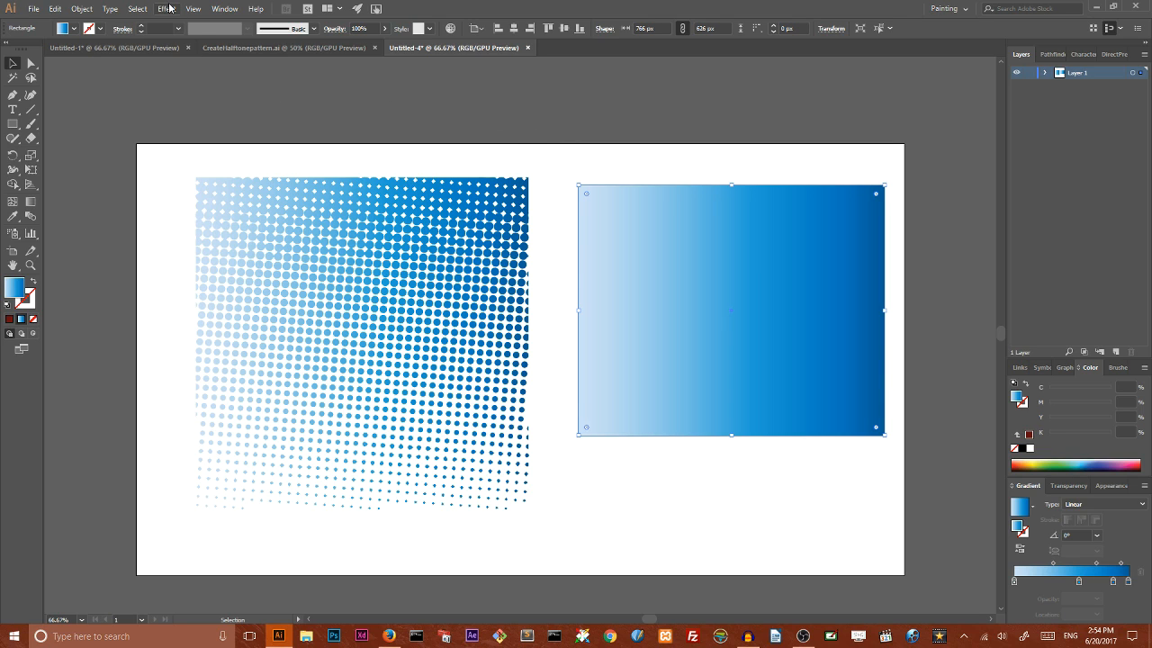
click(170, 7)
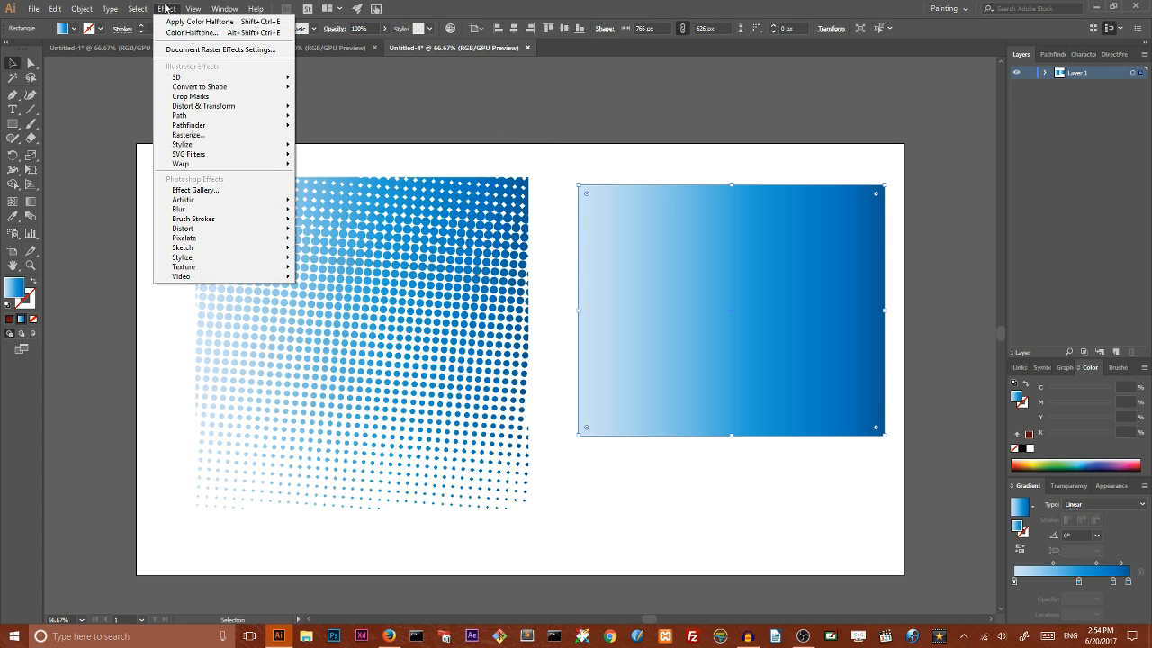
click(223, 7)
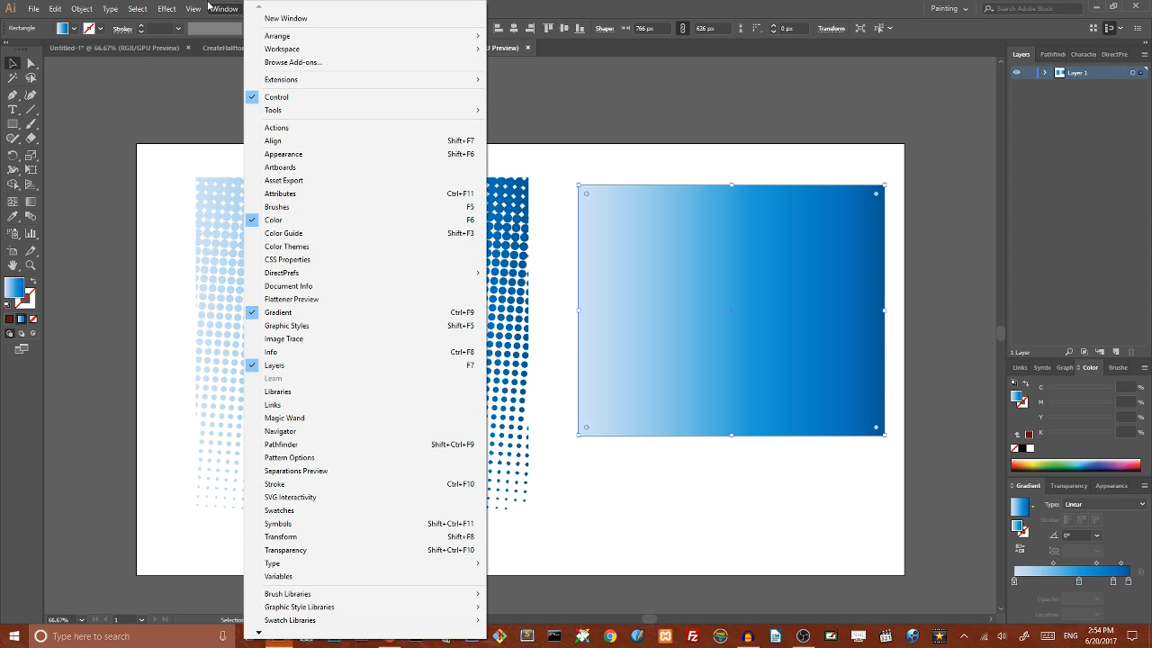
mouse_move(286, 18)
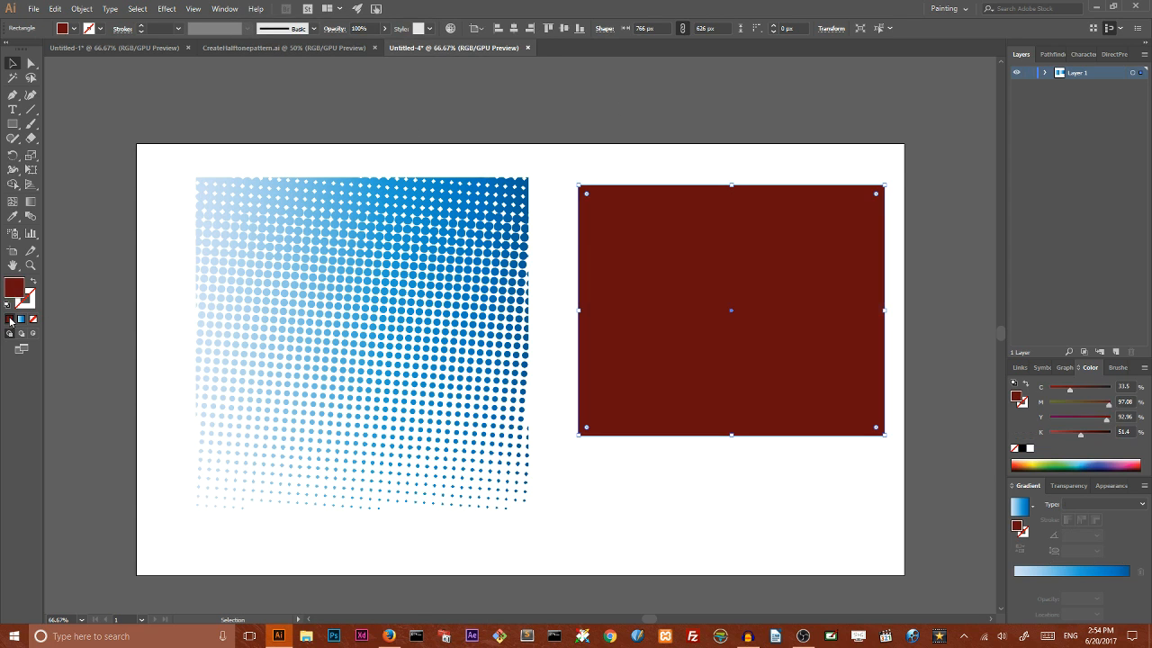
Step: Load the Basic Graphics_Dots pattern library in Swatches and fill the rectangle with a dot pattern
click(212, 7)
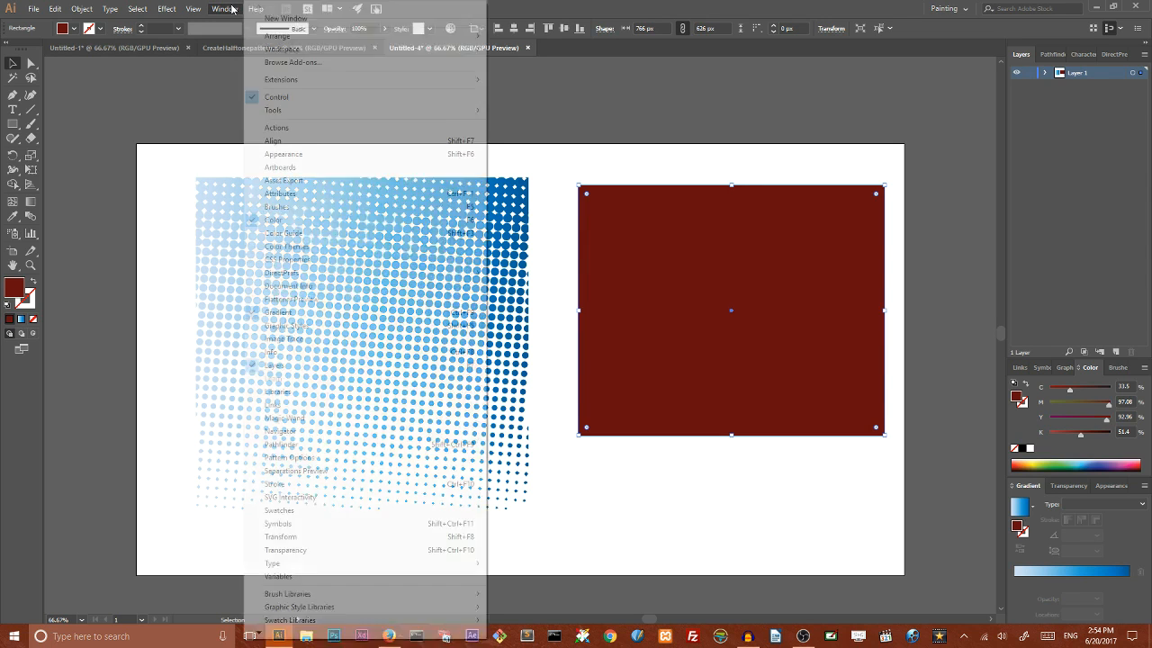
mouse_move(306, 405)
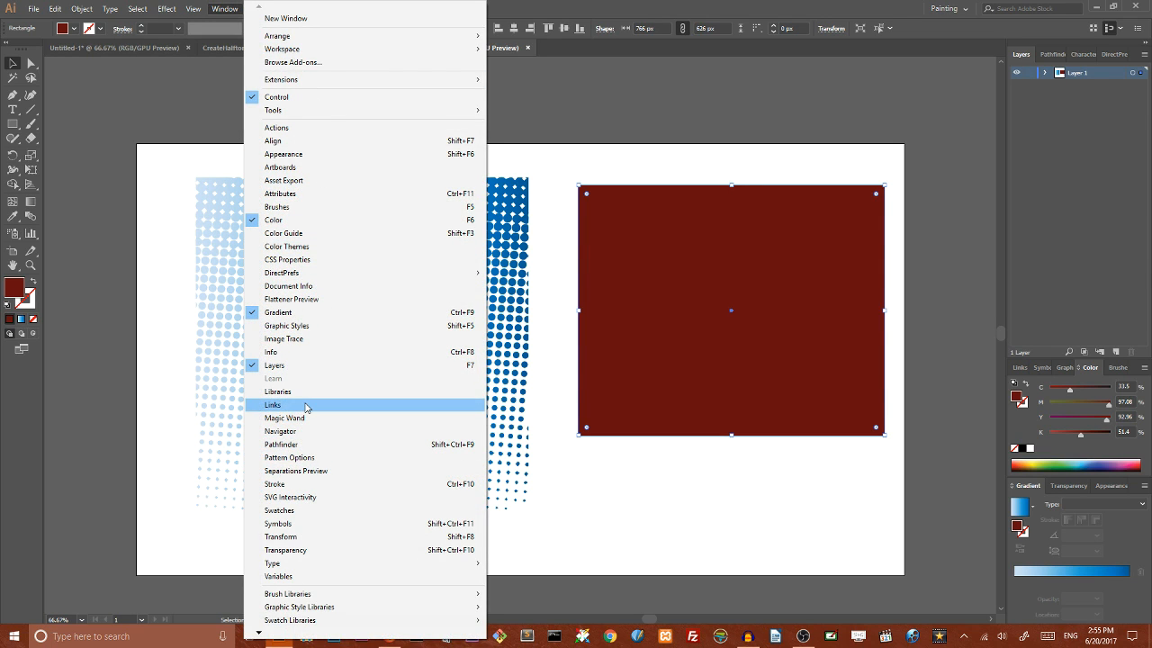
mouse_move(310, 378)
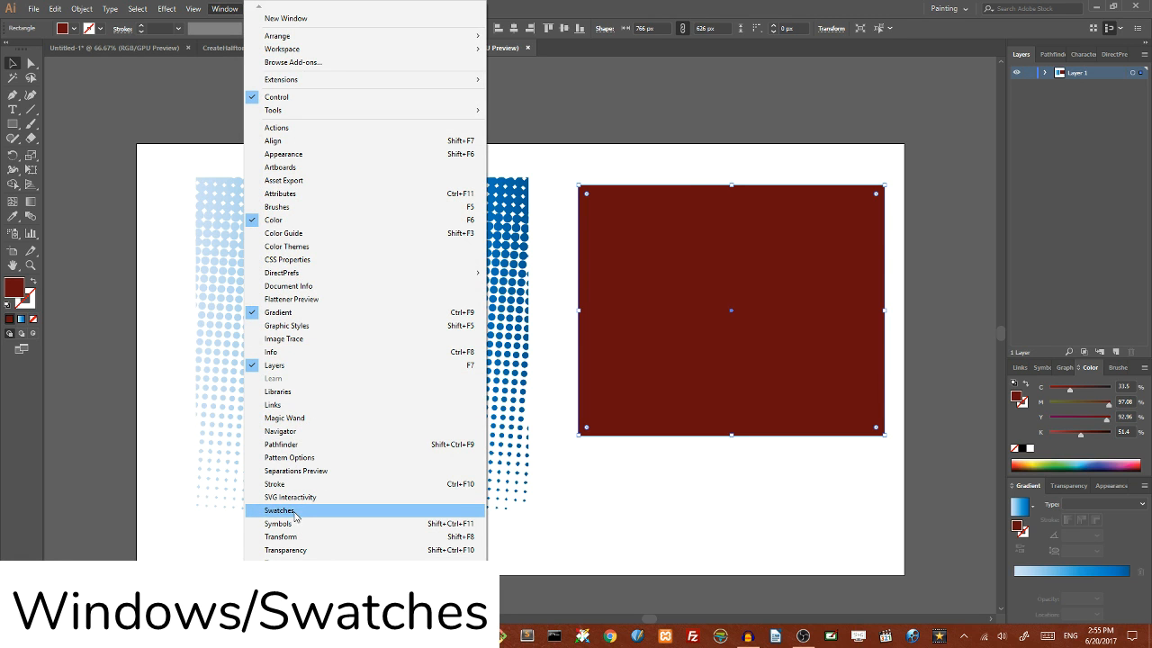
click(281, 511)
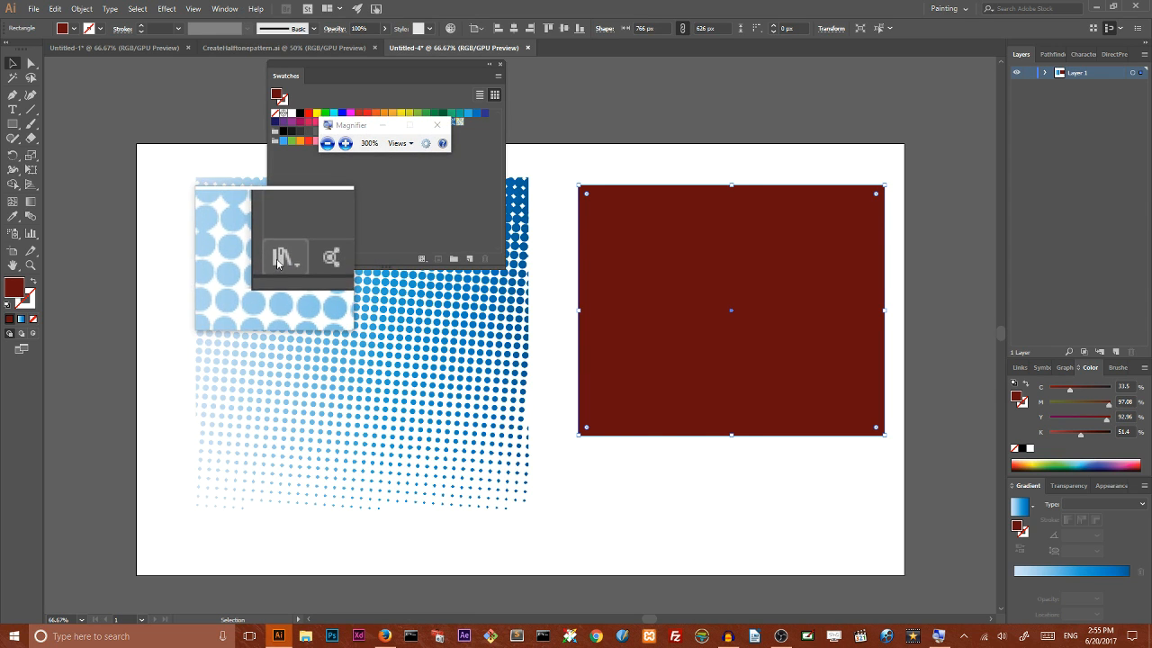
click(277, 259)
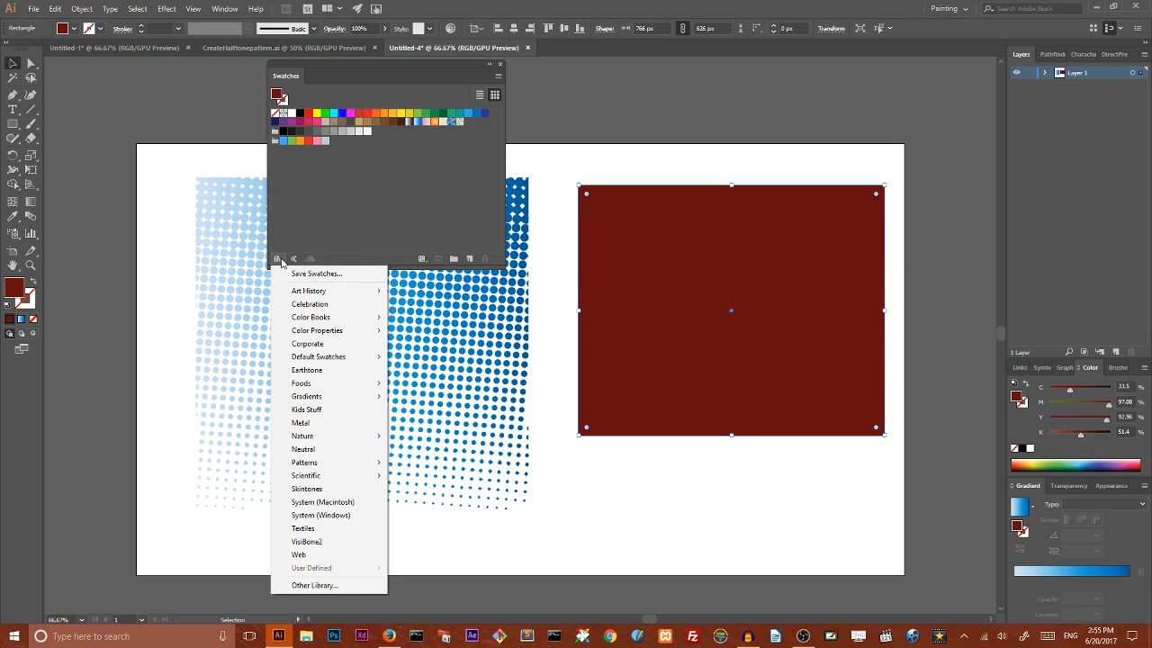
mouse_move(328, 411)
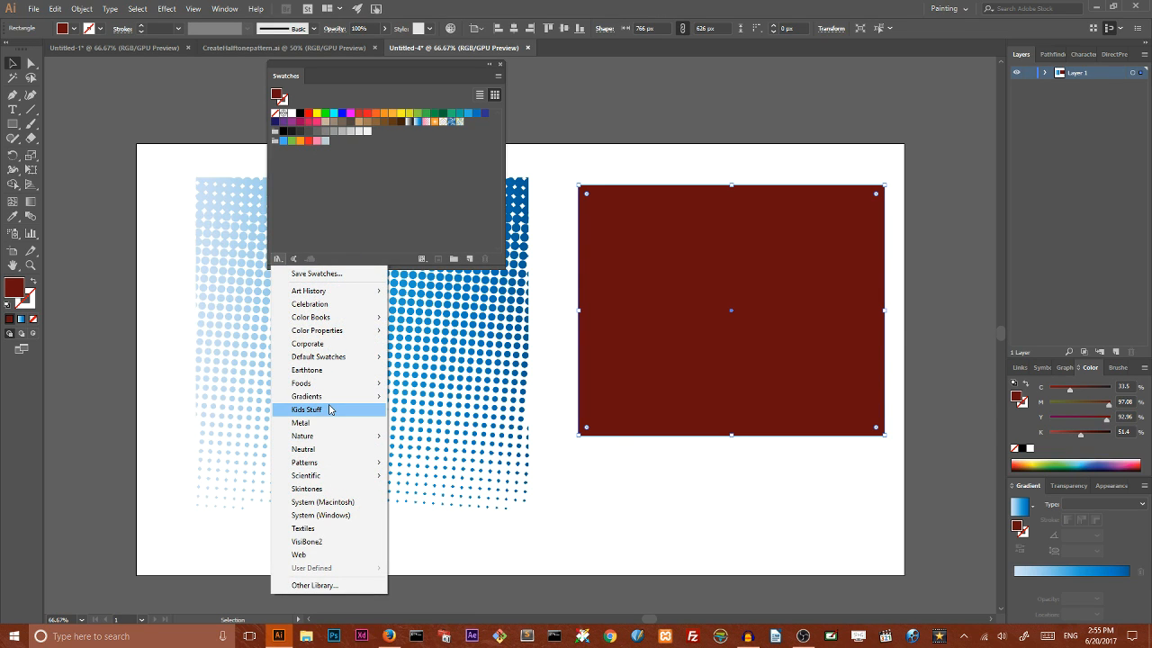
mouse_move(313, 463)
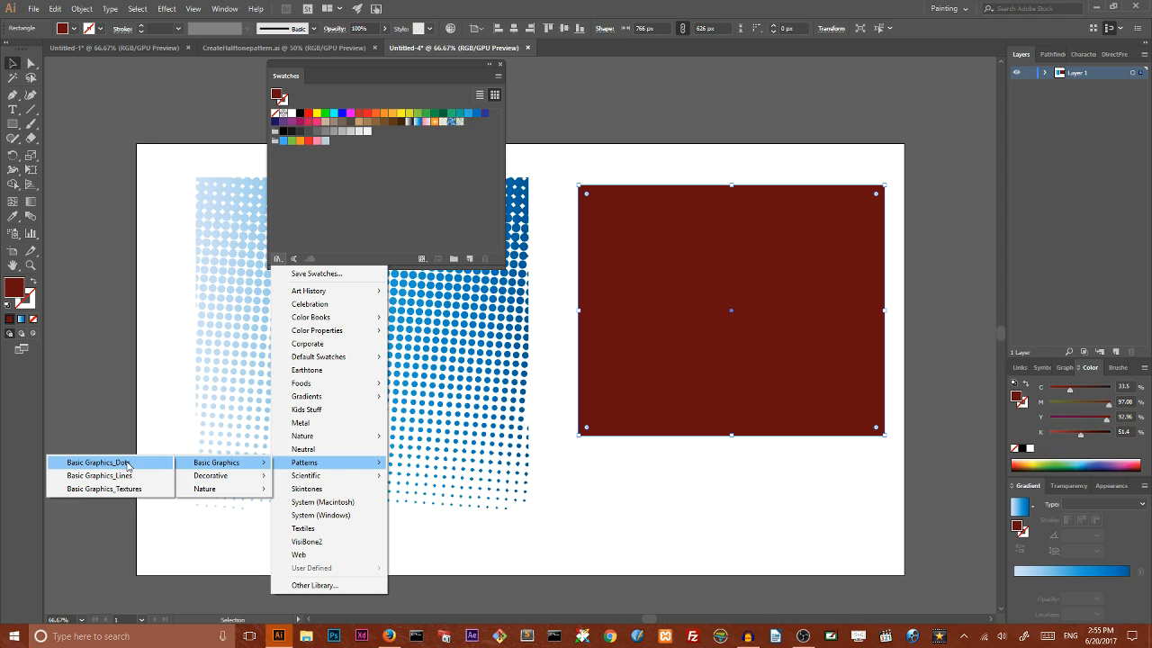
click(98, 460)
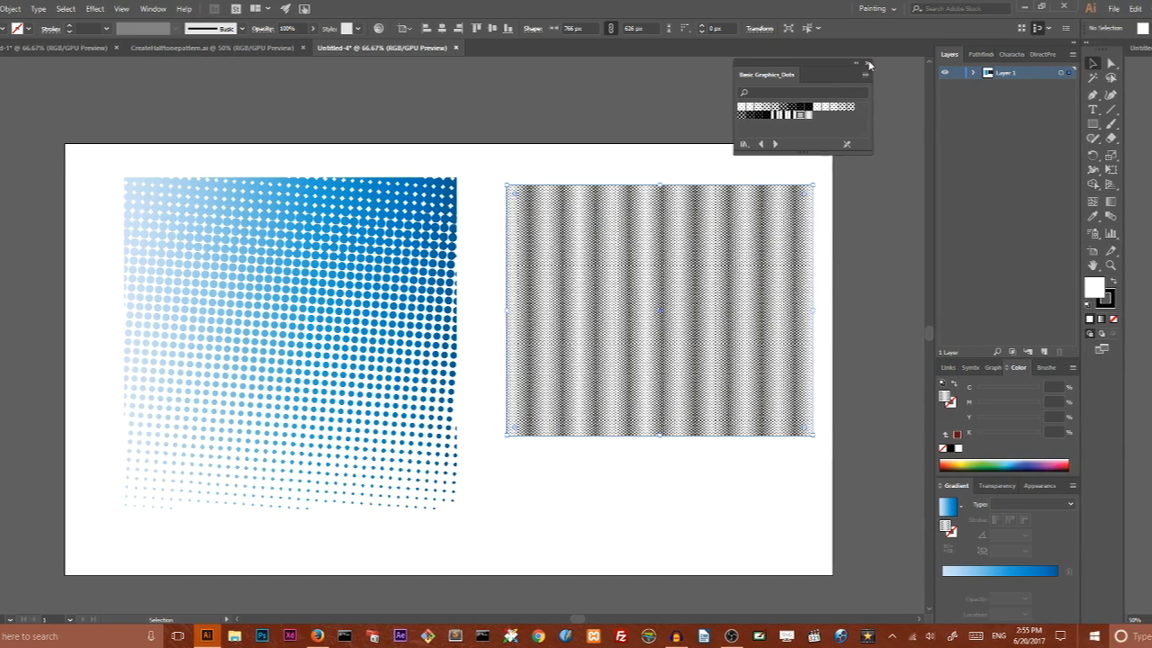
click(212, 47)
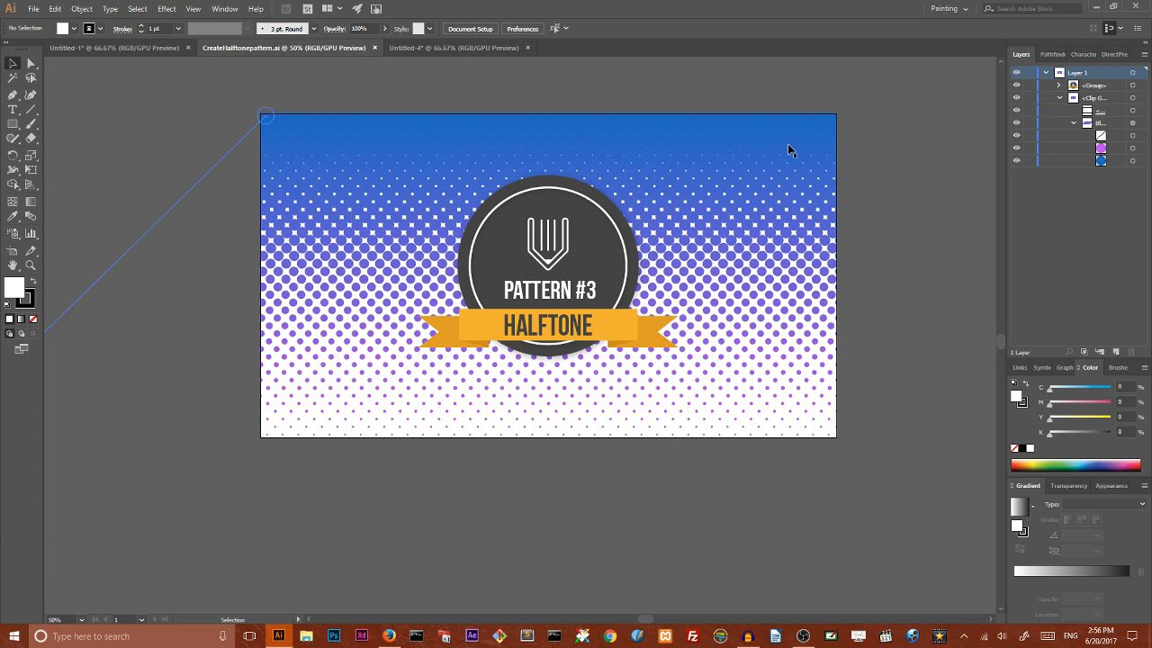
mouse_move(286, 116)
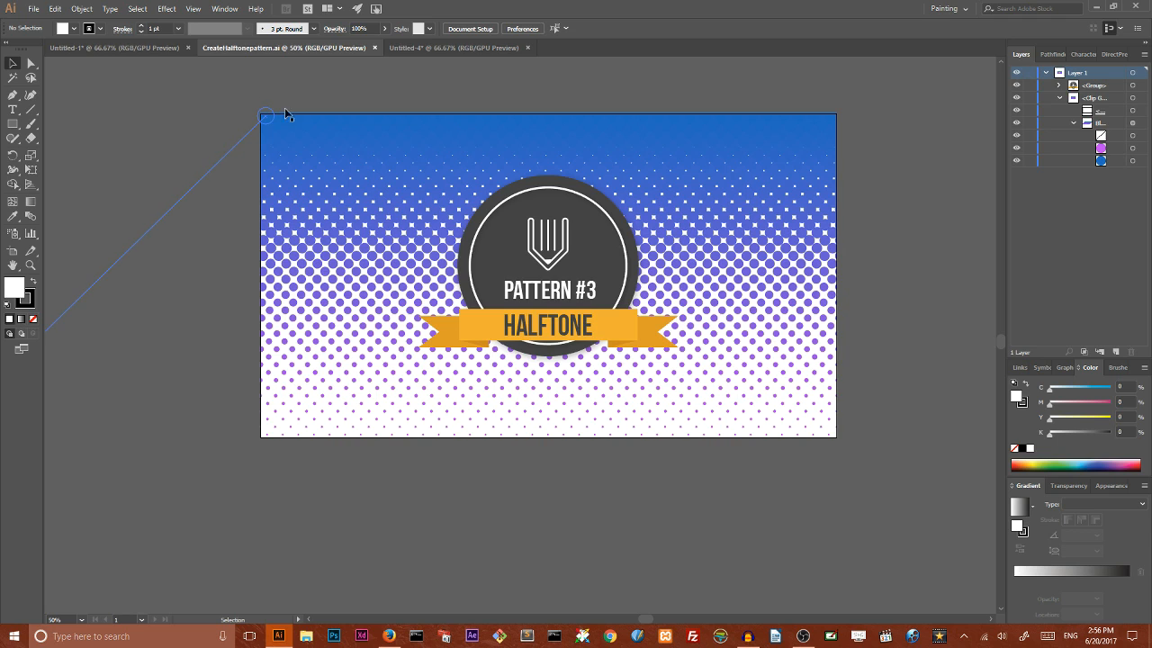
Step: Create a new 1920 × 1080 px document from the Web Large preset
click(32, 9)
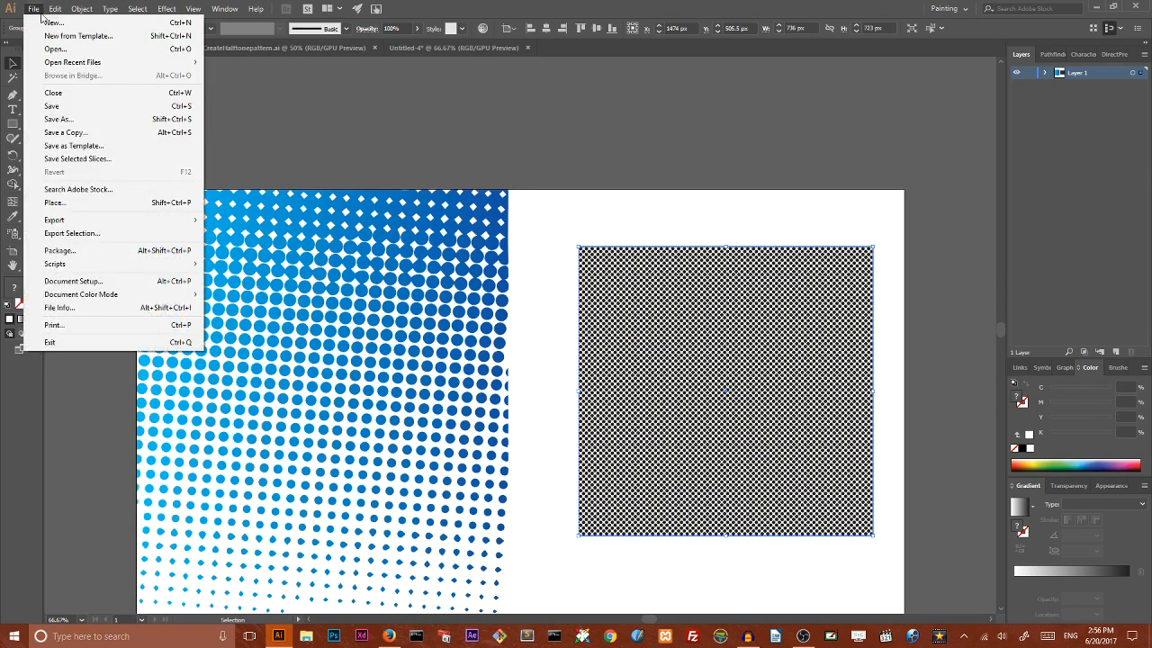
click(54, 21)
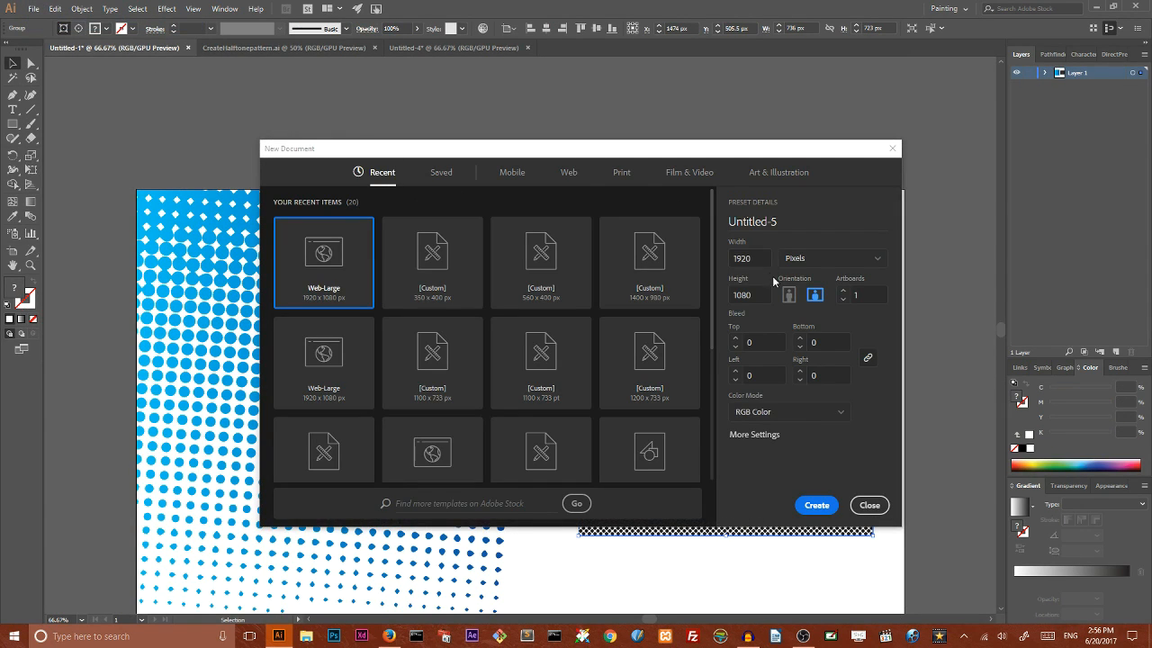
click(749, 259)
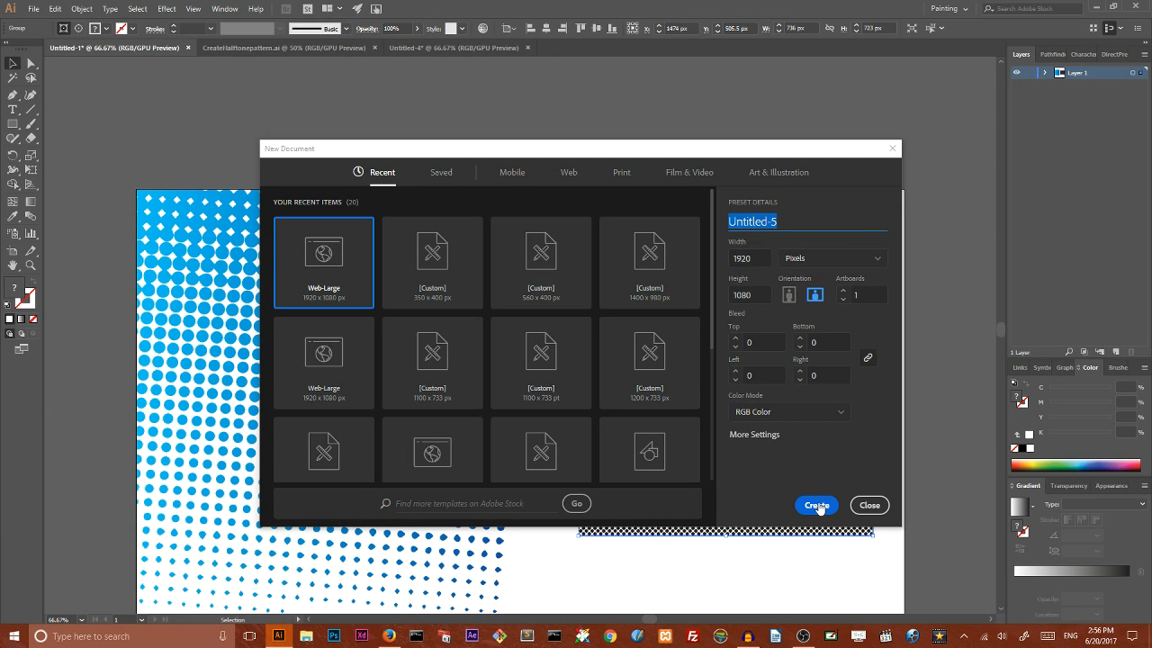
click(815, 504)
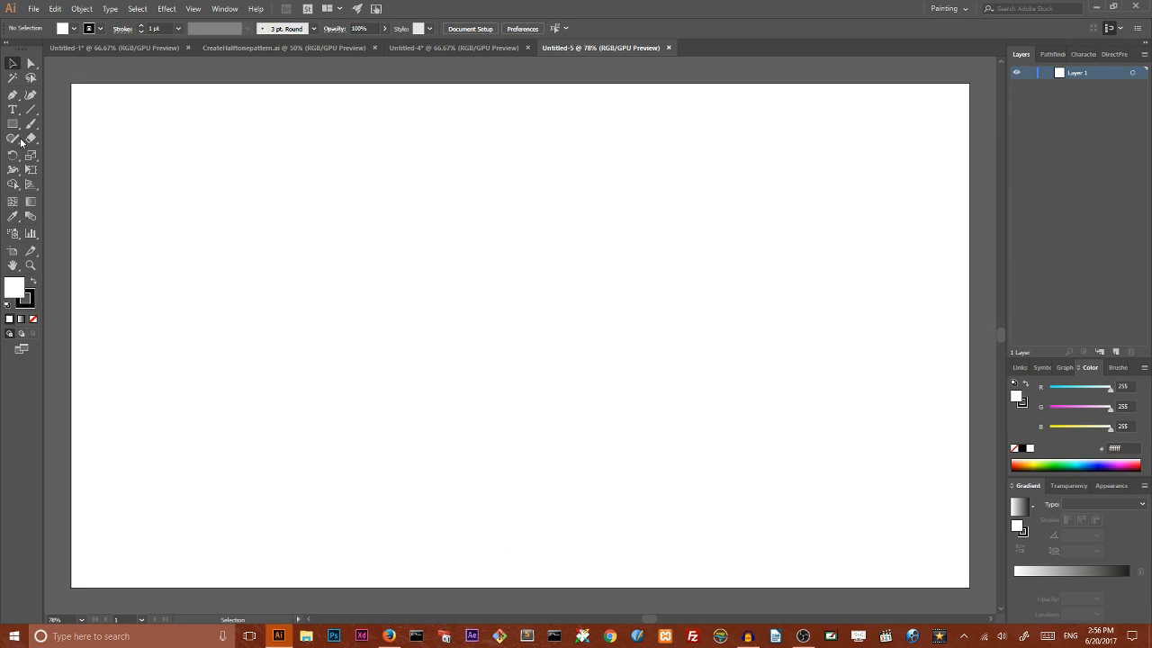
Step: Create a 56 px circle with the Ellipse Tool at the artboard's top-left corner
click(14, 122)
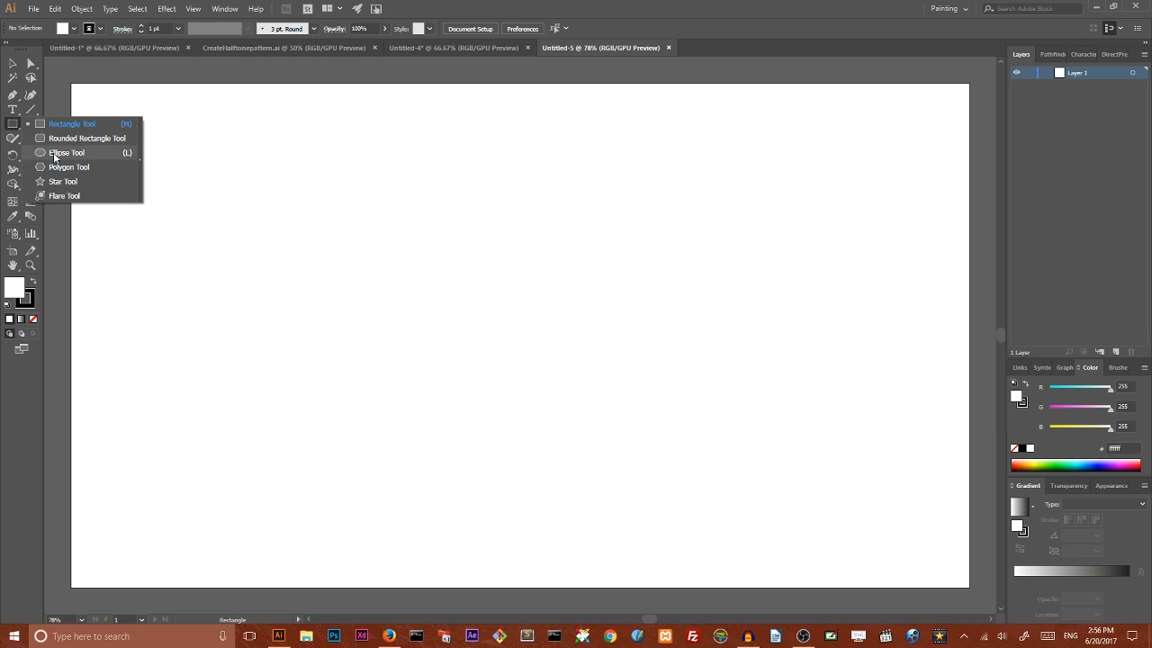
click(65, 152)
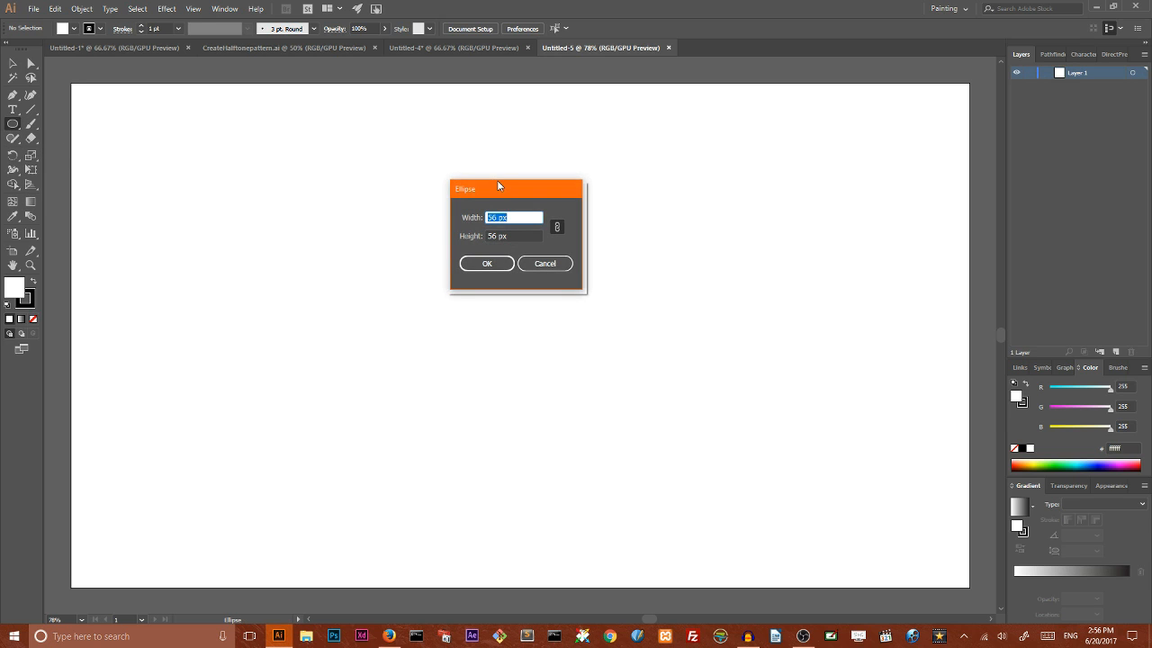
drag(496, 189, 213, 99)
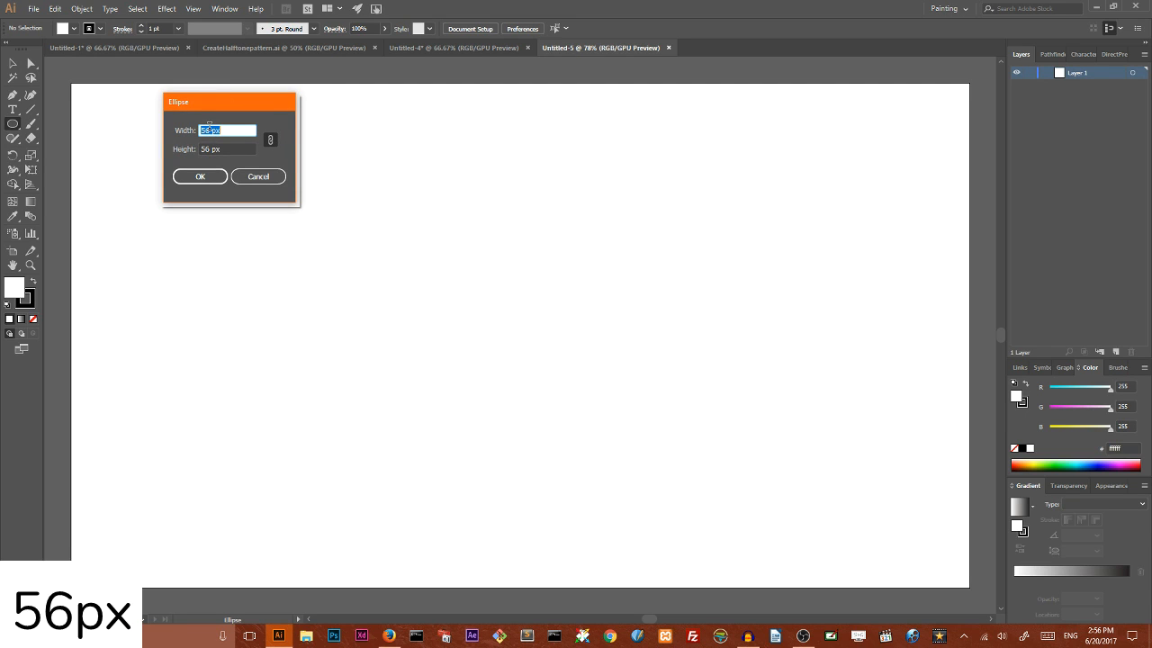
click(200, 176)
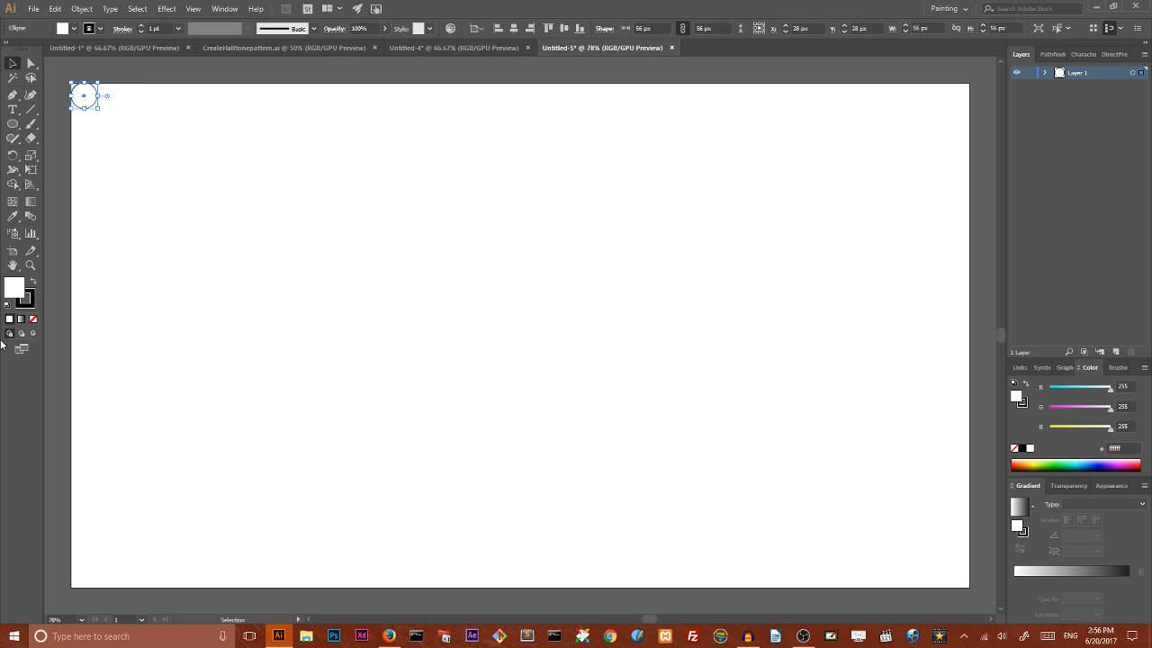
Step: Give the circle a bright red fill from the Color Picker
click(32, 320)
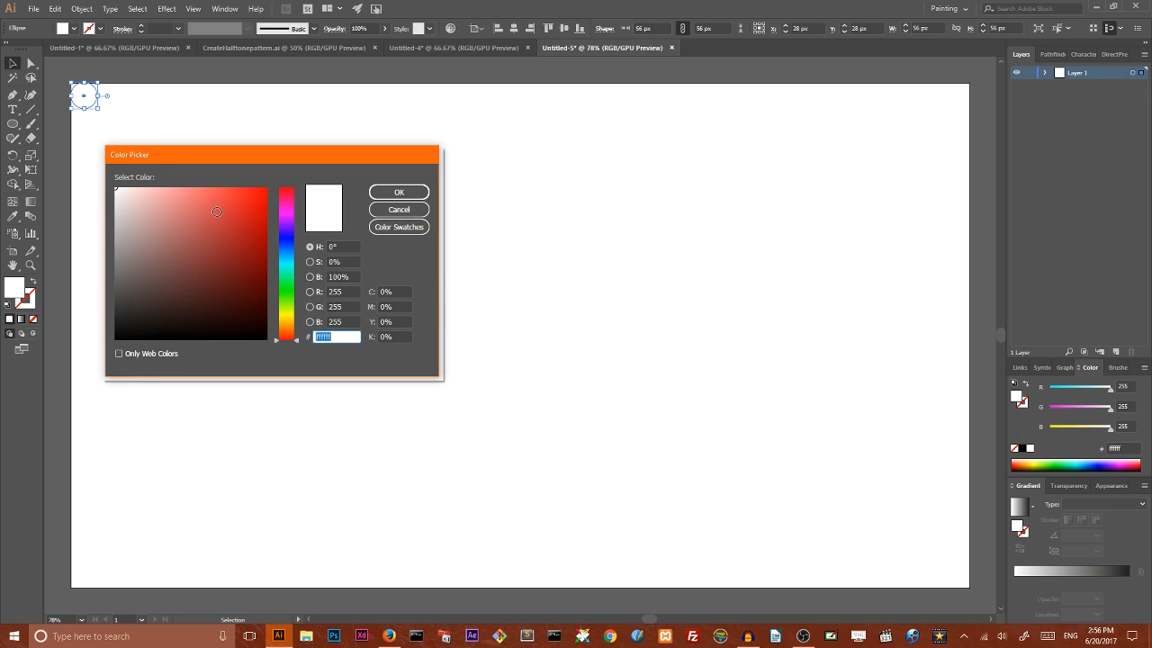
click(255, 214)
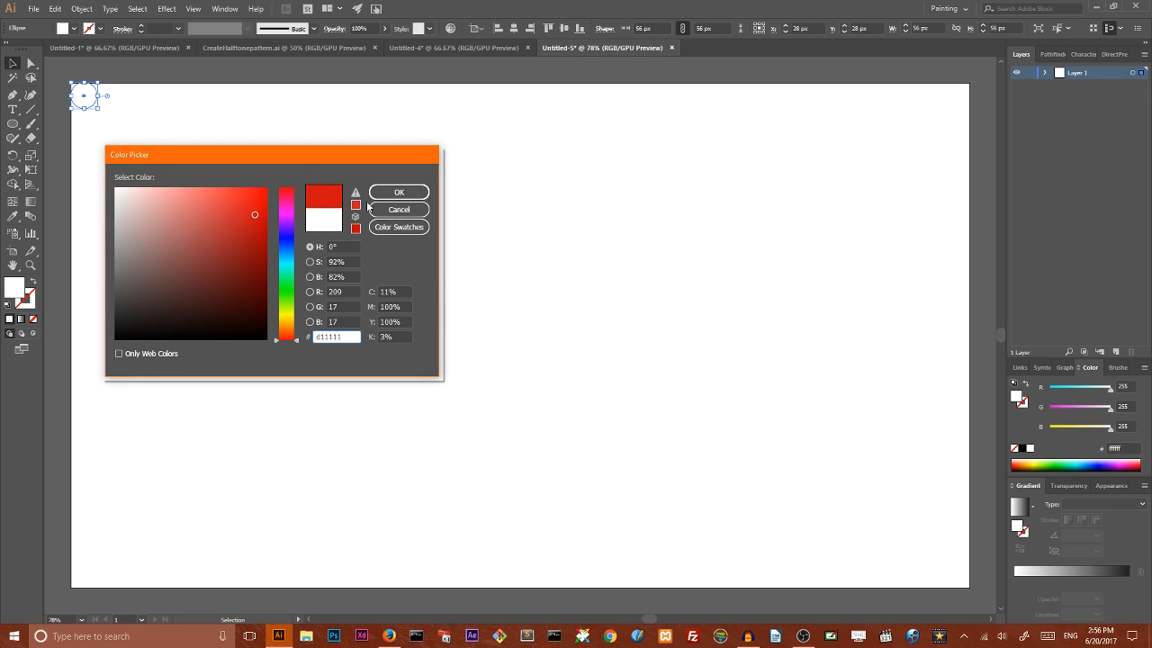
click(398, 190)
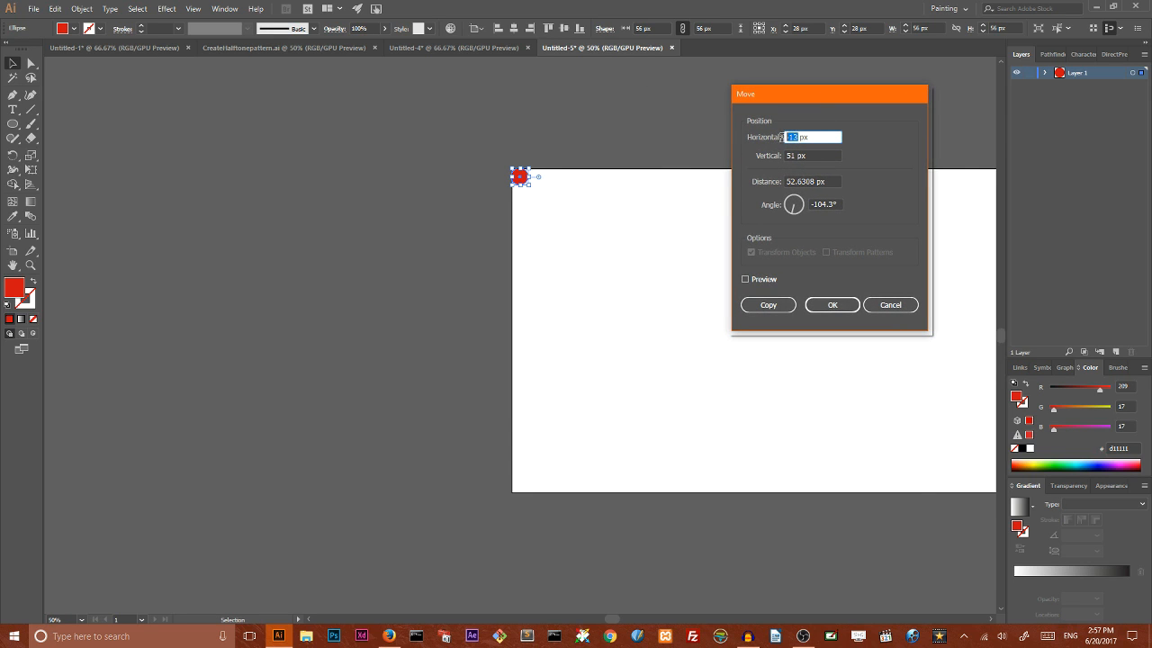
Step: Move a copy of the red circle 1528 px straight down, then reselect the large dot
text(0)
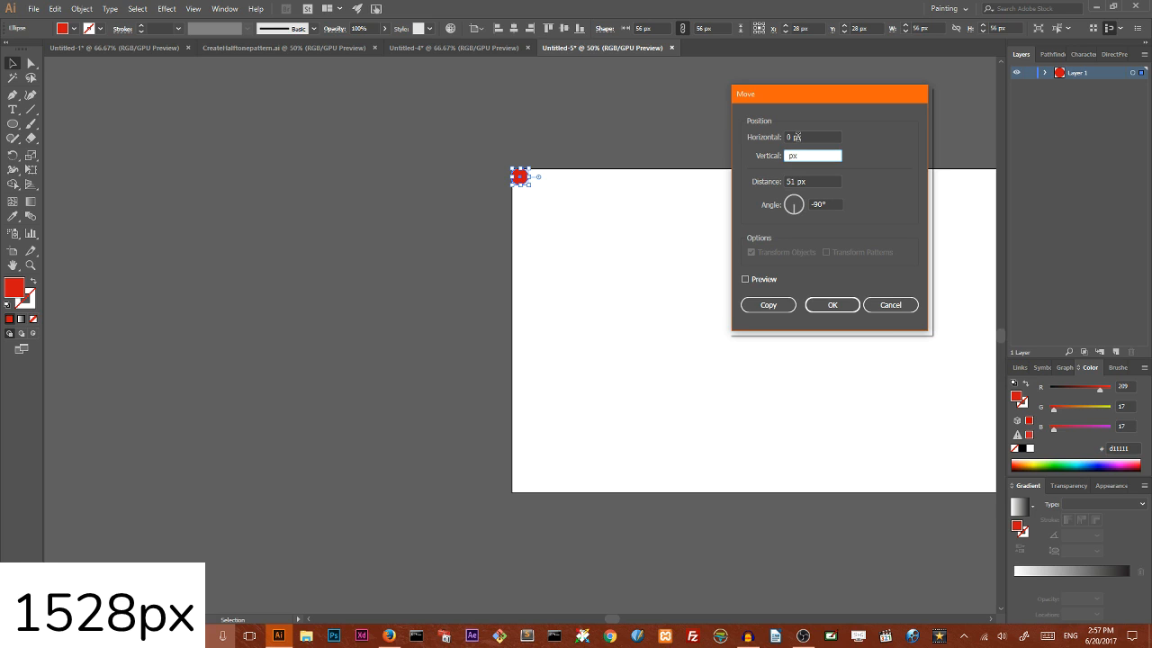
text(1528)
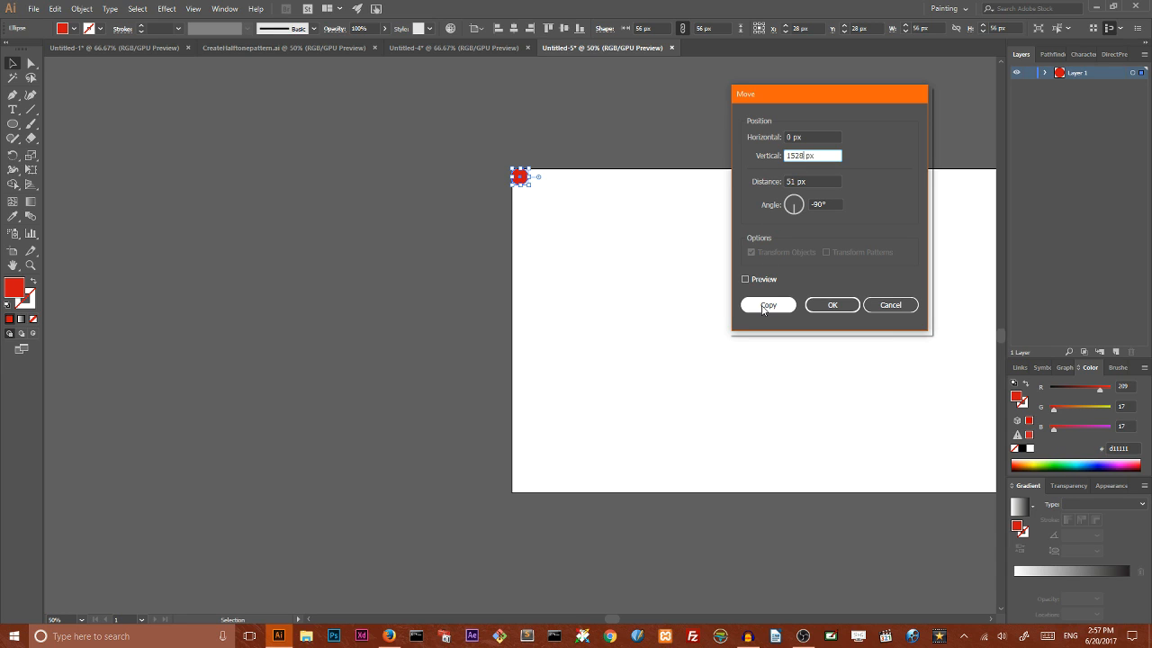
click(766, 306)
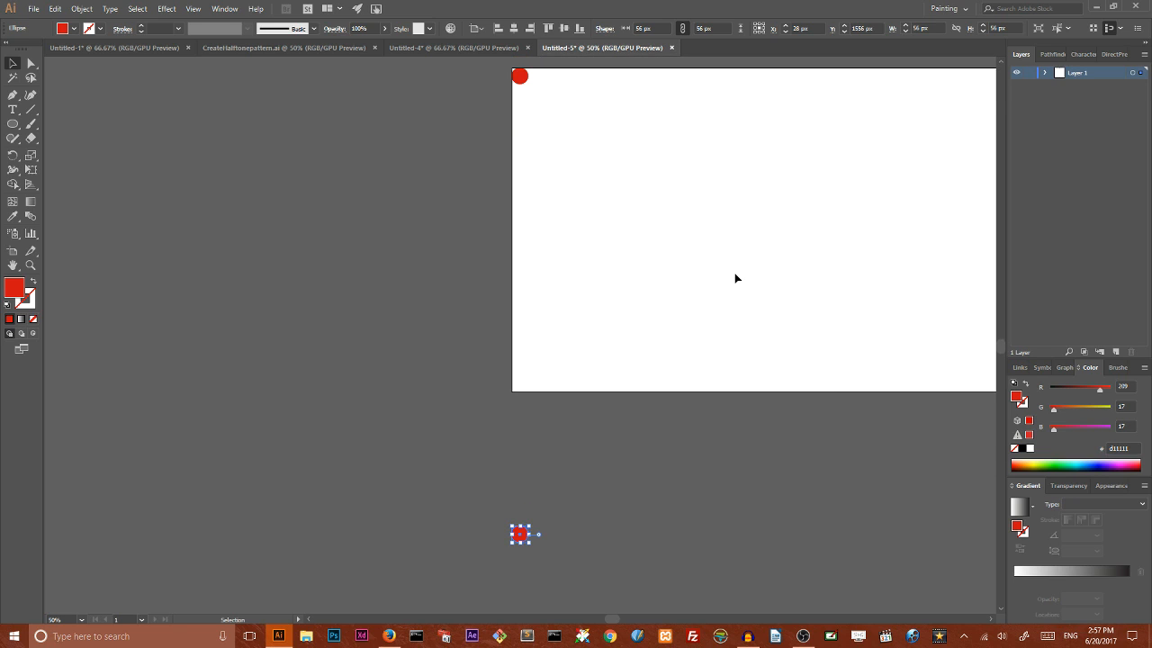
mouse_move(482, 504)
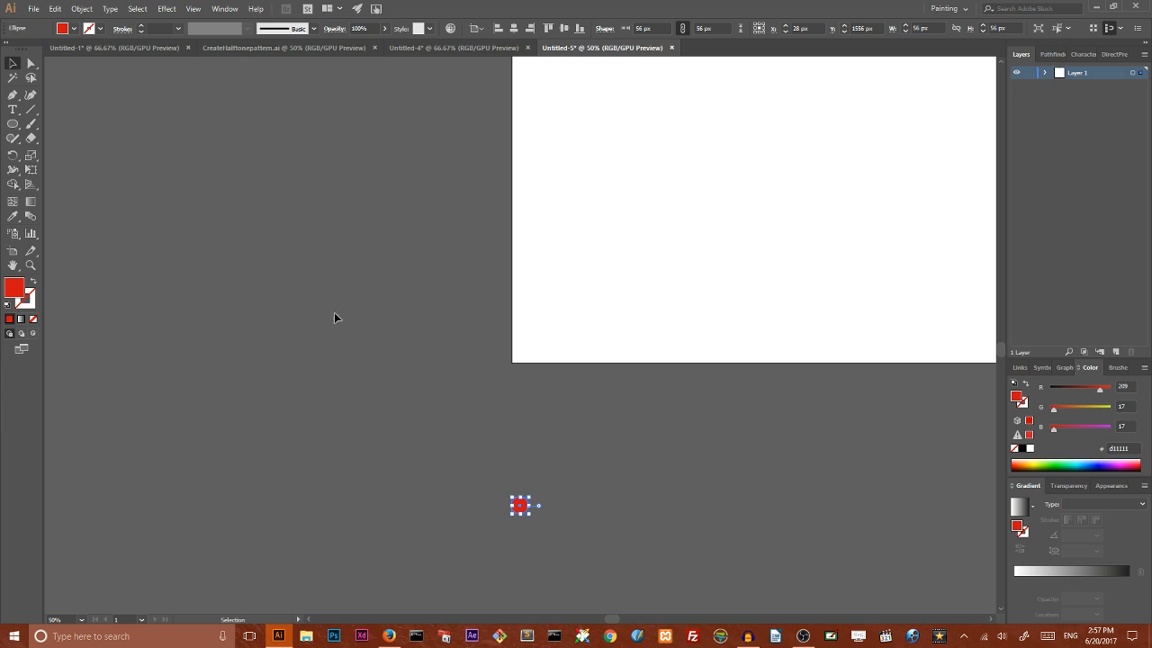
mouse_move(615, 10)
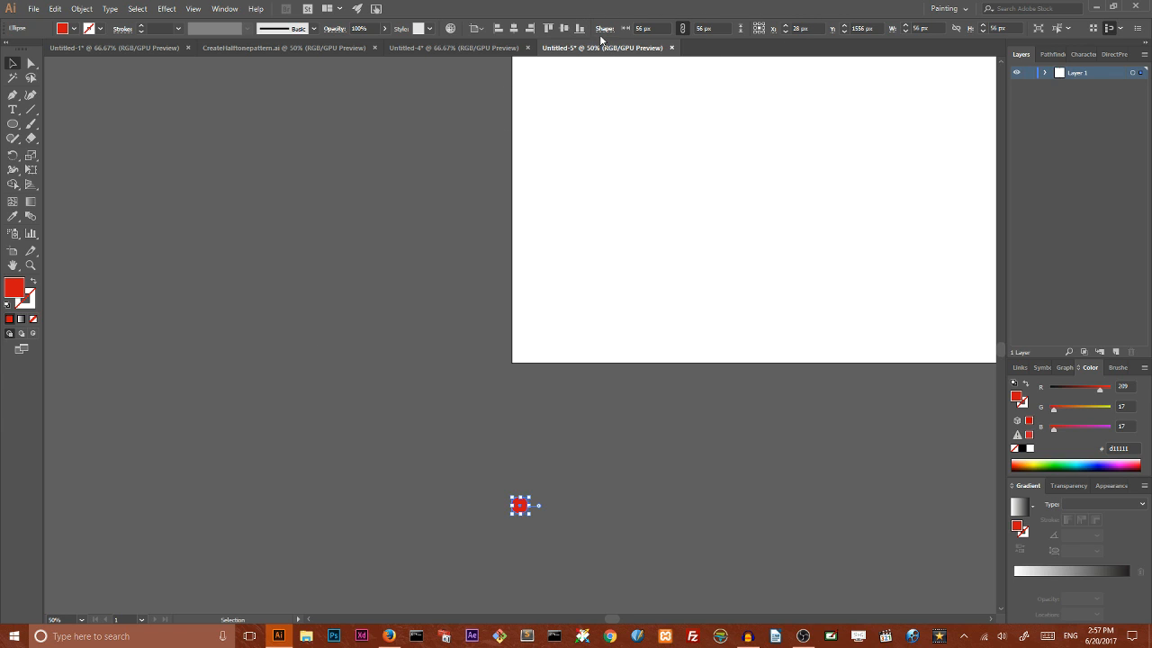
mouse_move(684, 29)
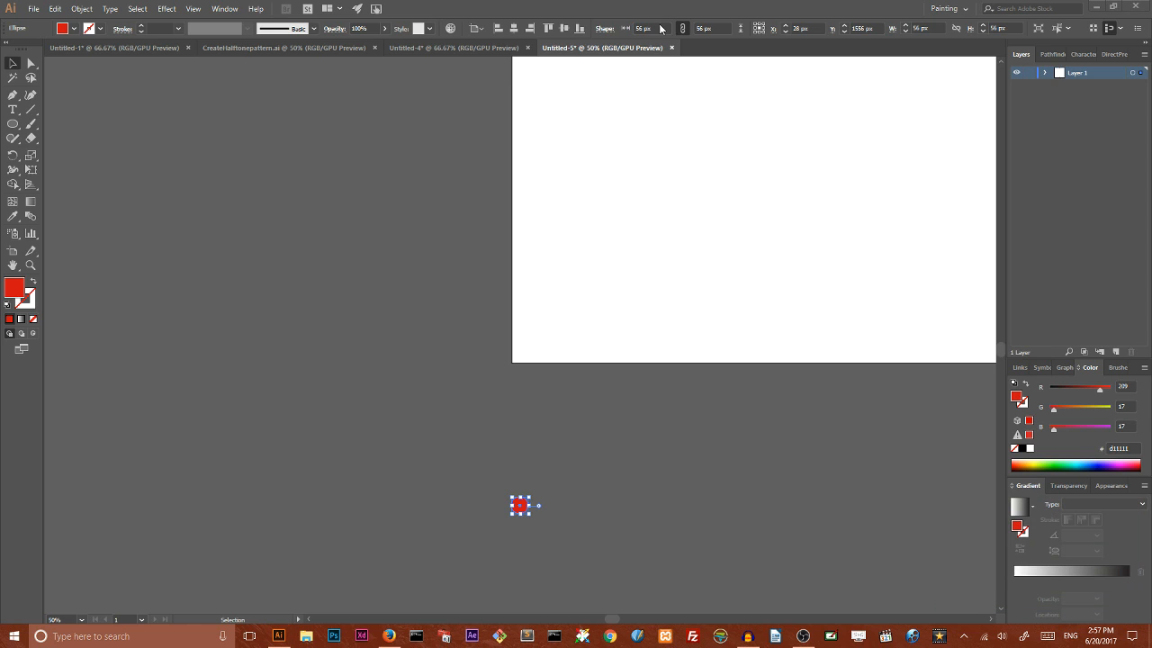
click(647, 28)
text(6)
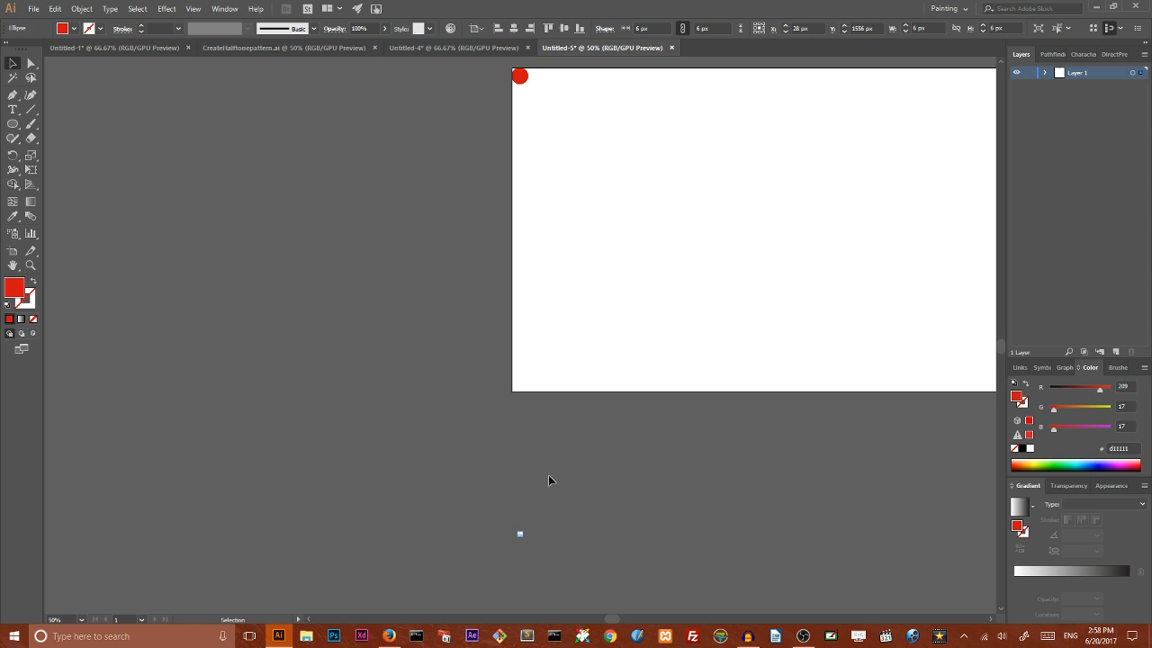
mouse_move(586, 479)
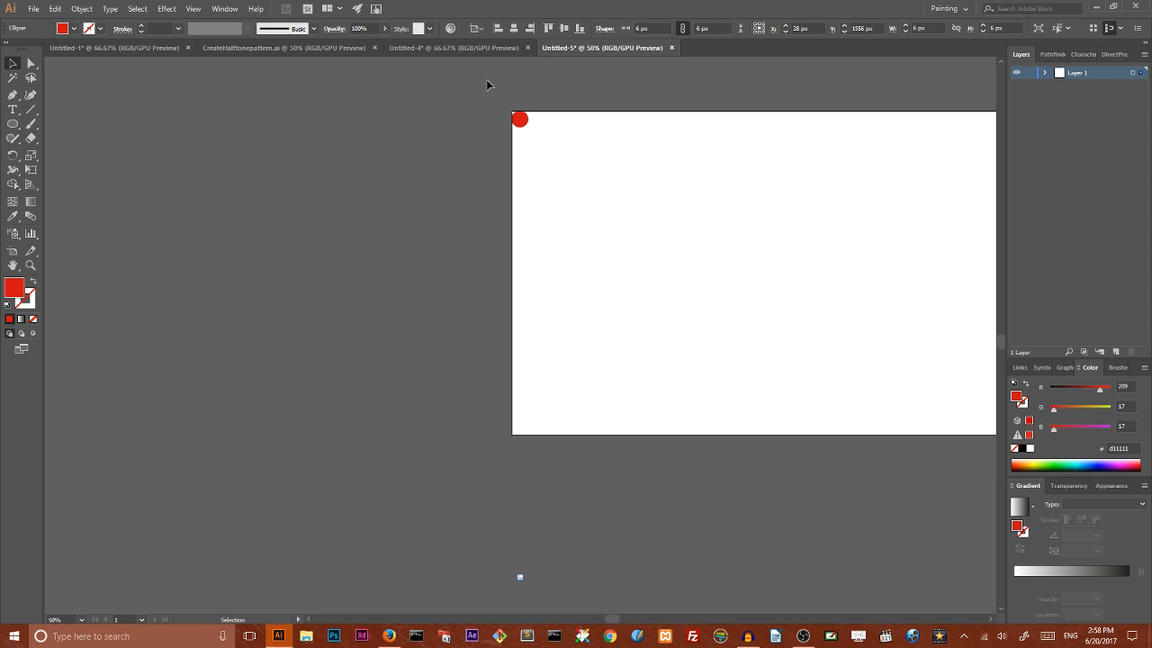
click(520, 119)
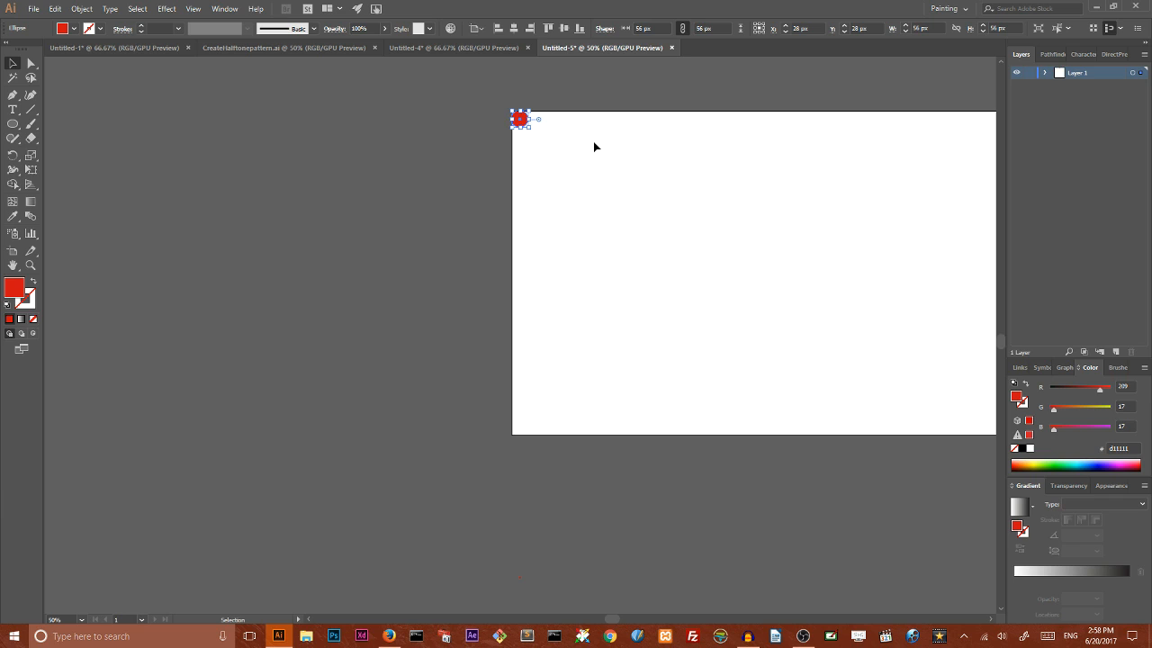
mouse_move(321, 143)
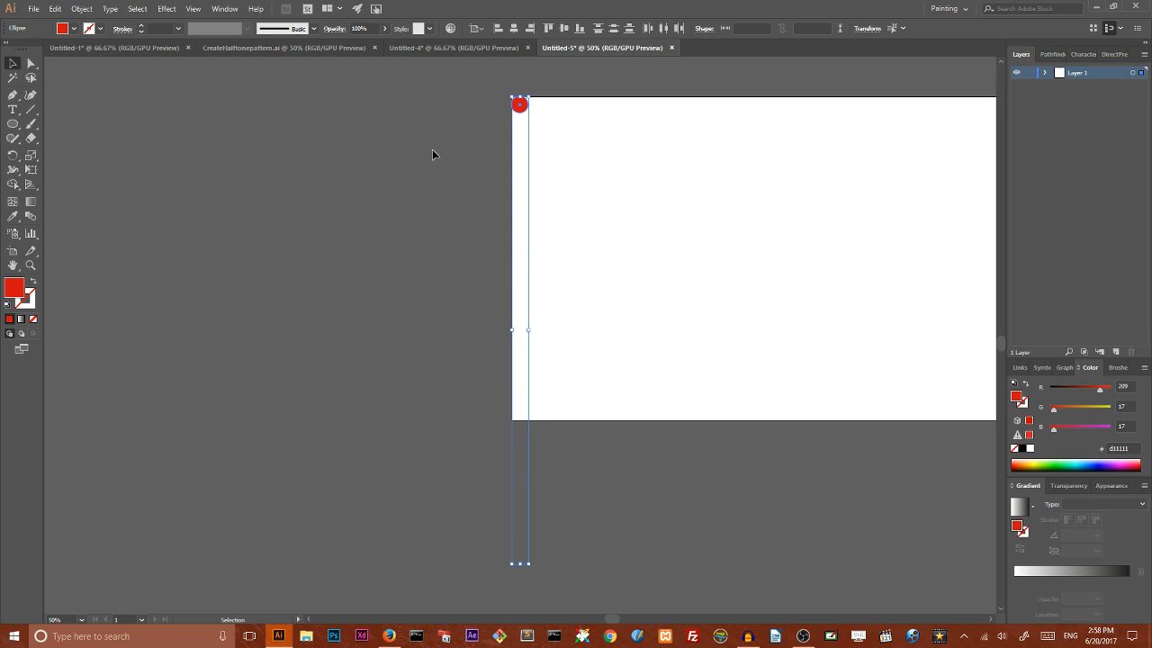
Step: Set Blend Options spacing to 40 Specified Steps for the two circles
click(81, 7)
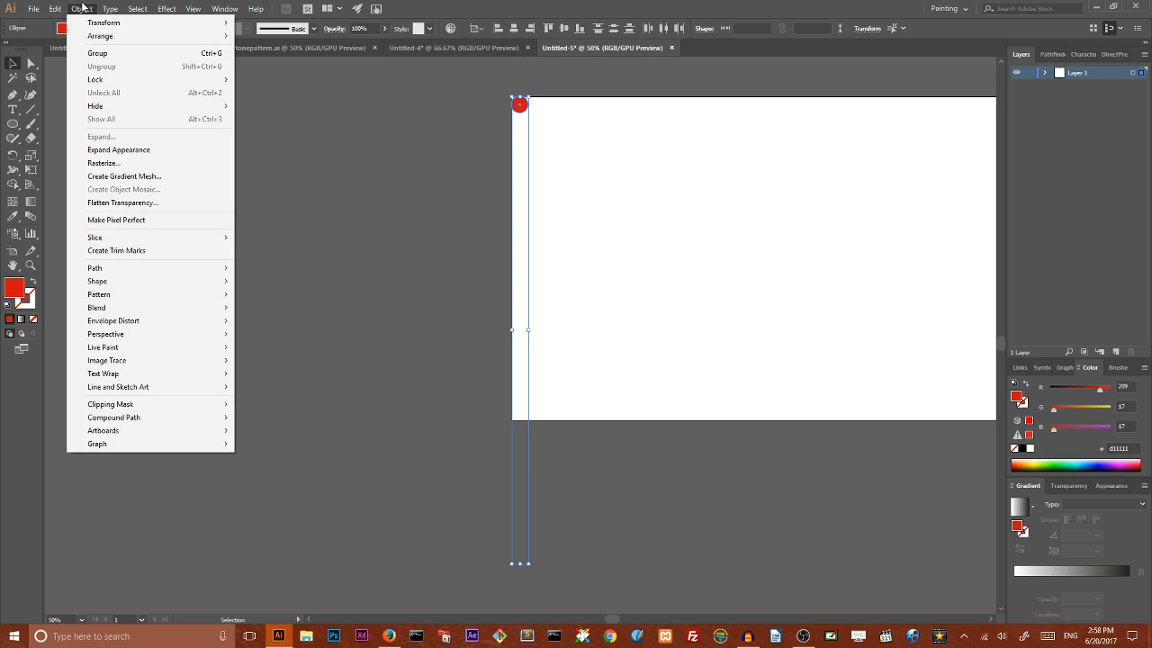
mouse_move(97, 306)
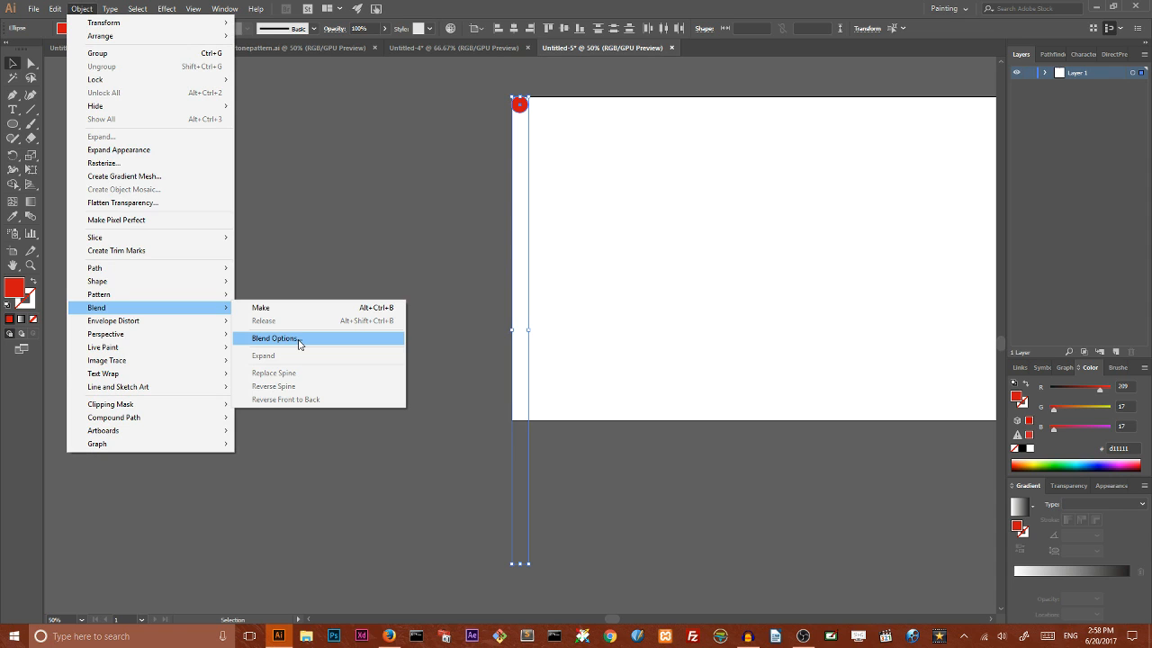
click(274, 339)
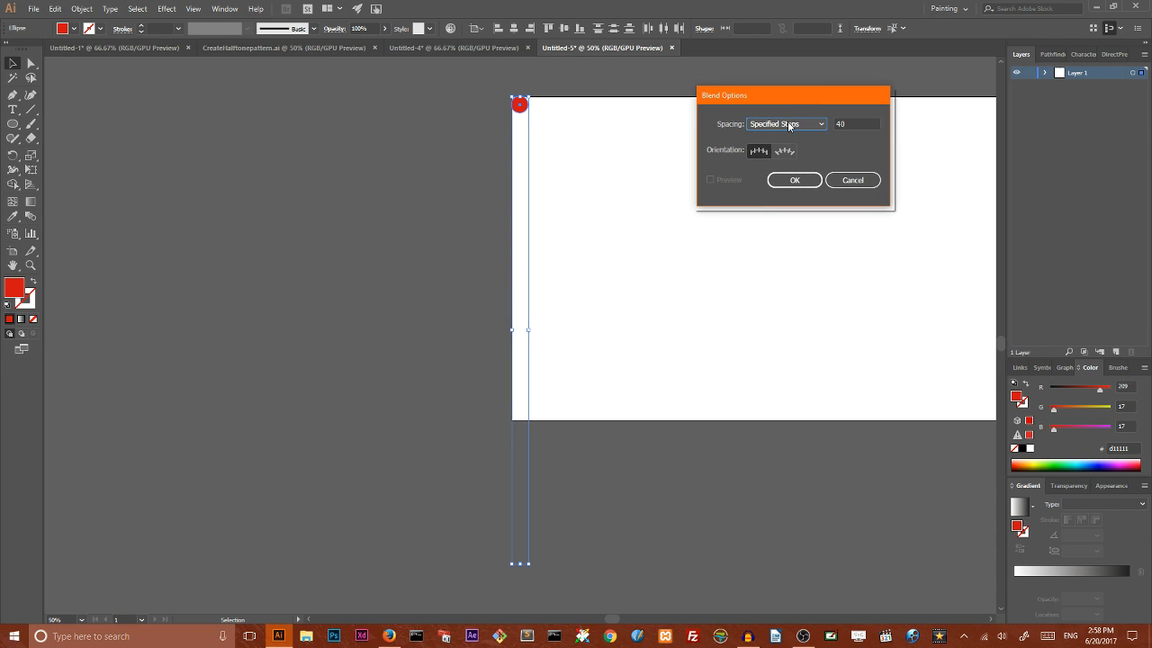
click(855, 122)
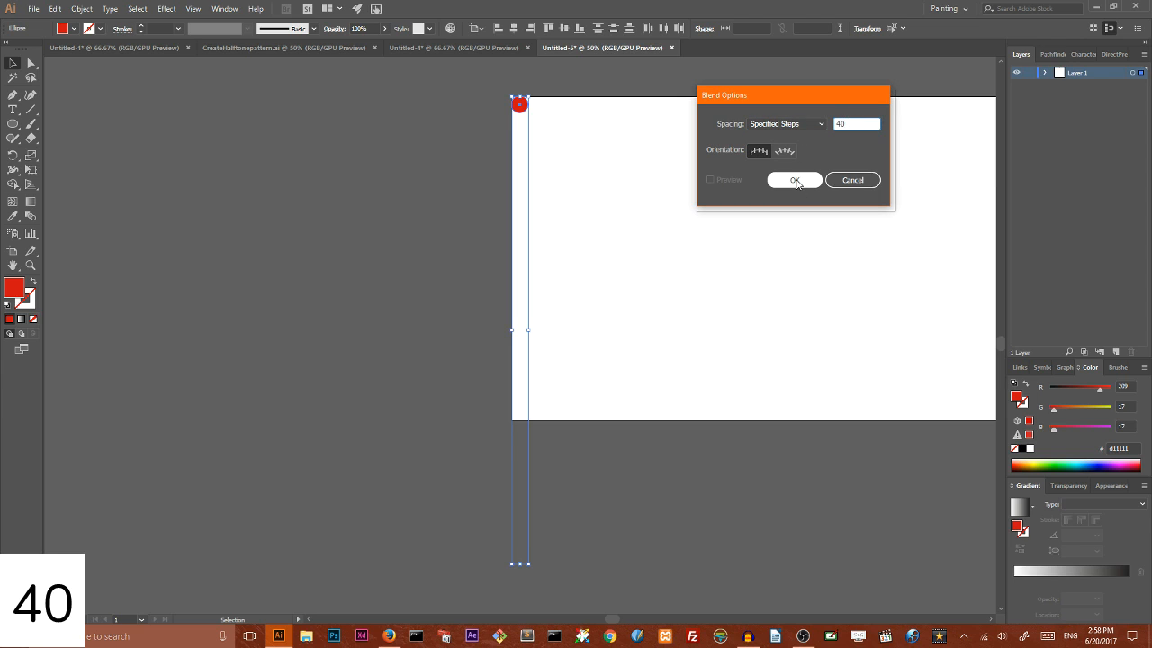
click(793, 180)
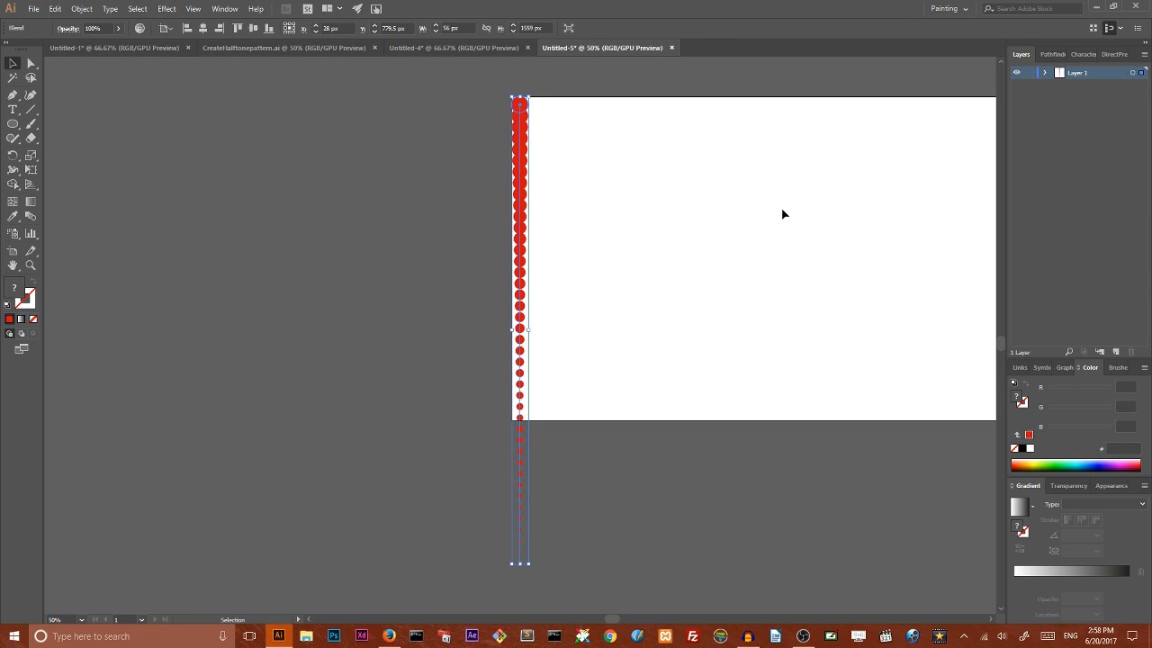
mouse_move(271, 180)
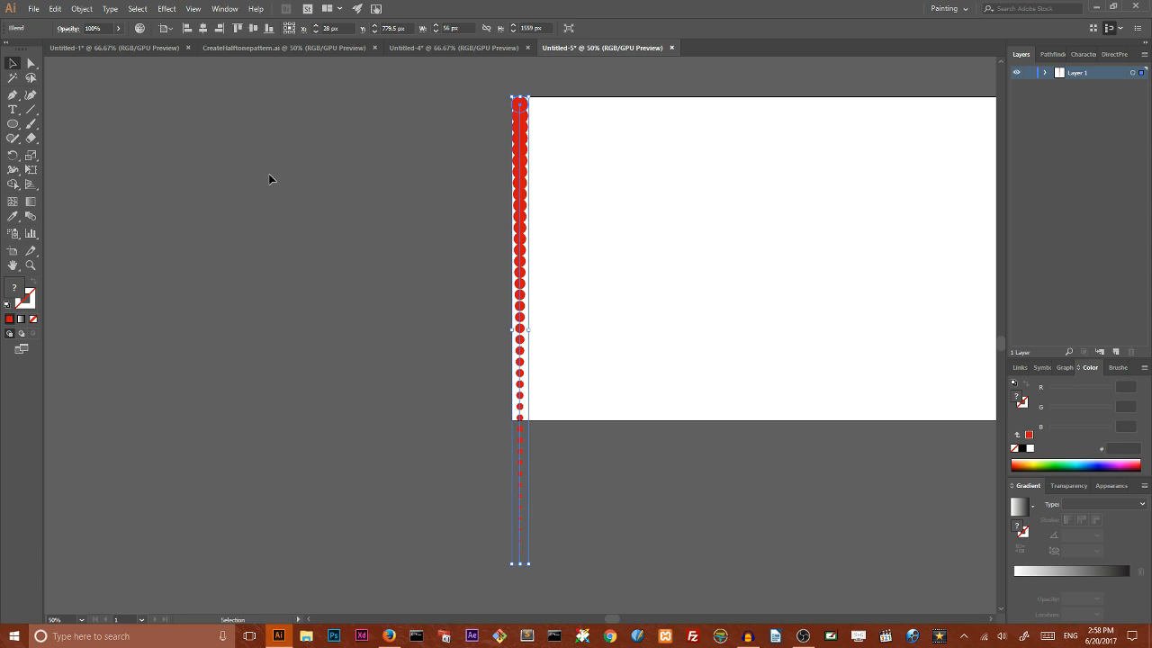
Step: Apply a Transform effect with 59 copies moved 52 px horizontally, previewed and confirmed
click(166, 8)
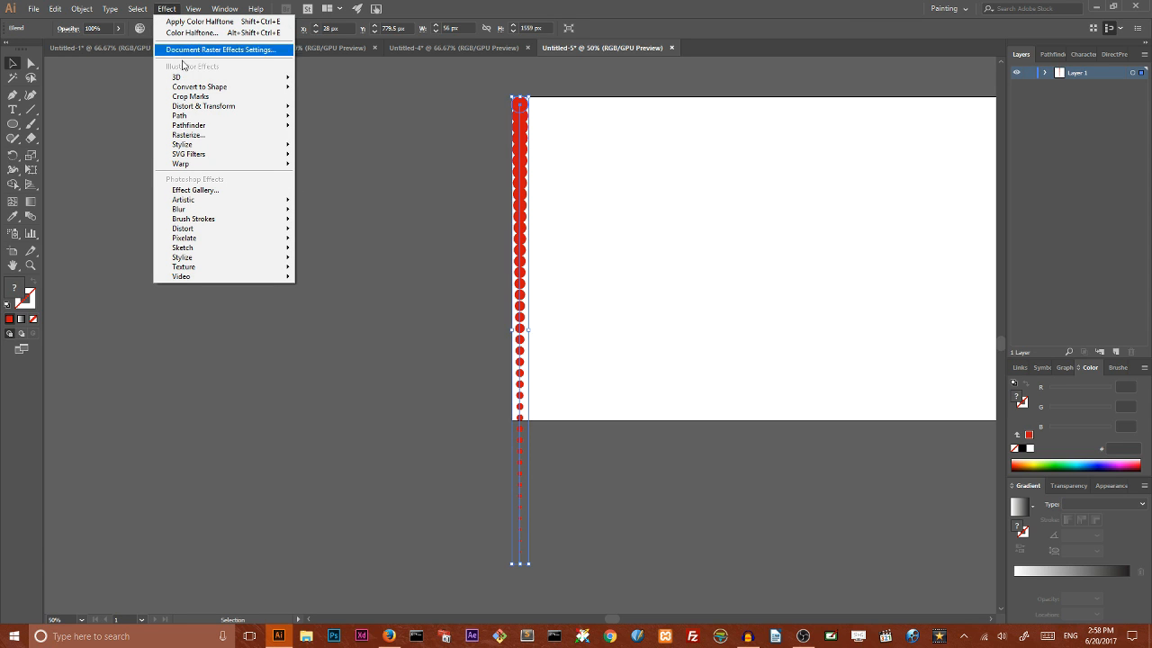
click(204, 104)
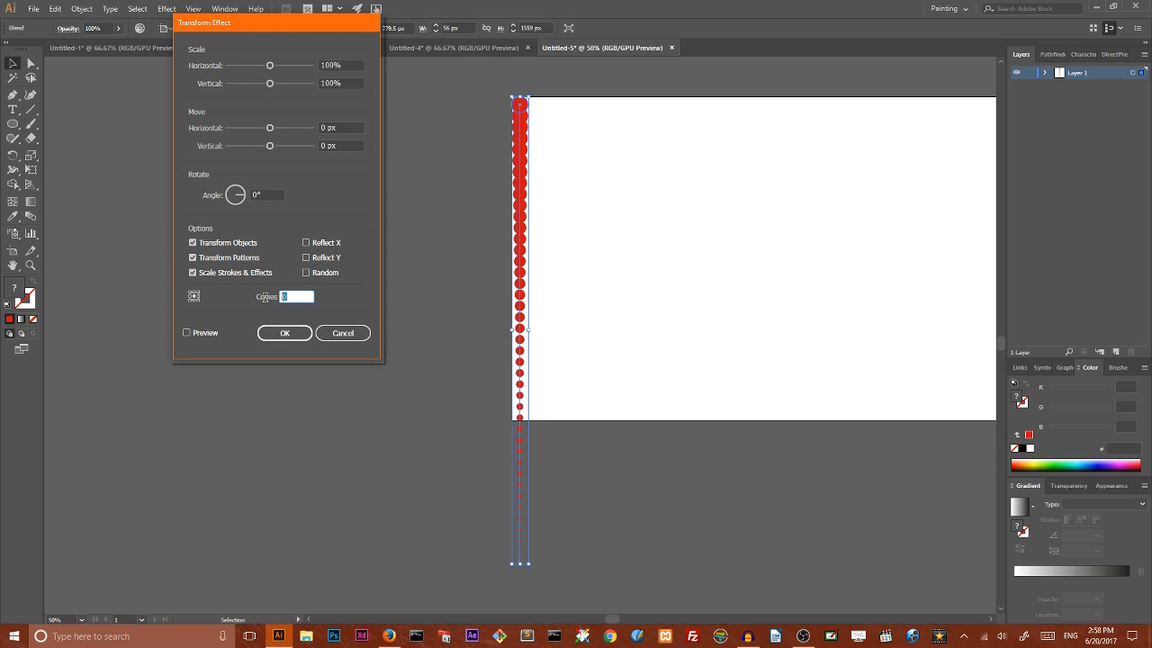
text(5)
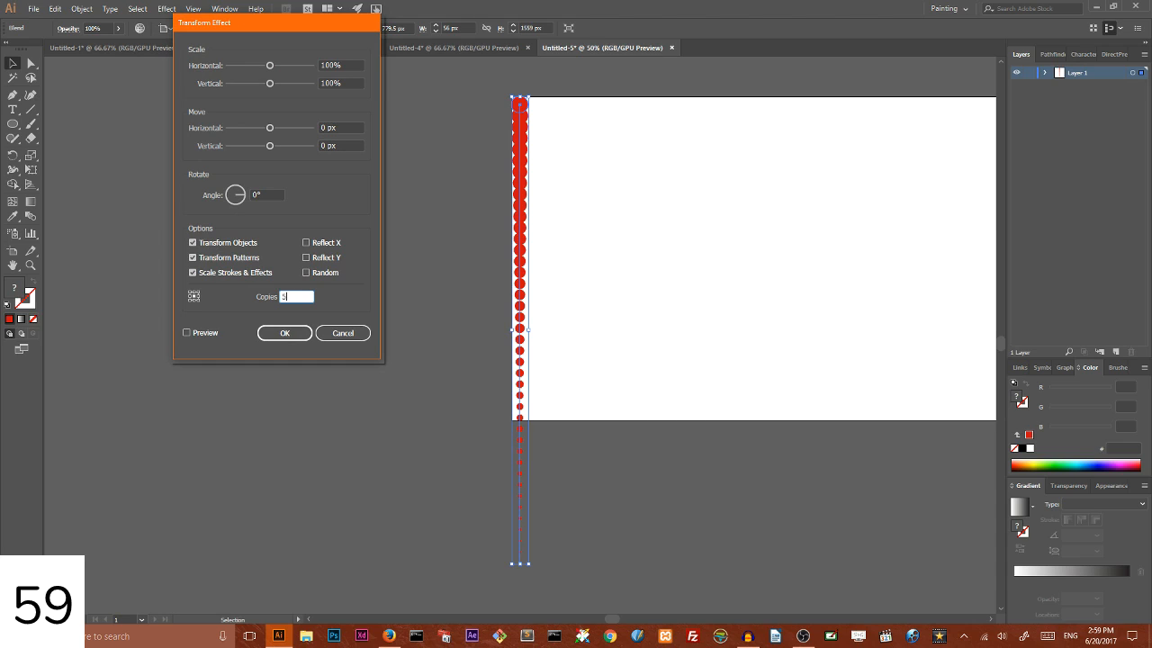
text(59)
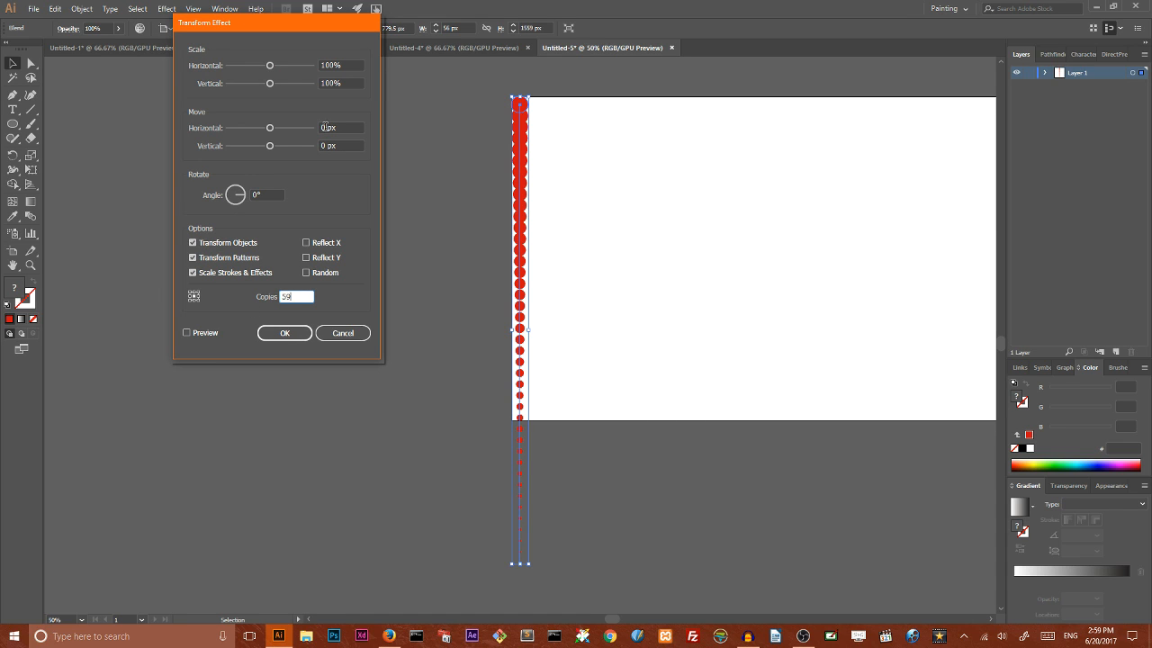
click(341, 126)
text(52)
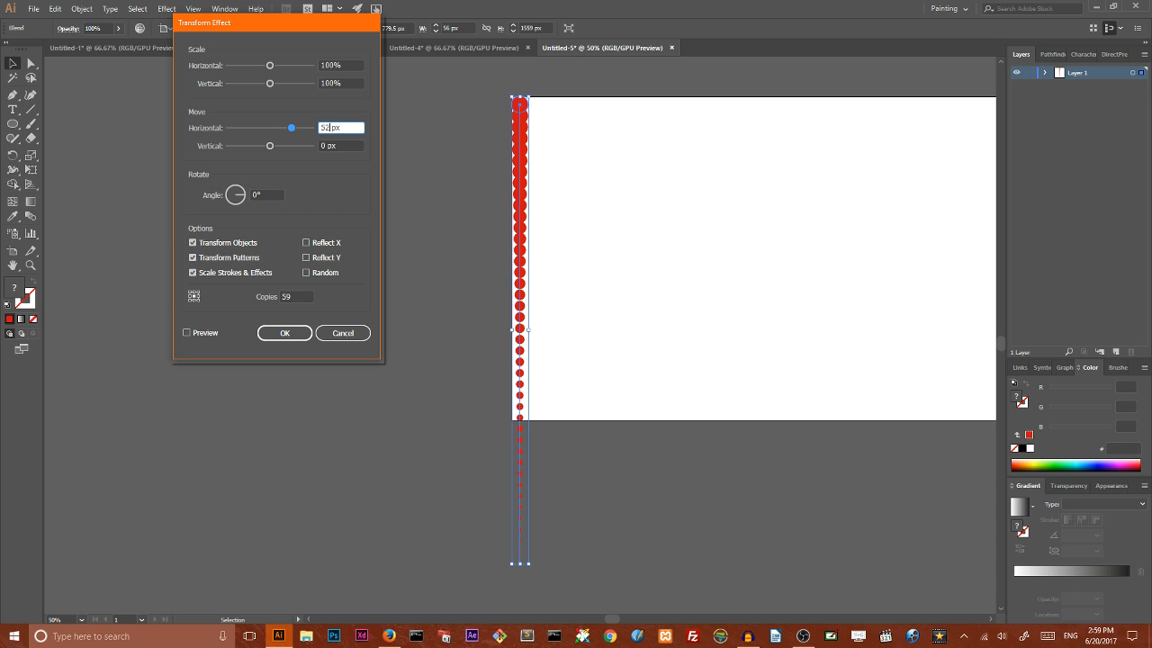
click(188, 331)
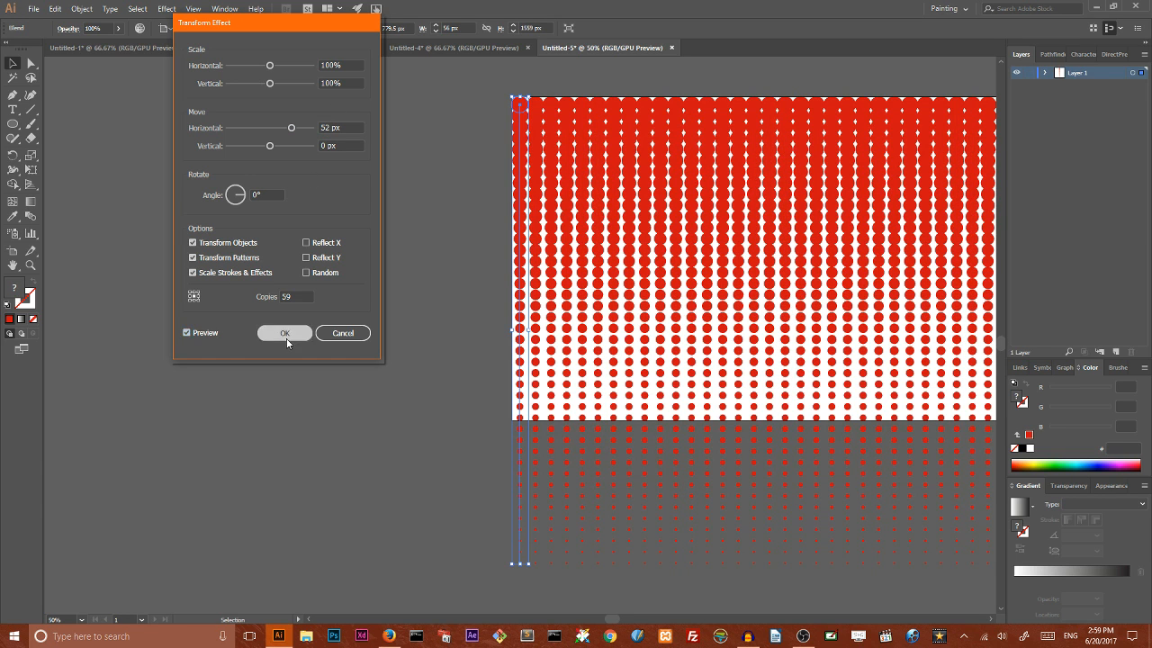
click(284, 333)
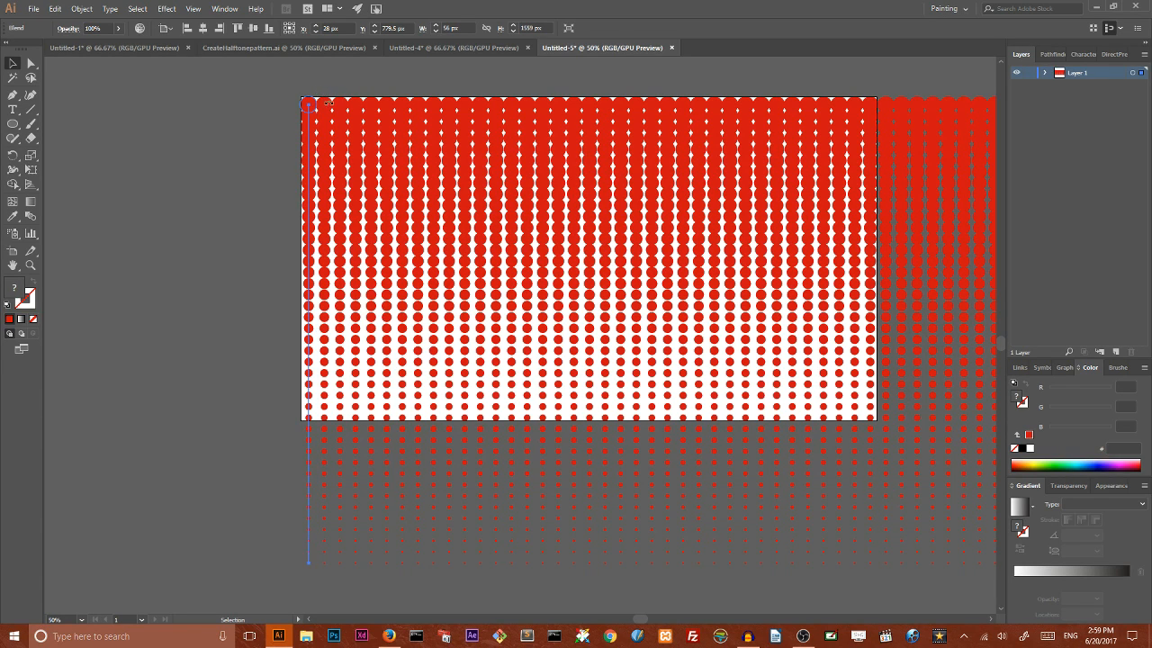
mouse_move(352, 148)
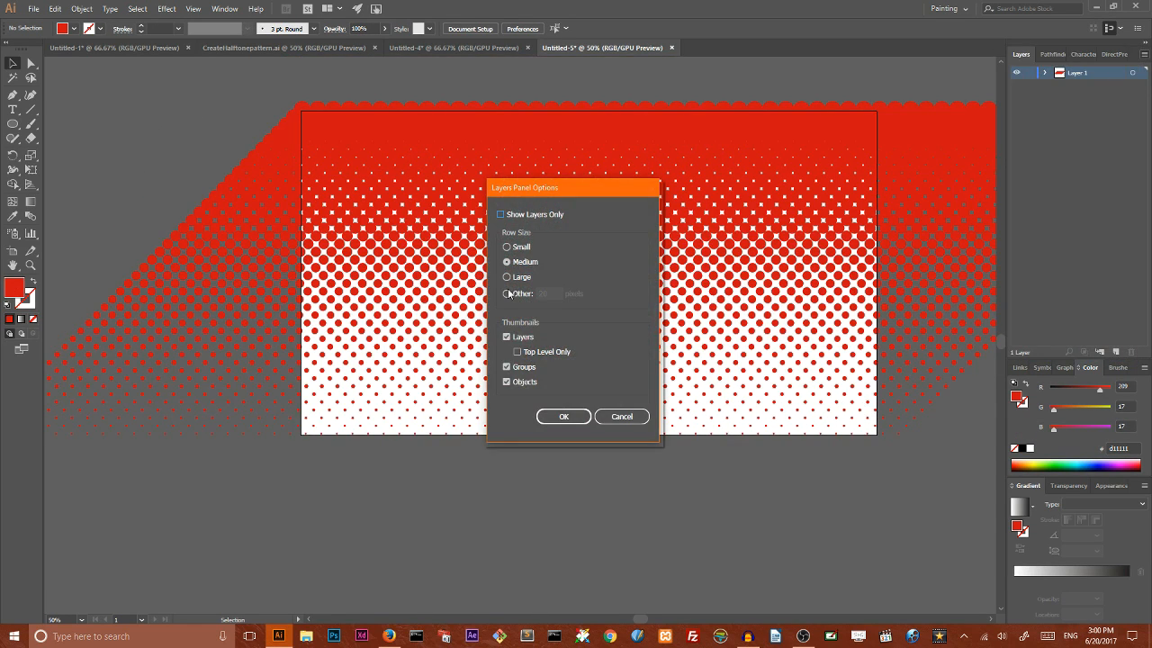
Step: Set the Layers panel row size to a larger custom Other value for bigger thumbnails
click(507, 293)
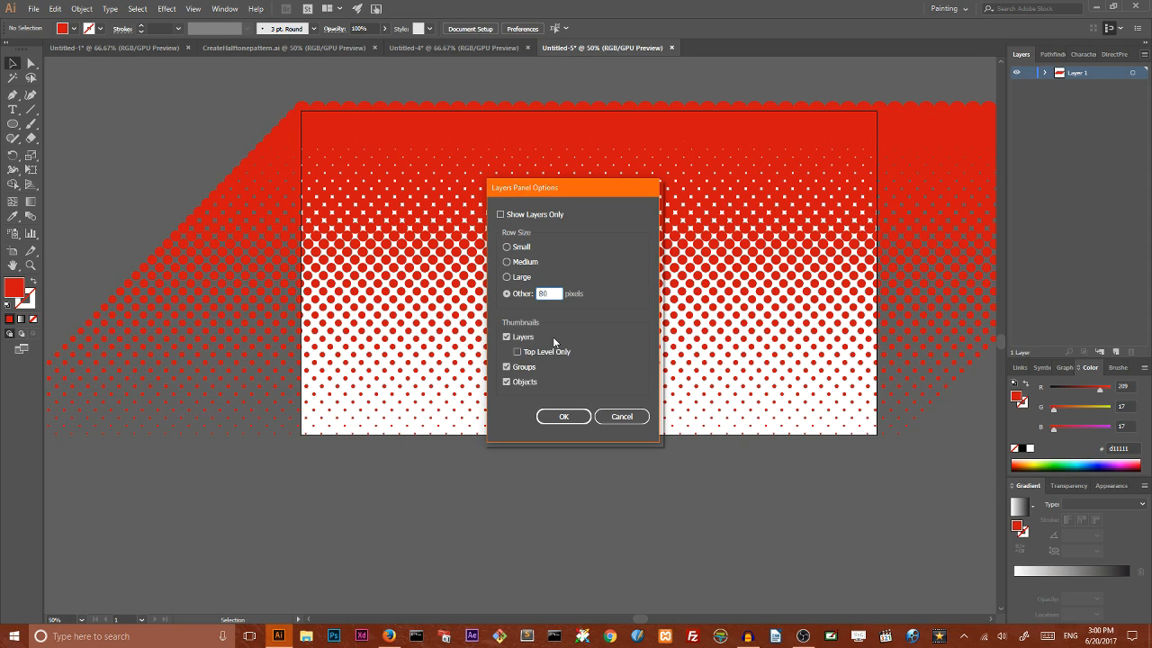
click(563, 416)
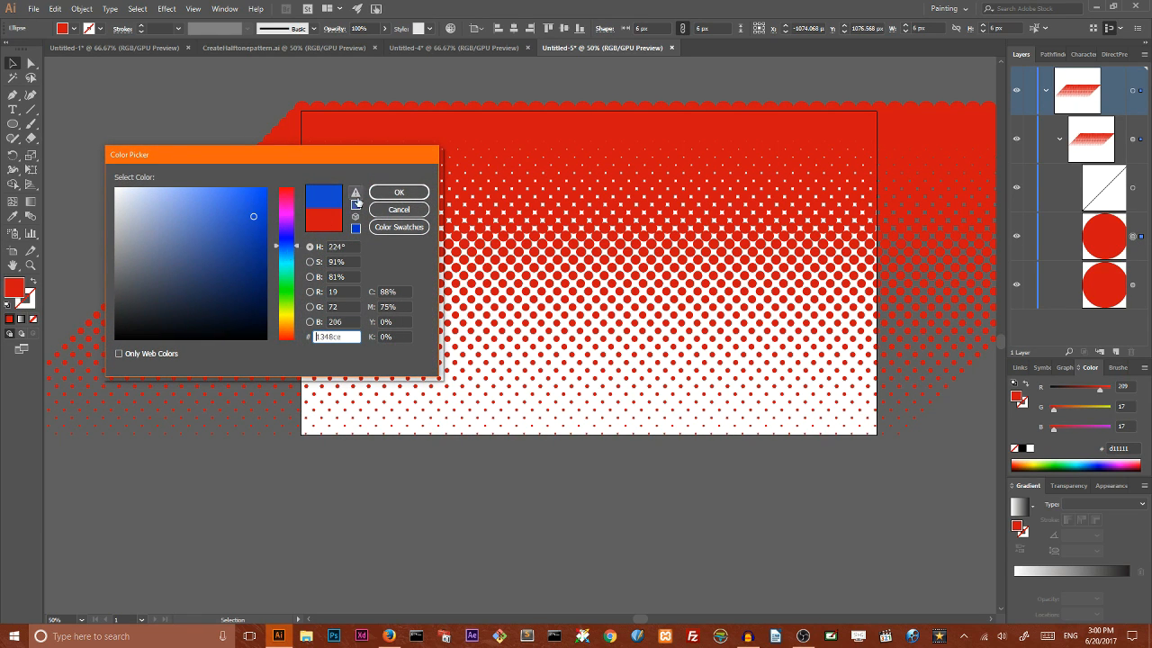
Step: Fill the tiny dot in the blend with blue so the halftone fades red to blue
click(397, 191)
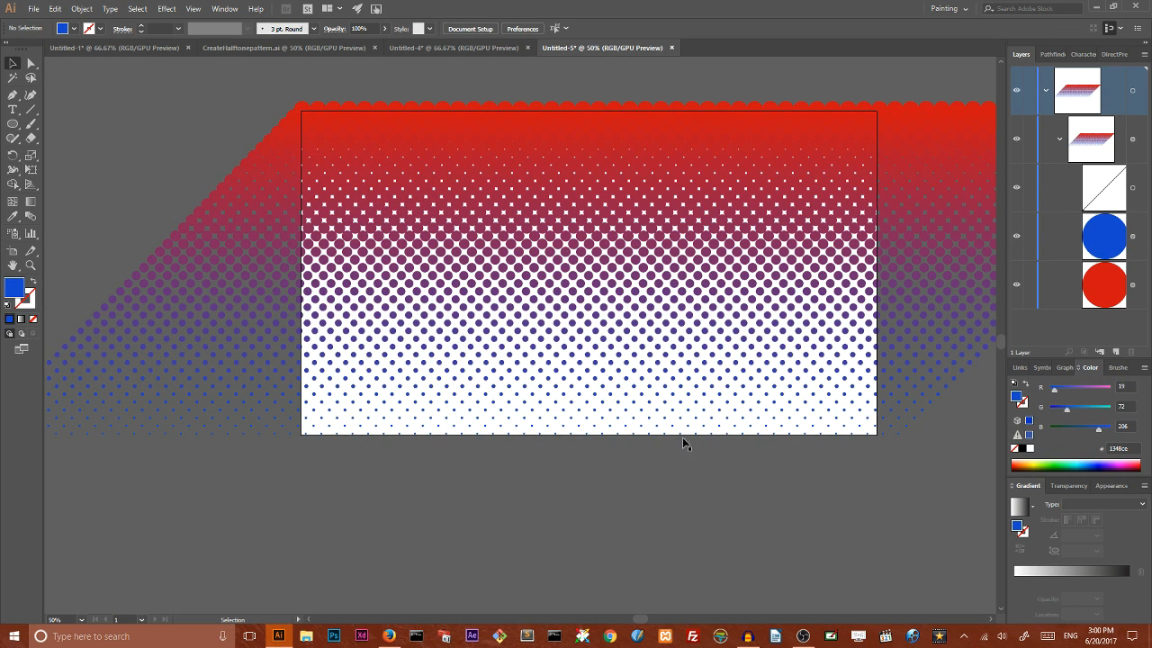
mouse_move(378, 450)
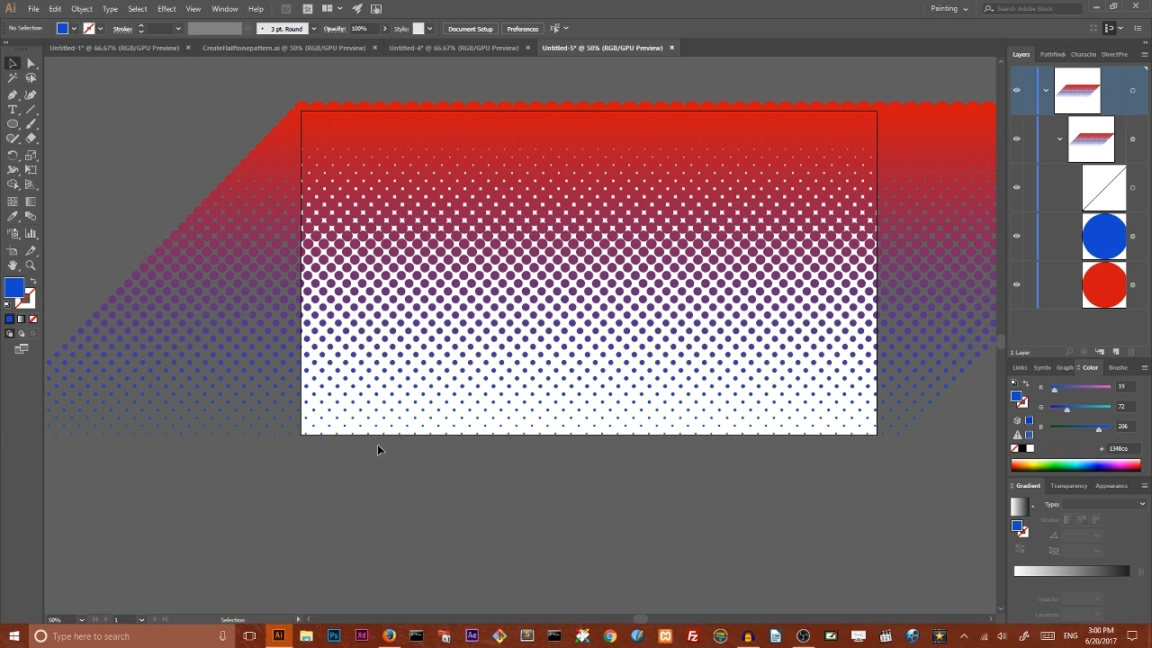
mouse_move(324, 106)
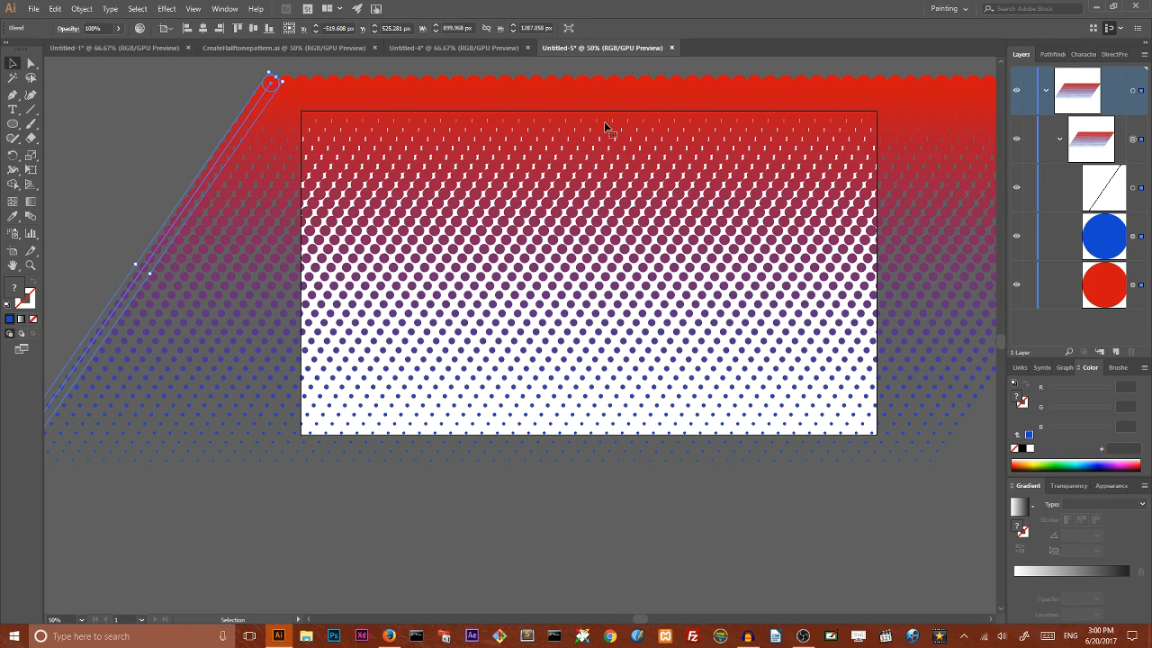
mouse_move(470, 146)
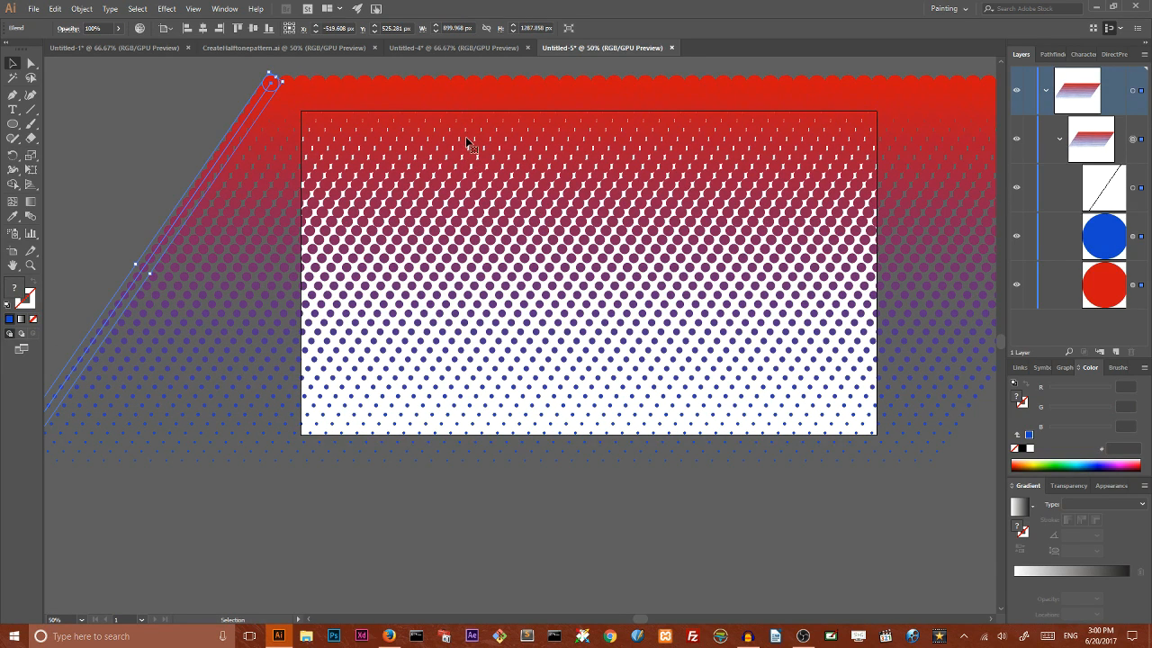
mouse_move(313, 79)
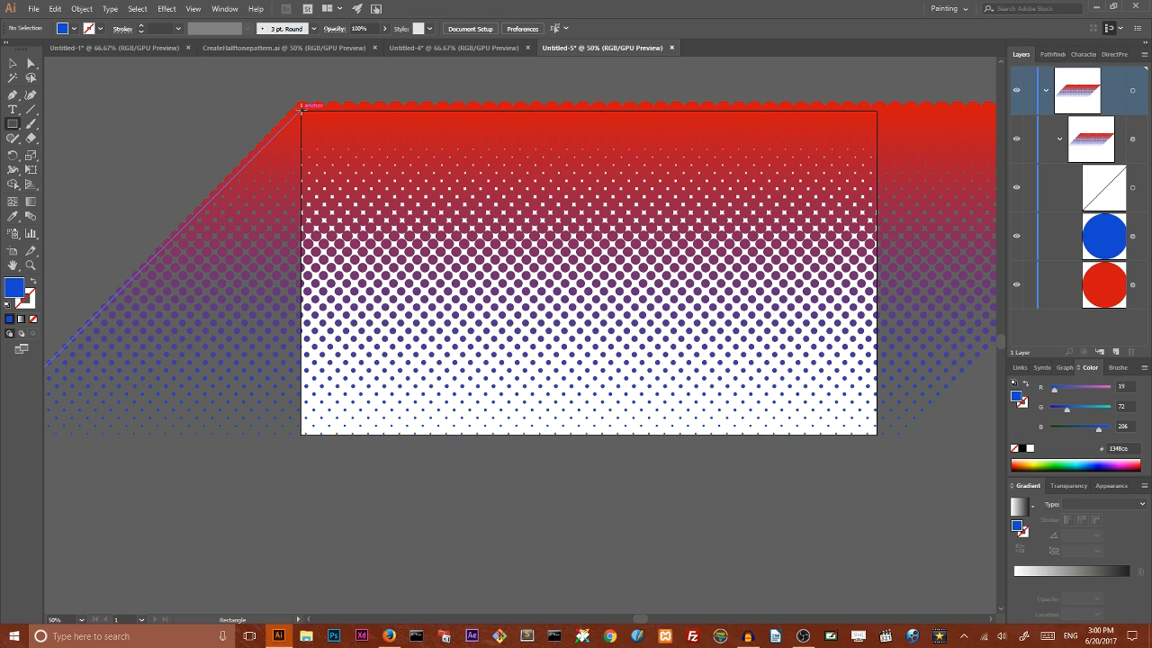
Step: Draw a blue rectangle covering the whole artboard and bring up Make Clipping Mask
drag(302, 105, 655, 346)
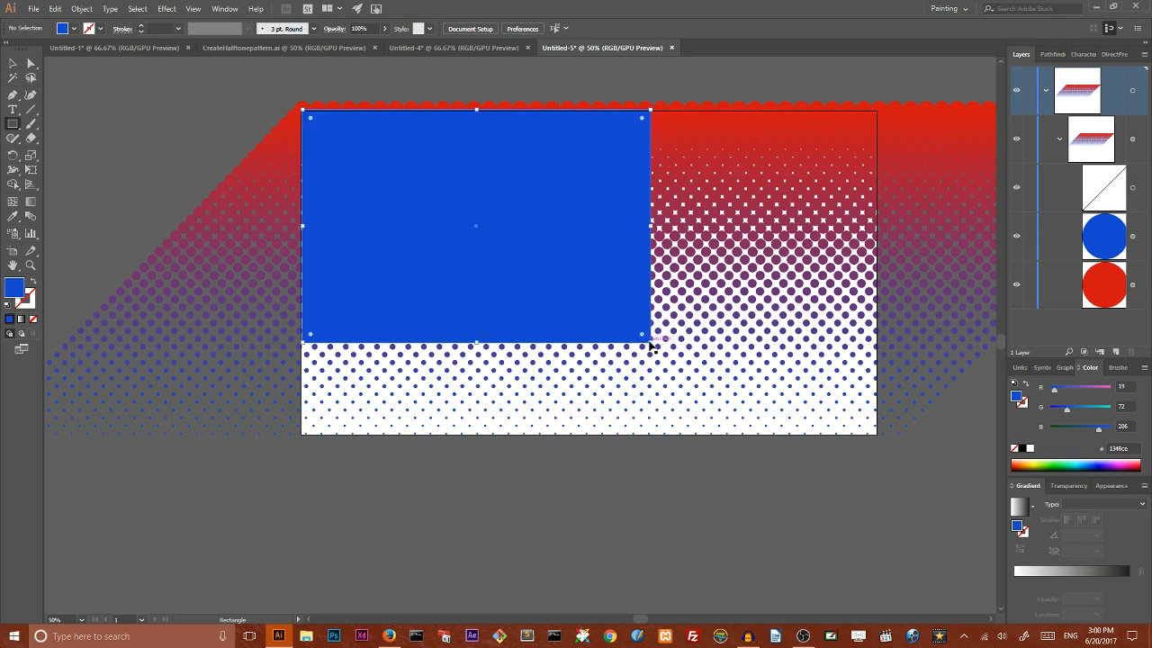
drag(640, 333, 439, 195)
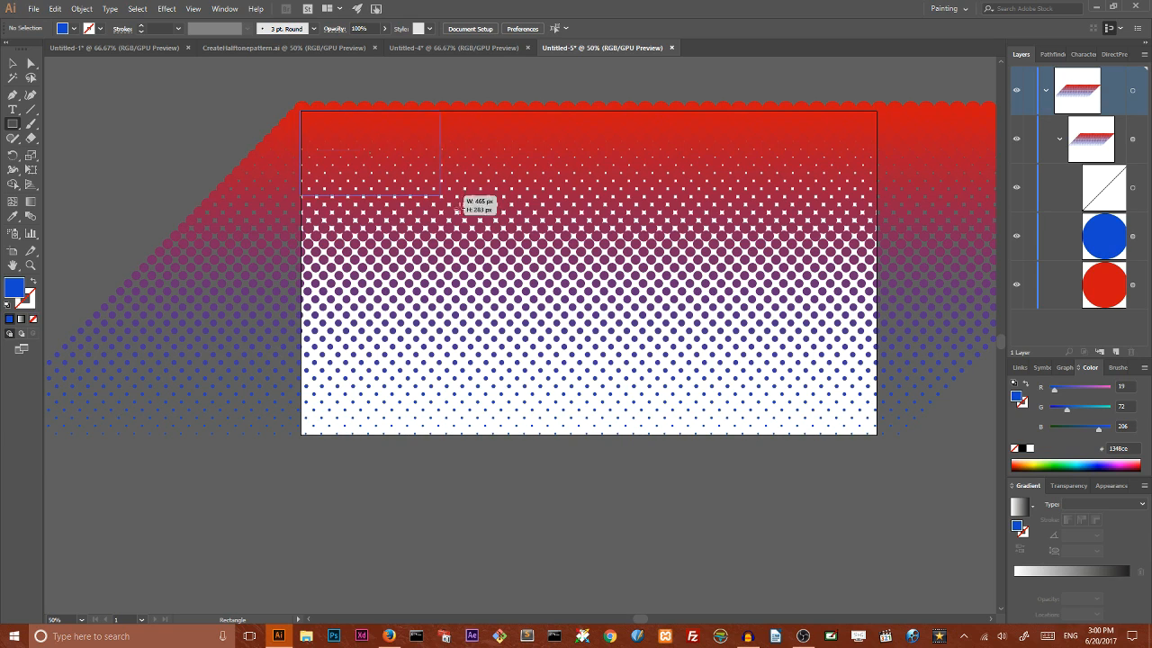
drag(441, 196, 878, 437)
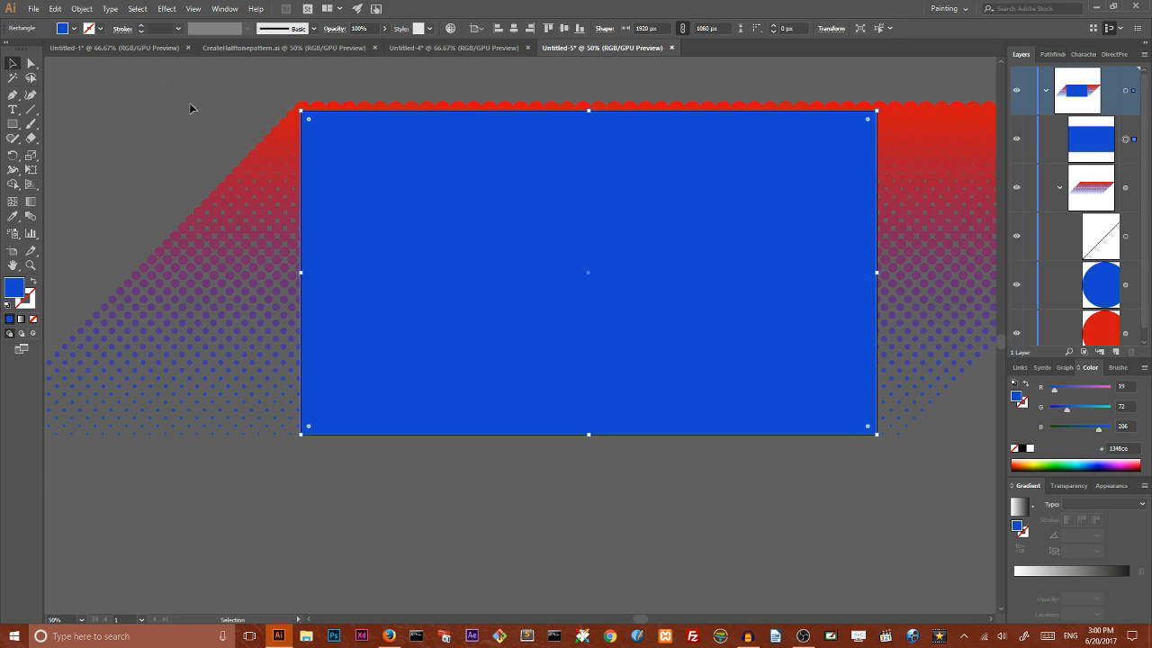
right_click(357, 189)
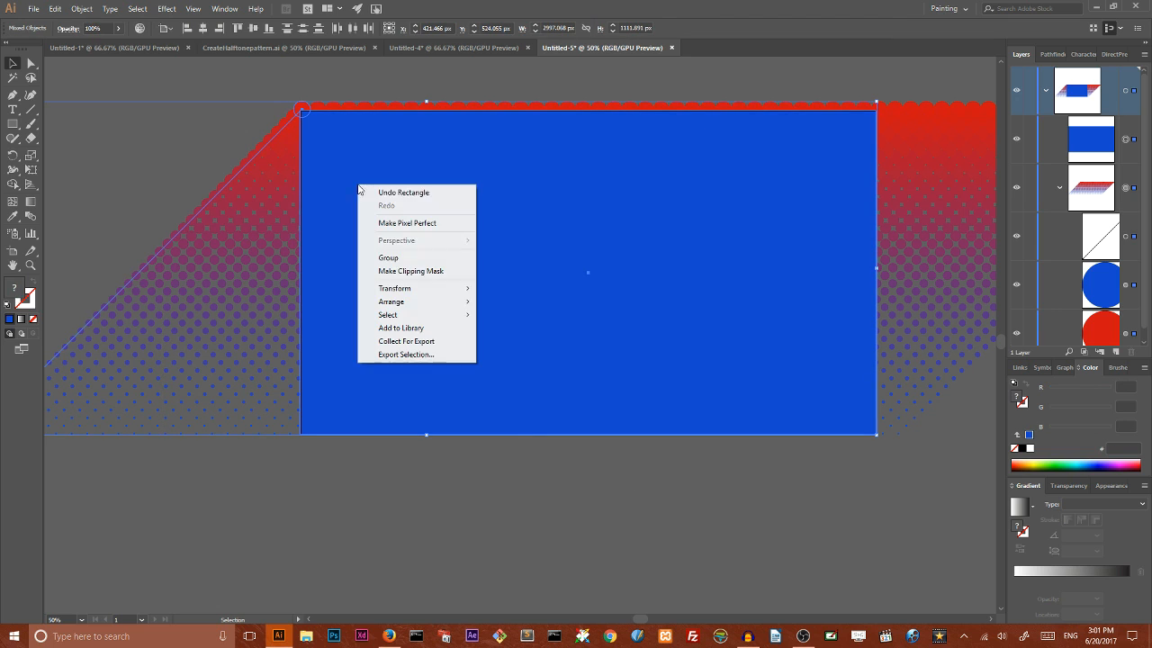